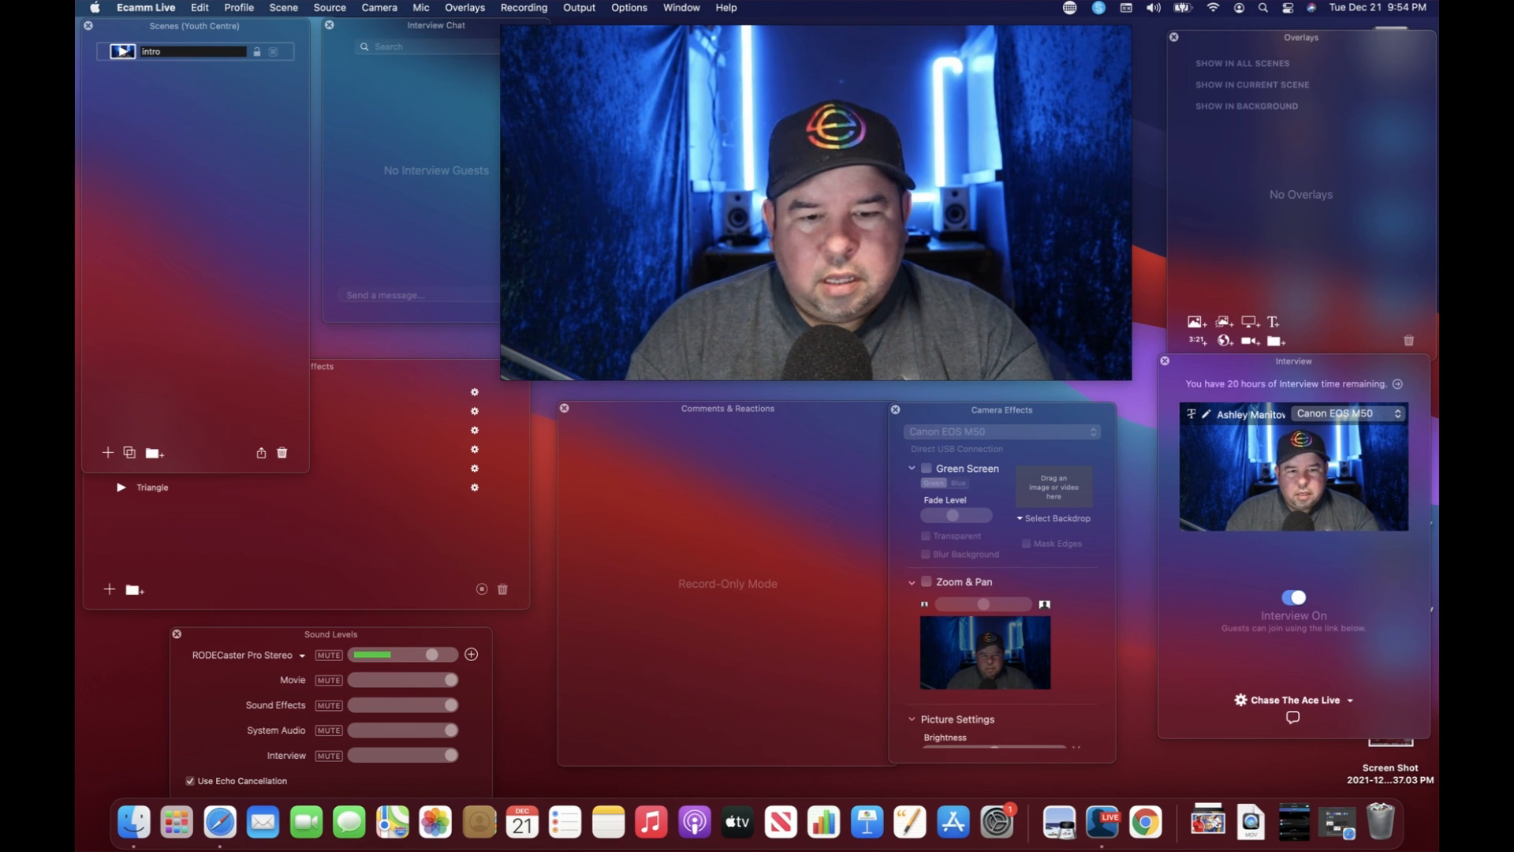
Step: Rename the first scene to 'count down'
type("c")
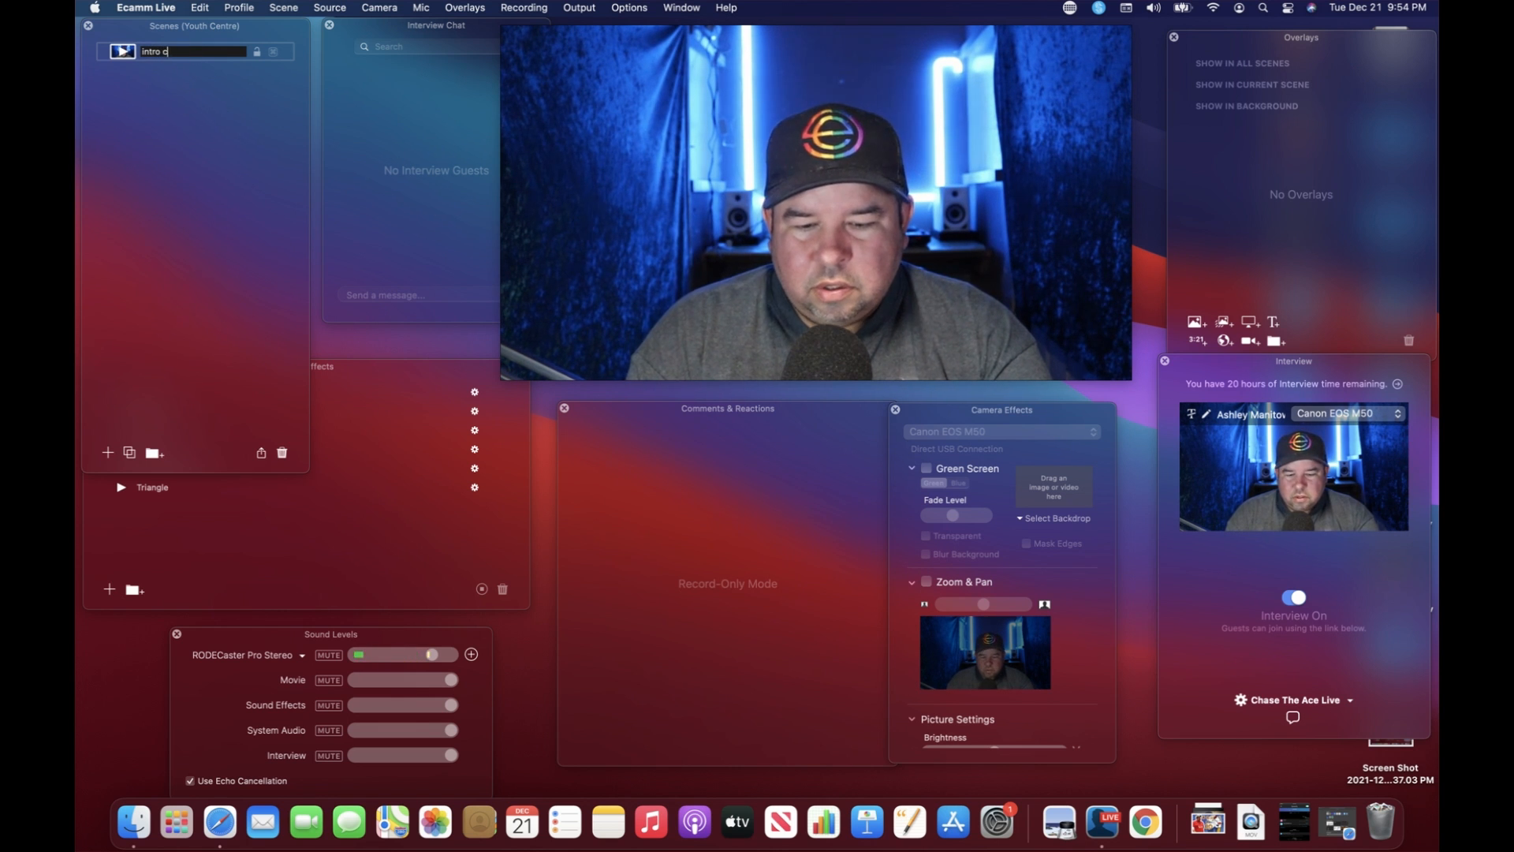
key("backspace")
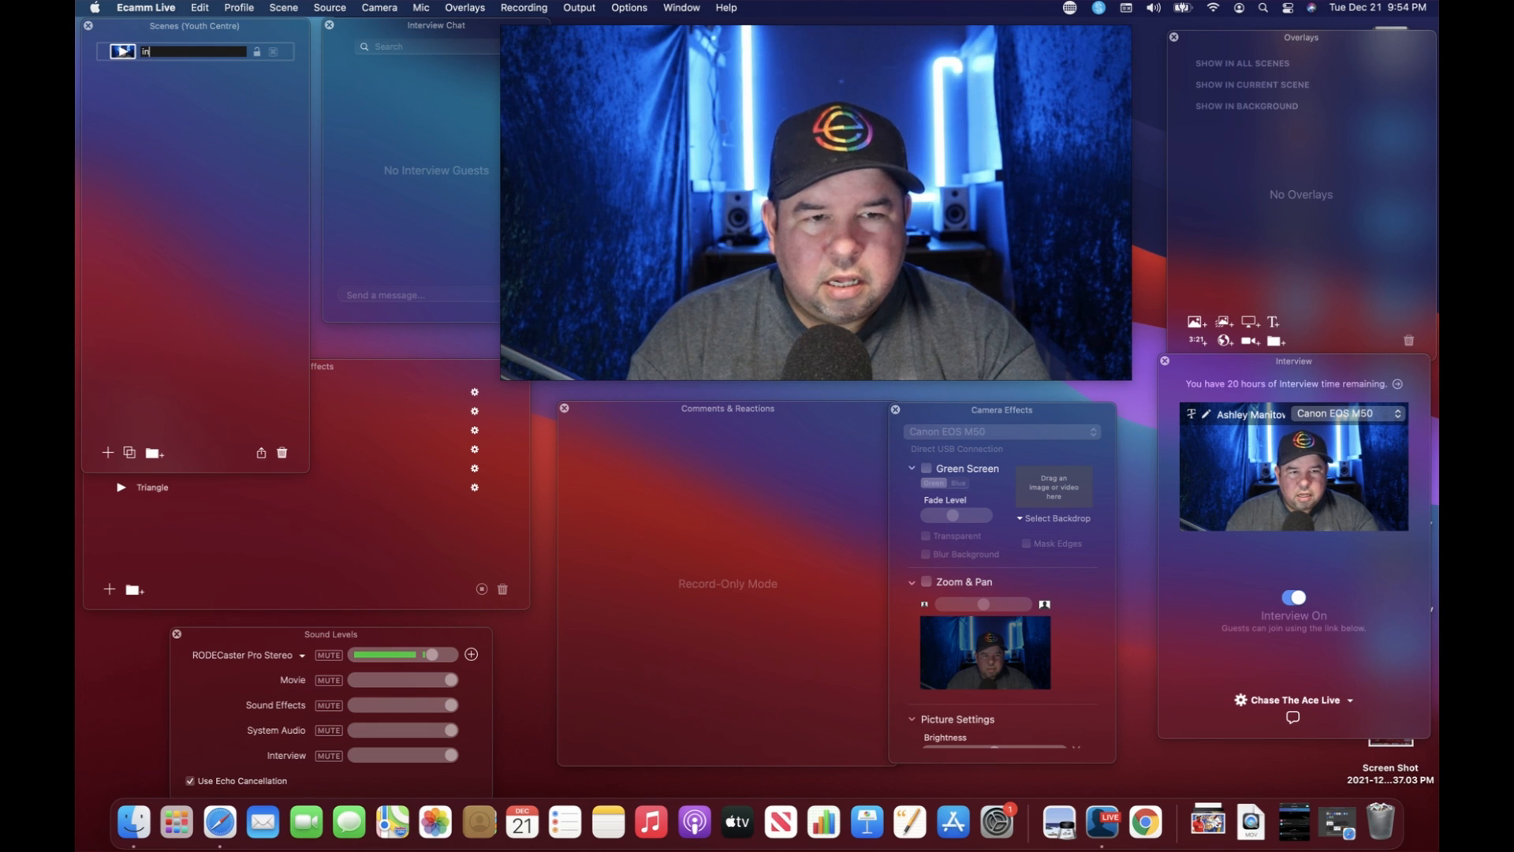
type("count")
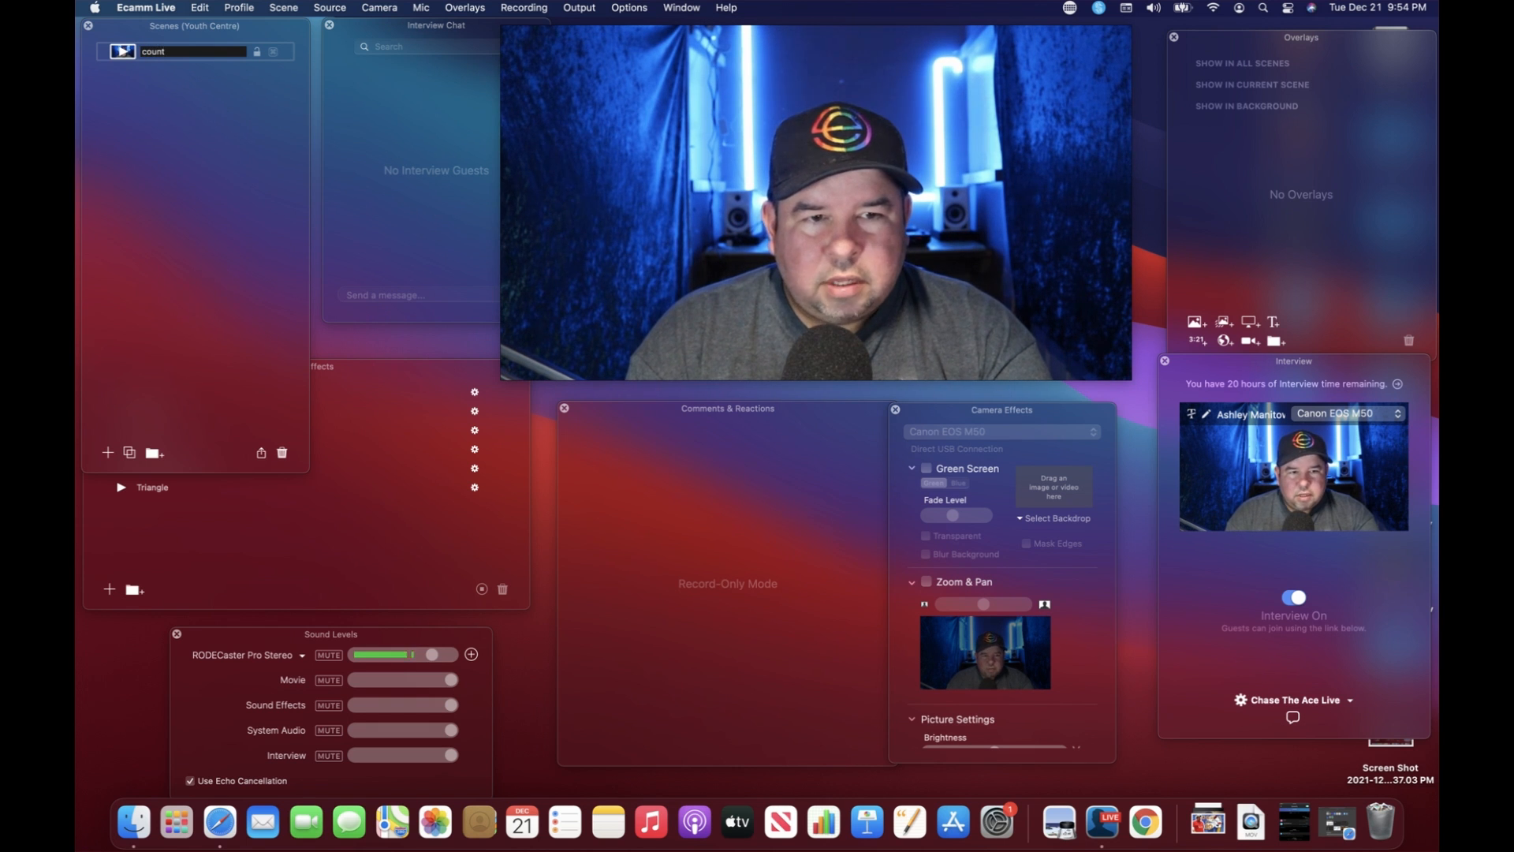
type("down")
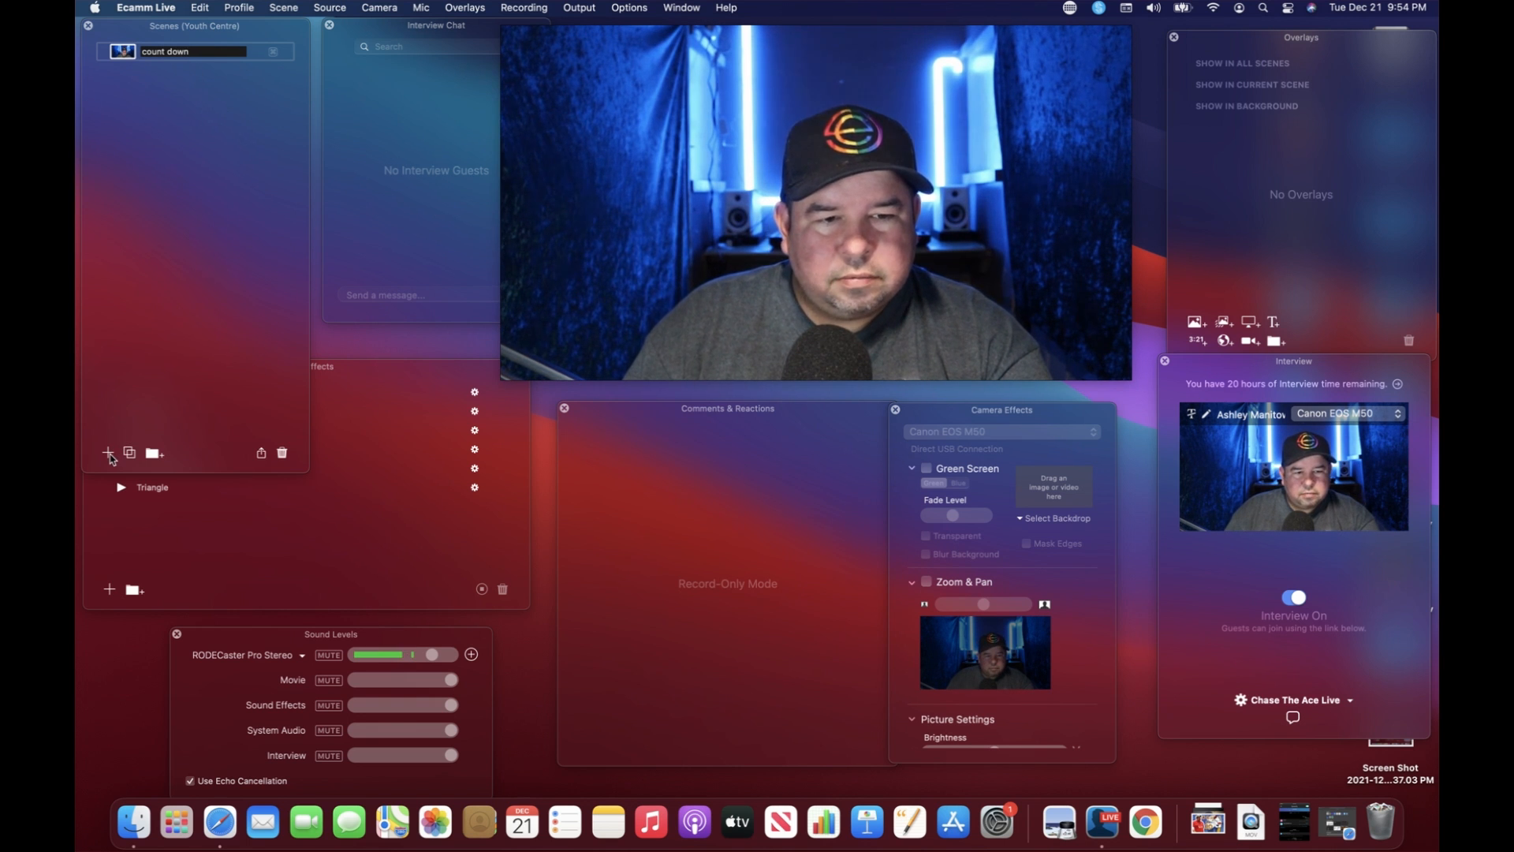
Step: Add a new empty scene named 'Intro to host'
left_click(108, 453)
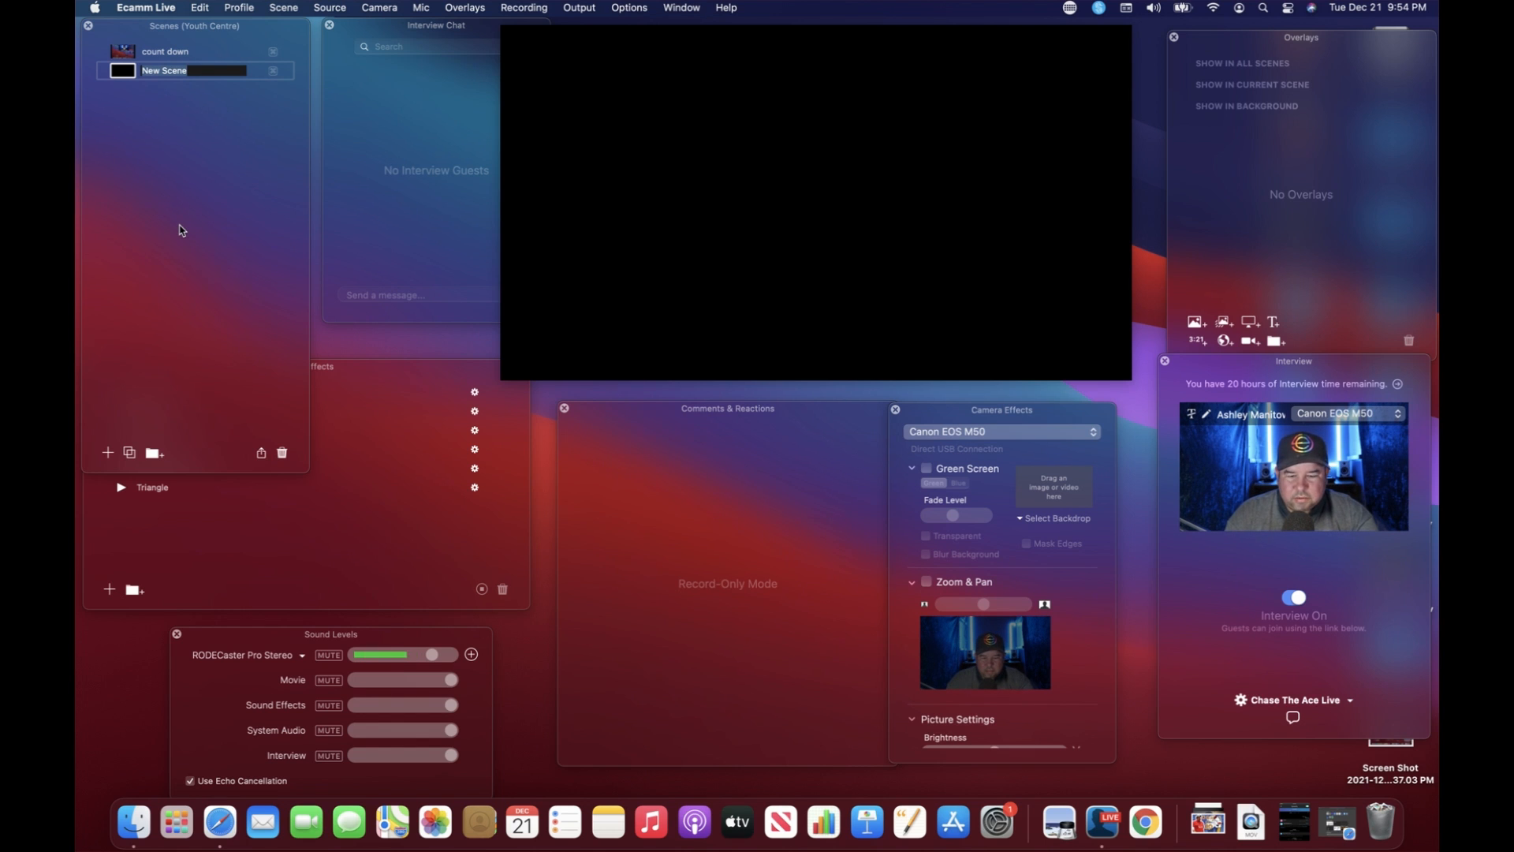
type("Intro t")
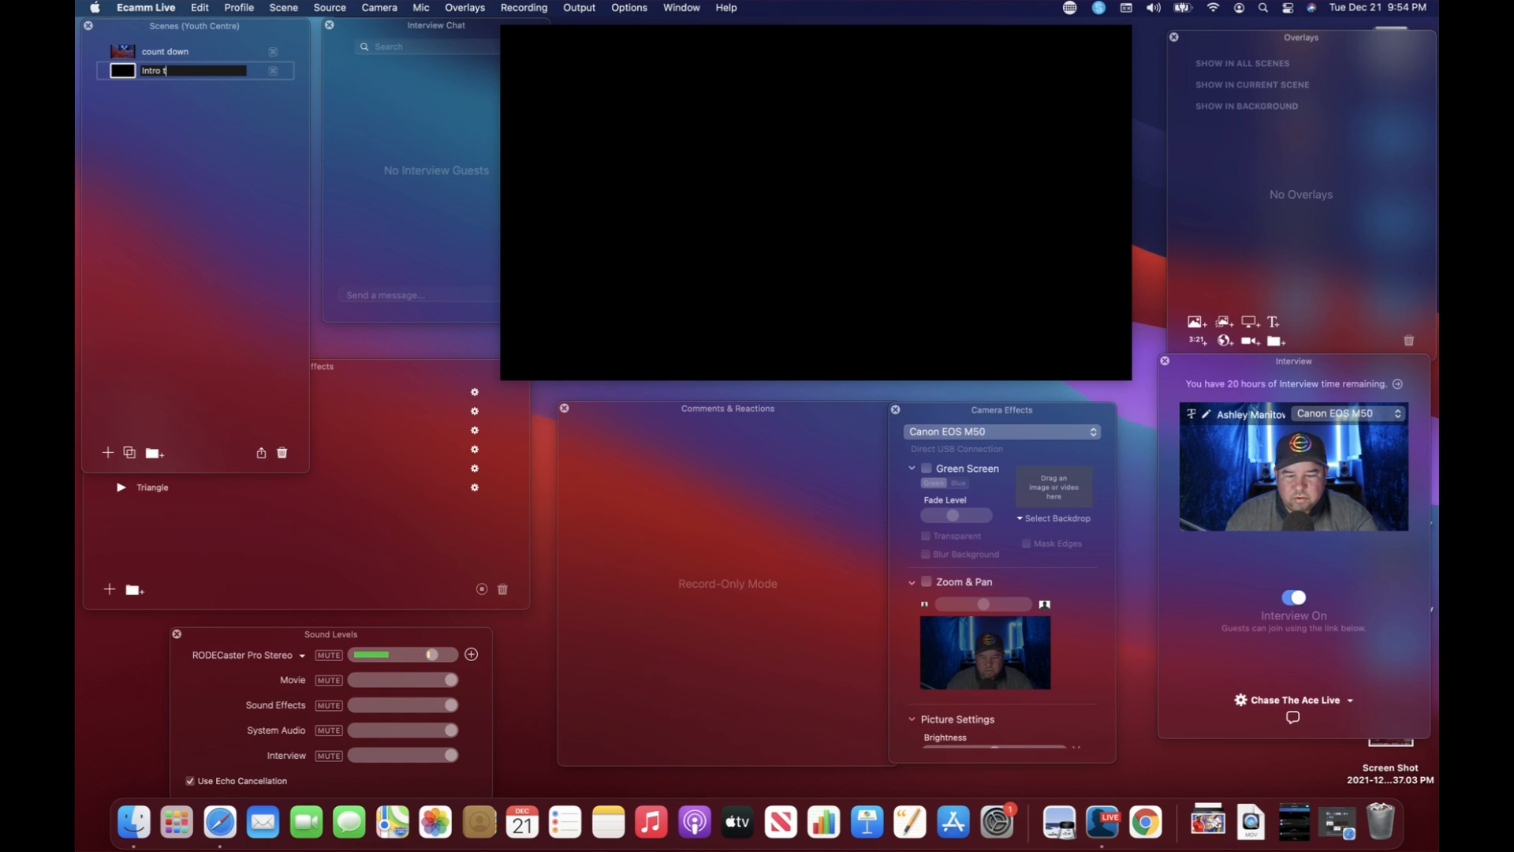
type("o")
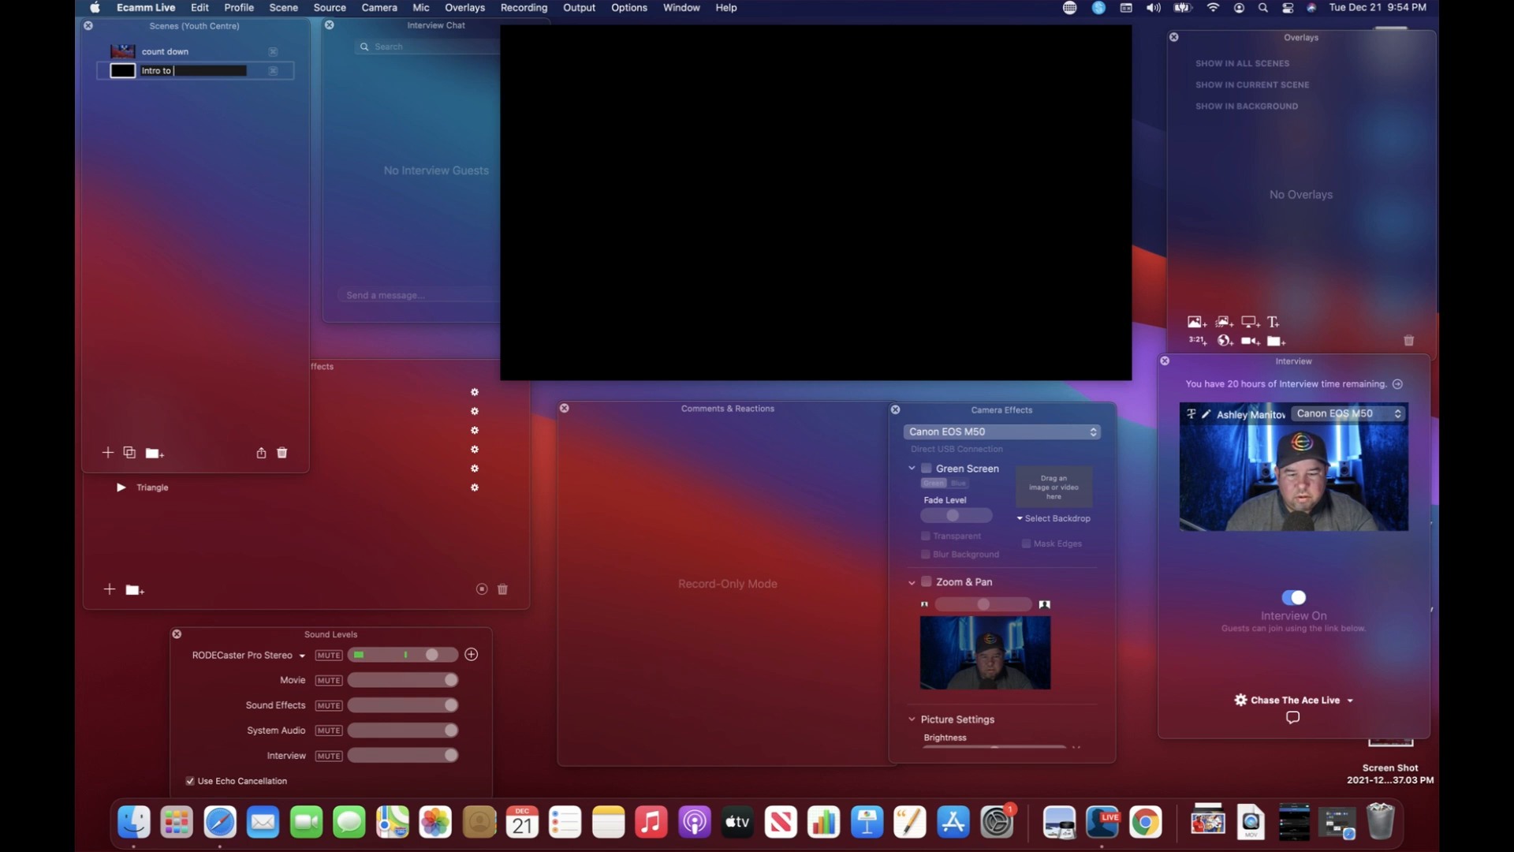
type("host")
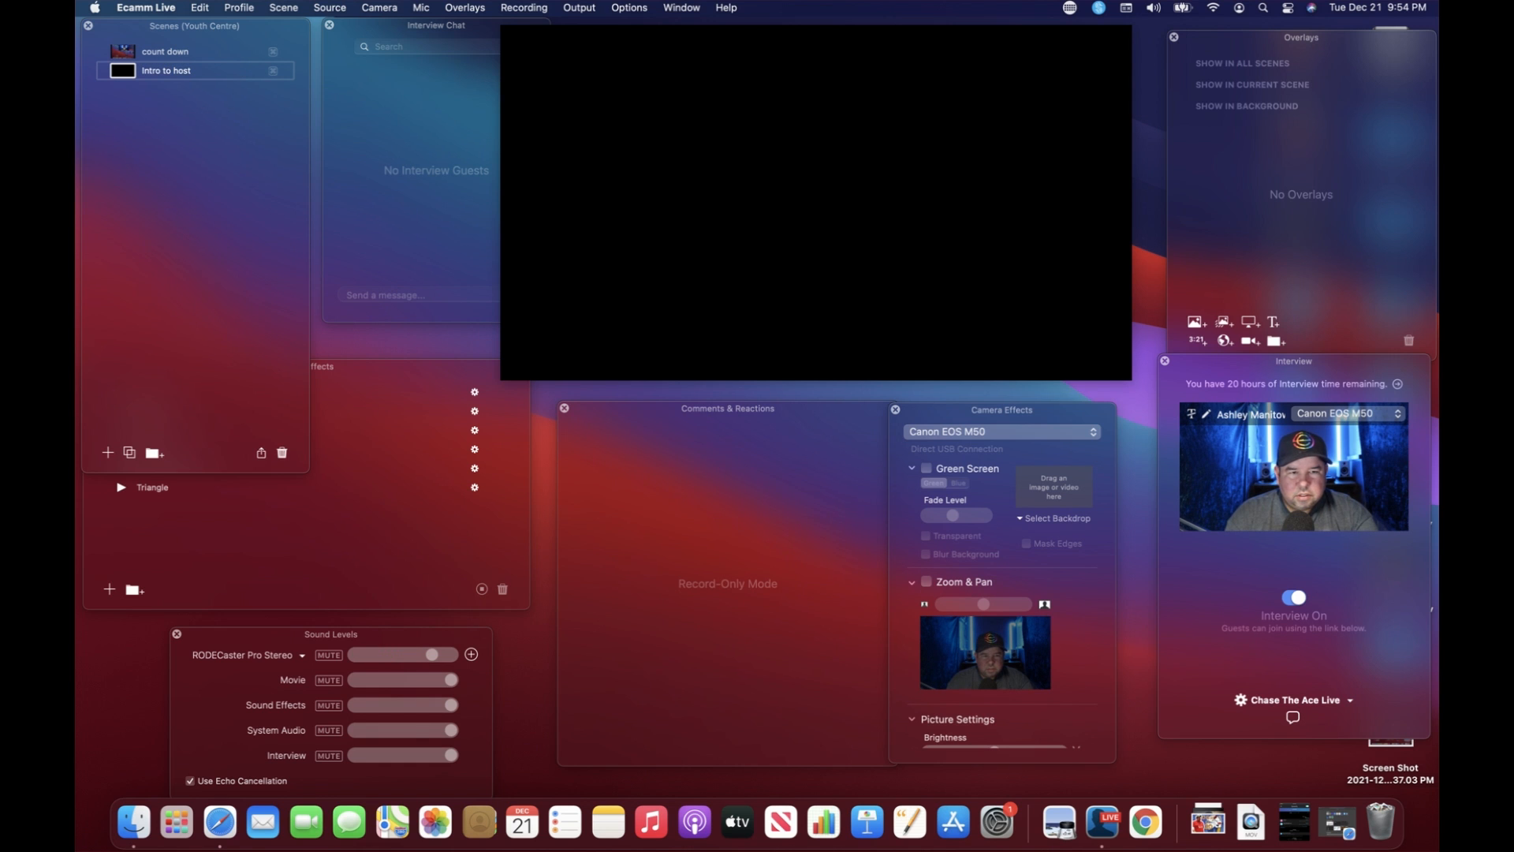
Step: Add another empty scene named 'Intro video of Gala'
left_click(107, 452)
type("Intro")
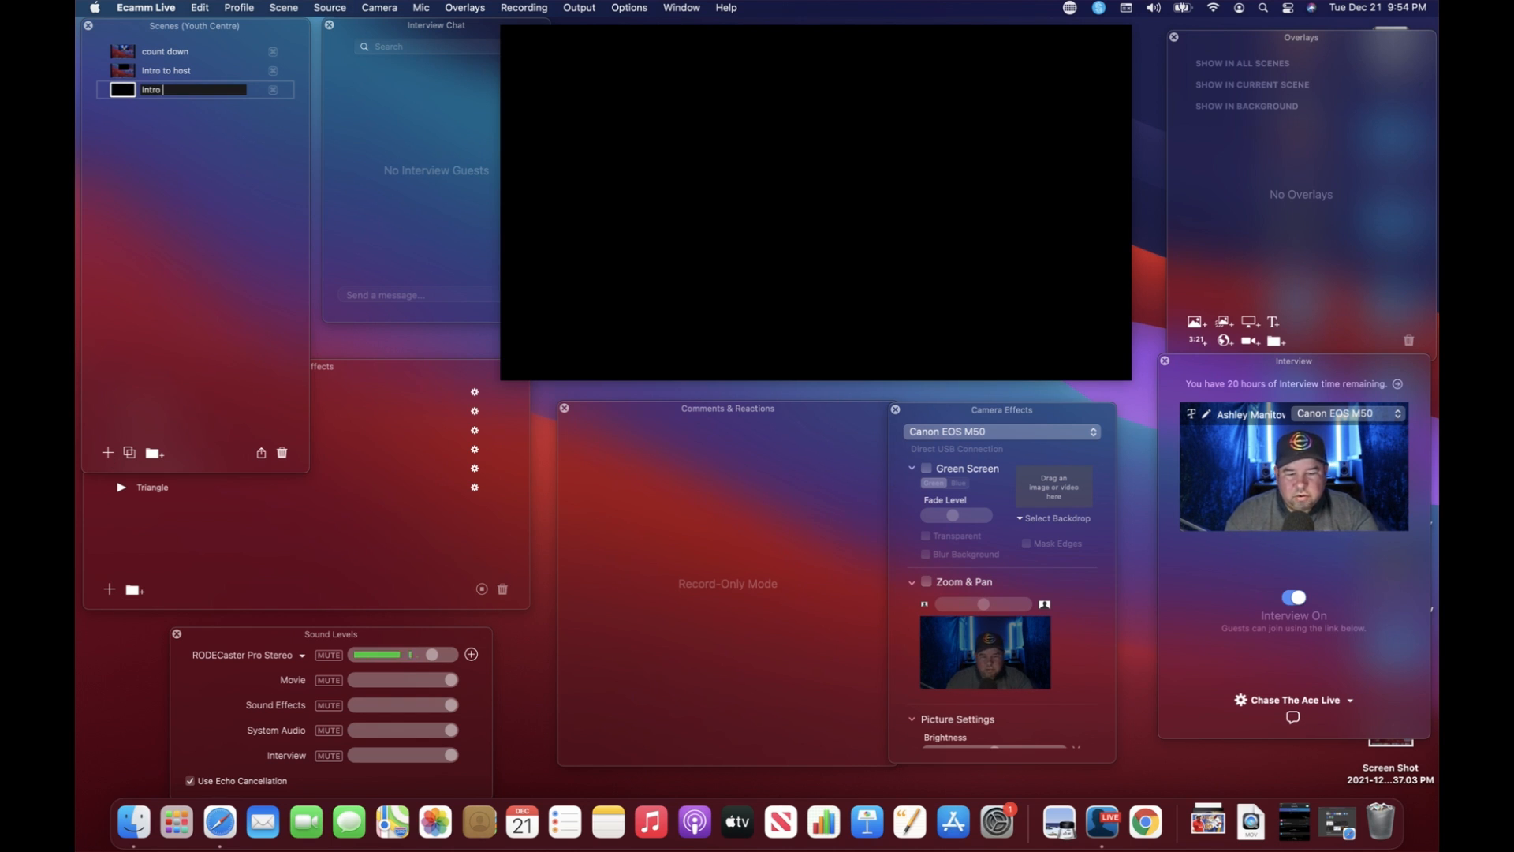
type("video")
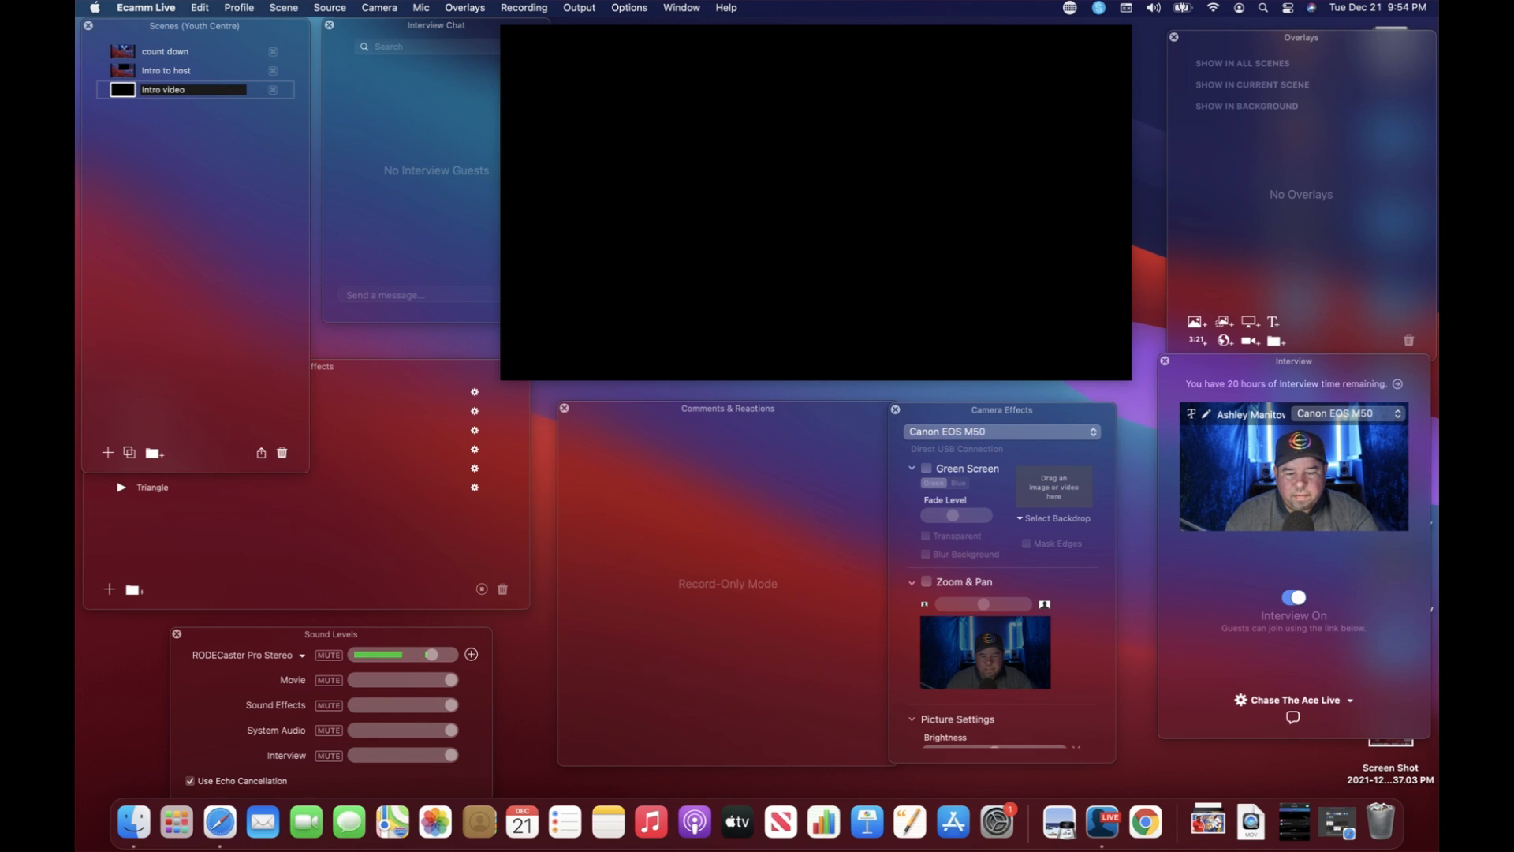
type("of")
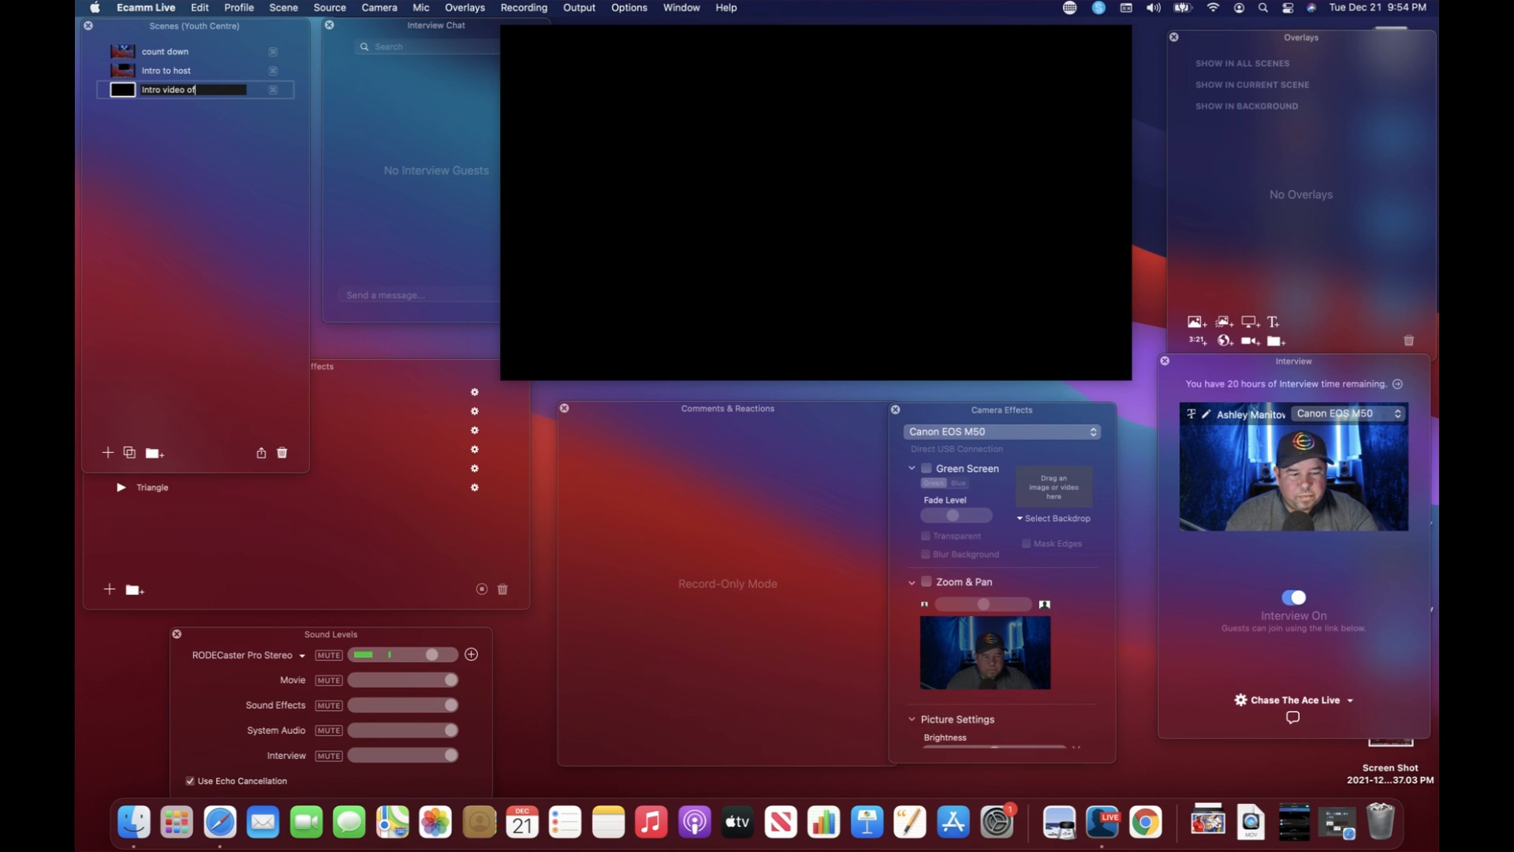
type("Gala")
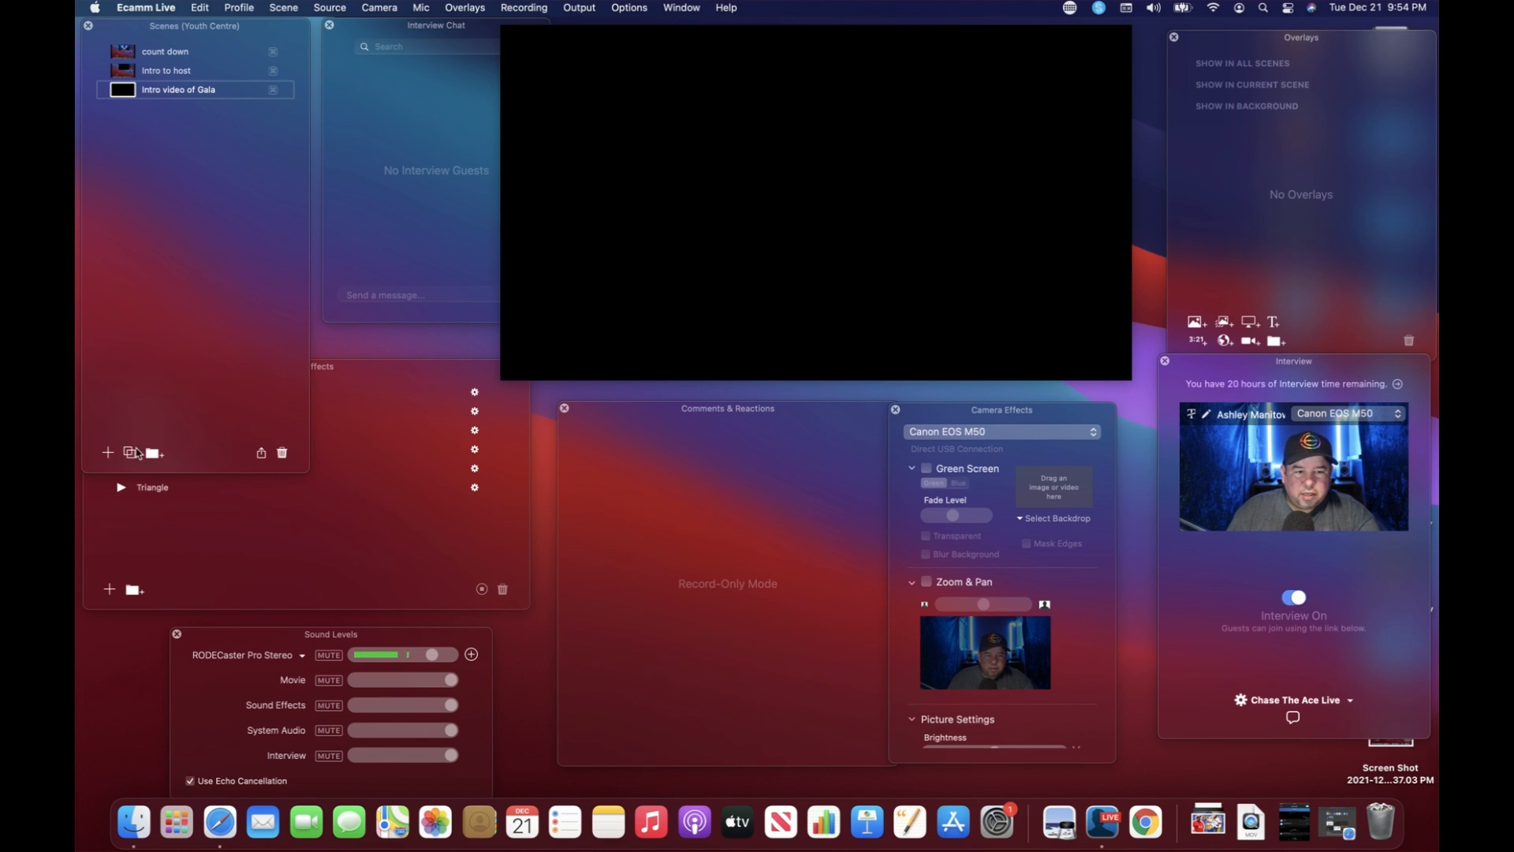
mouse_move(108, 452)
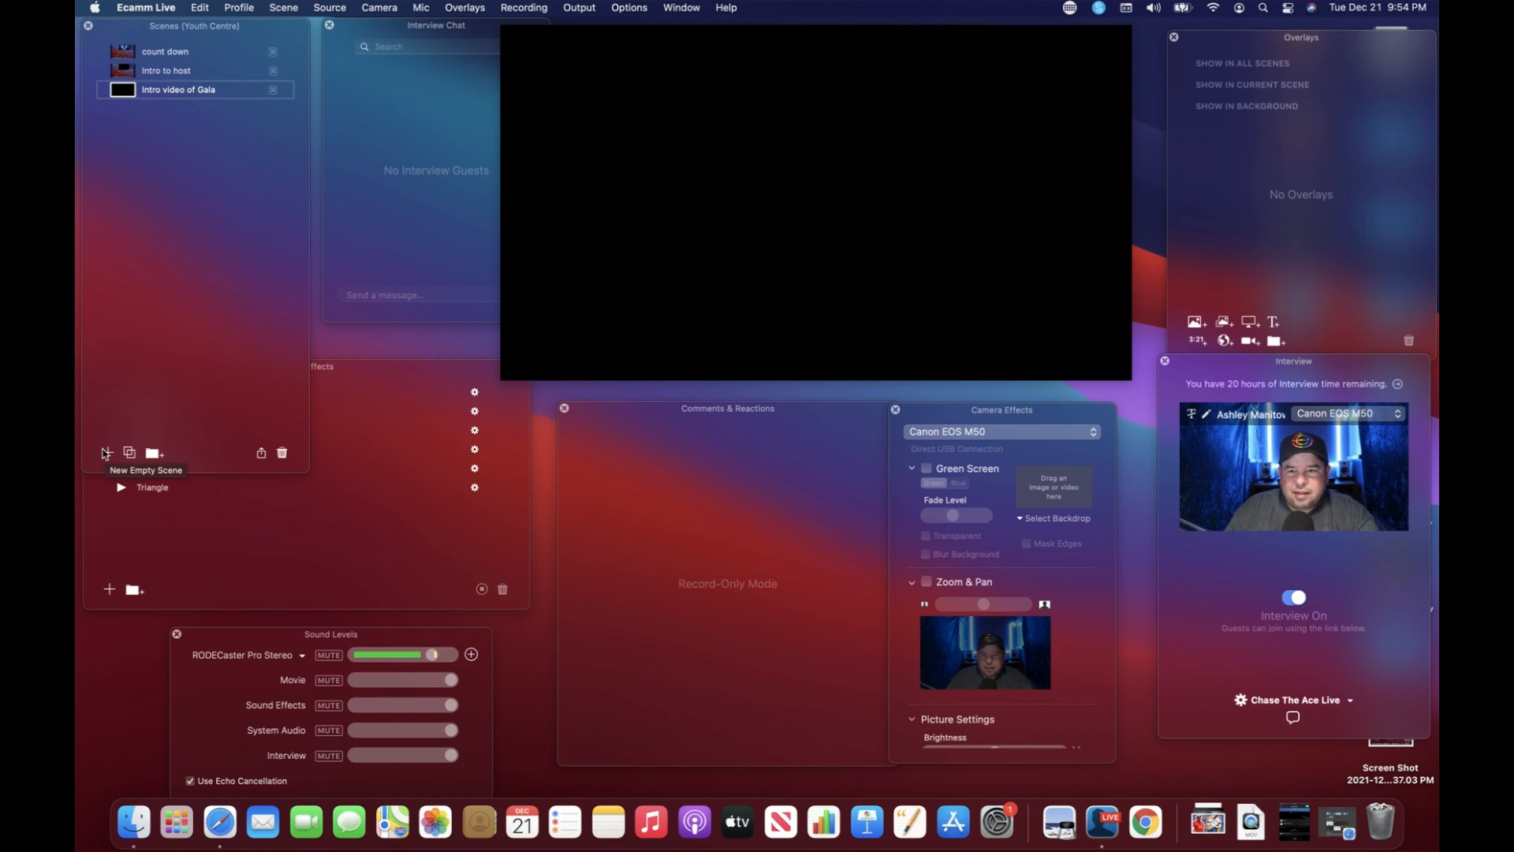
Step: Add two new scenes named 'Comedy show' and 'Magic show'
left_click(104, 452)
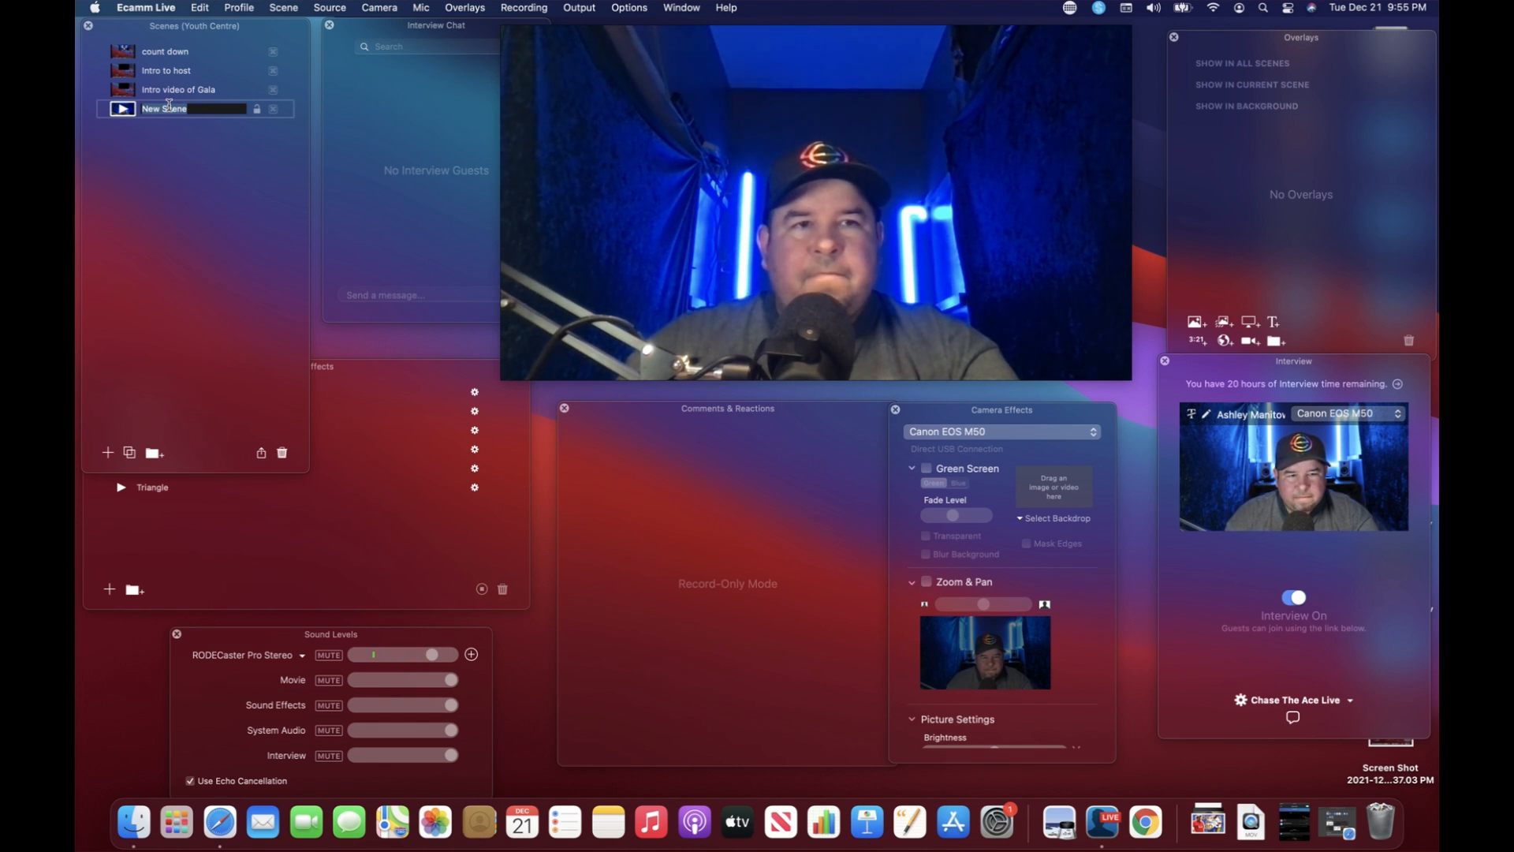
type("Comm")
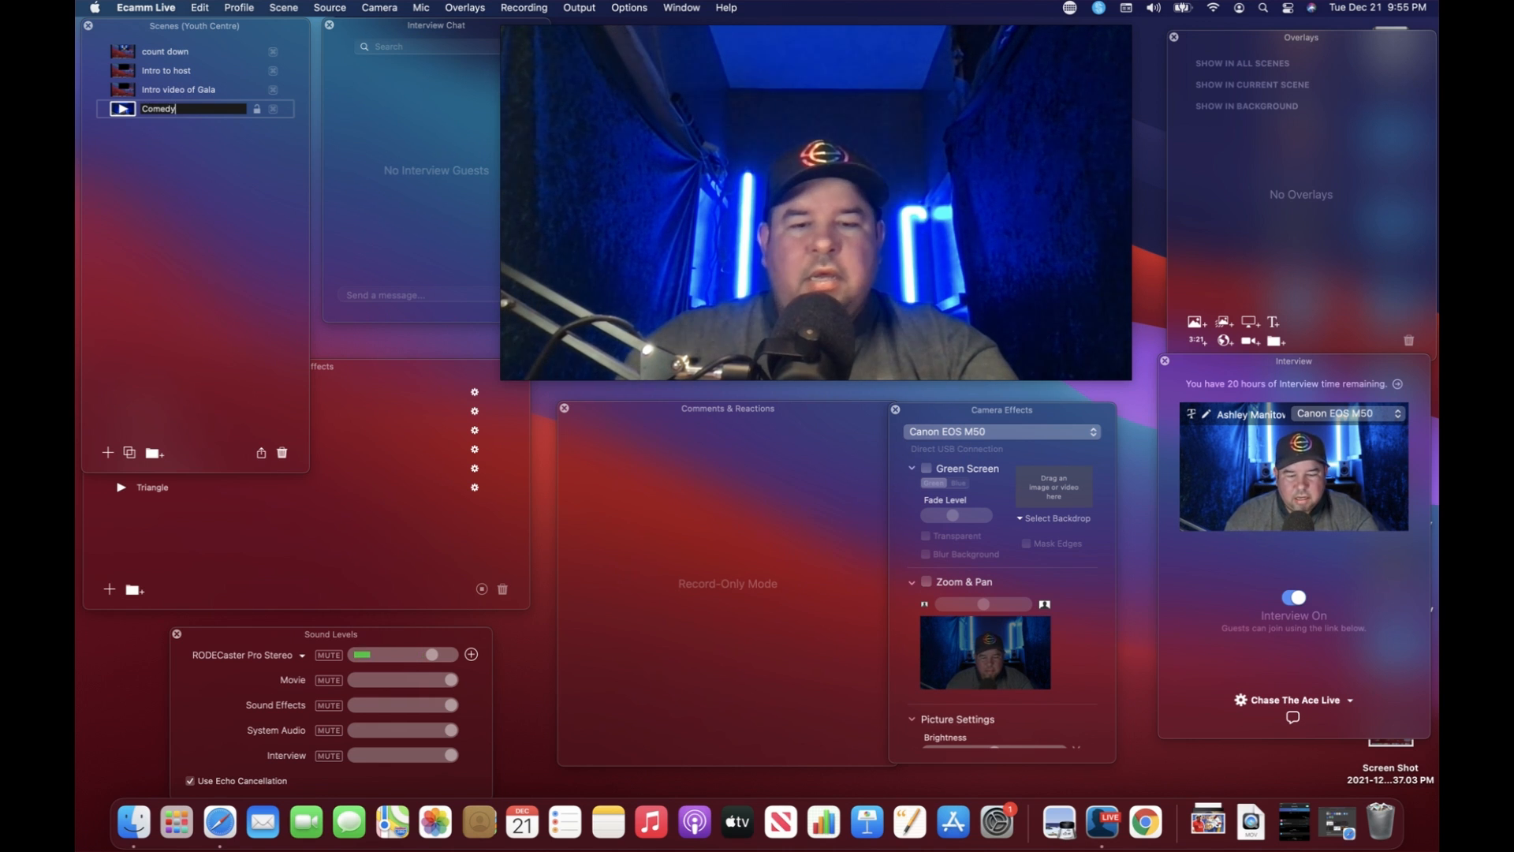
type("show")
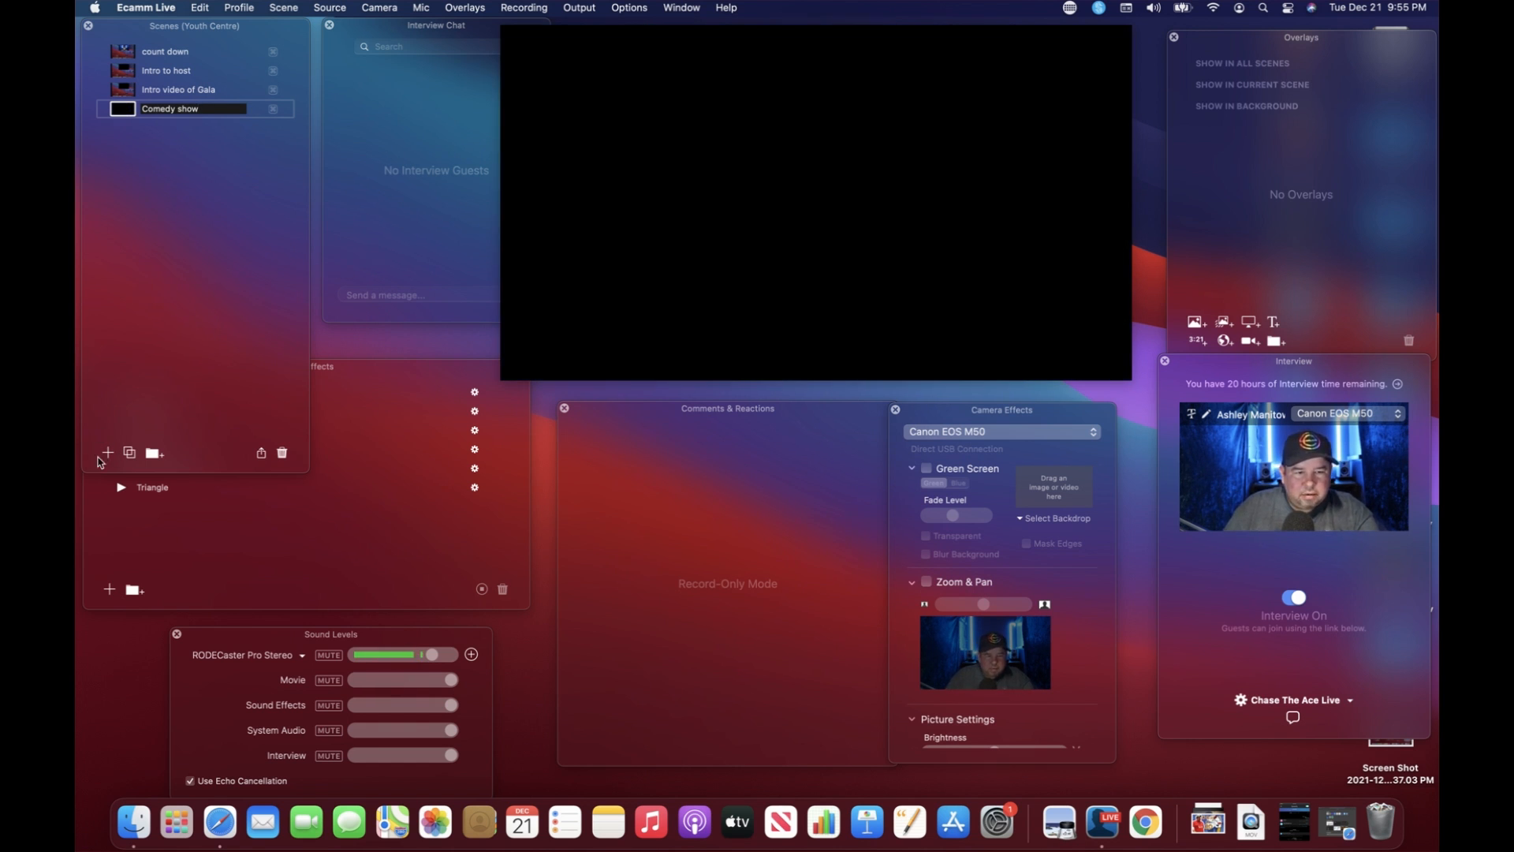
left_click(108, 452)
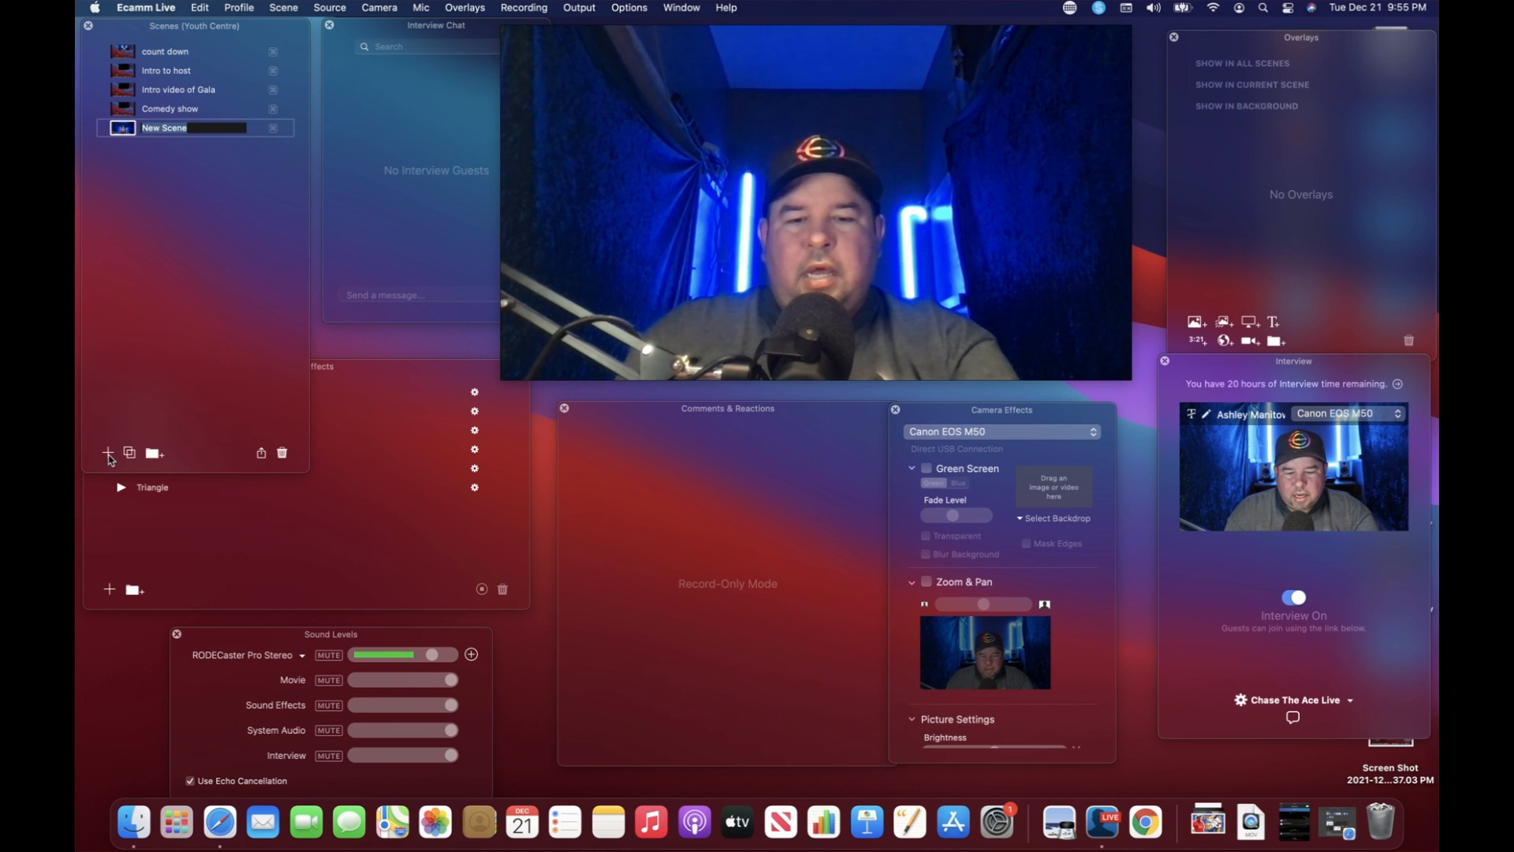
type("Magic show")
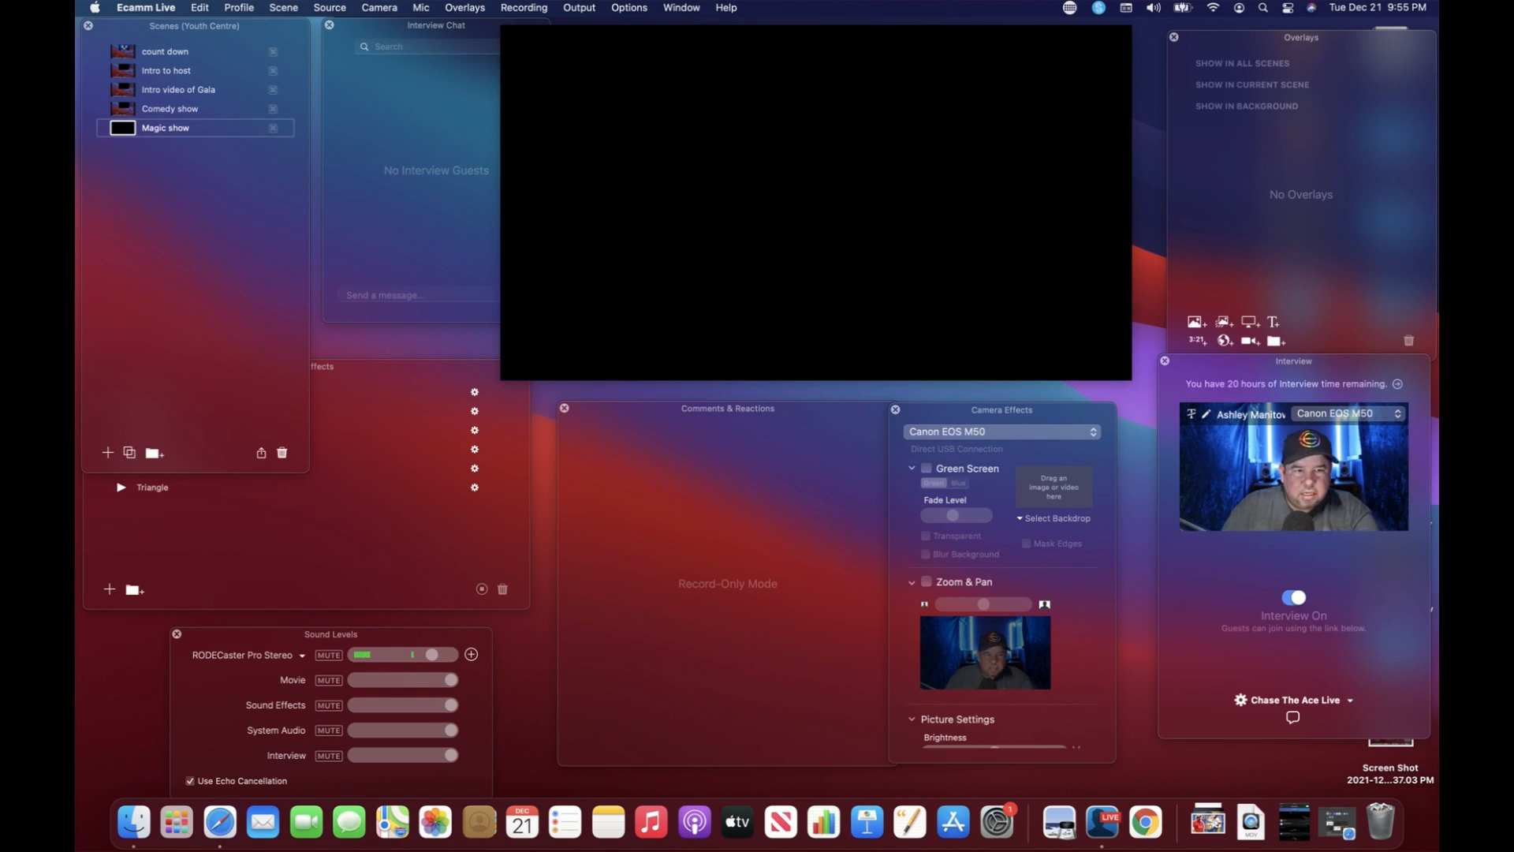
Step: Add a scene named 'Opera sing "The Grinch"'
left_click(107, 452)
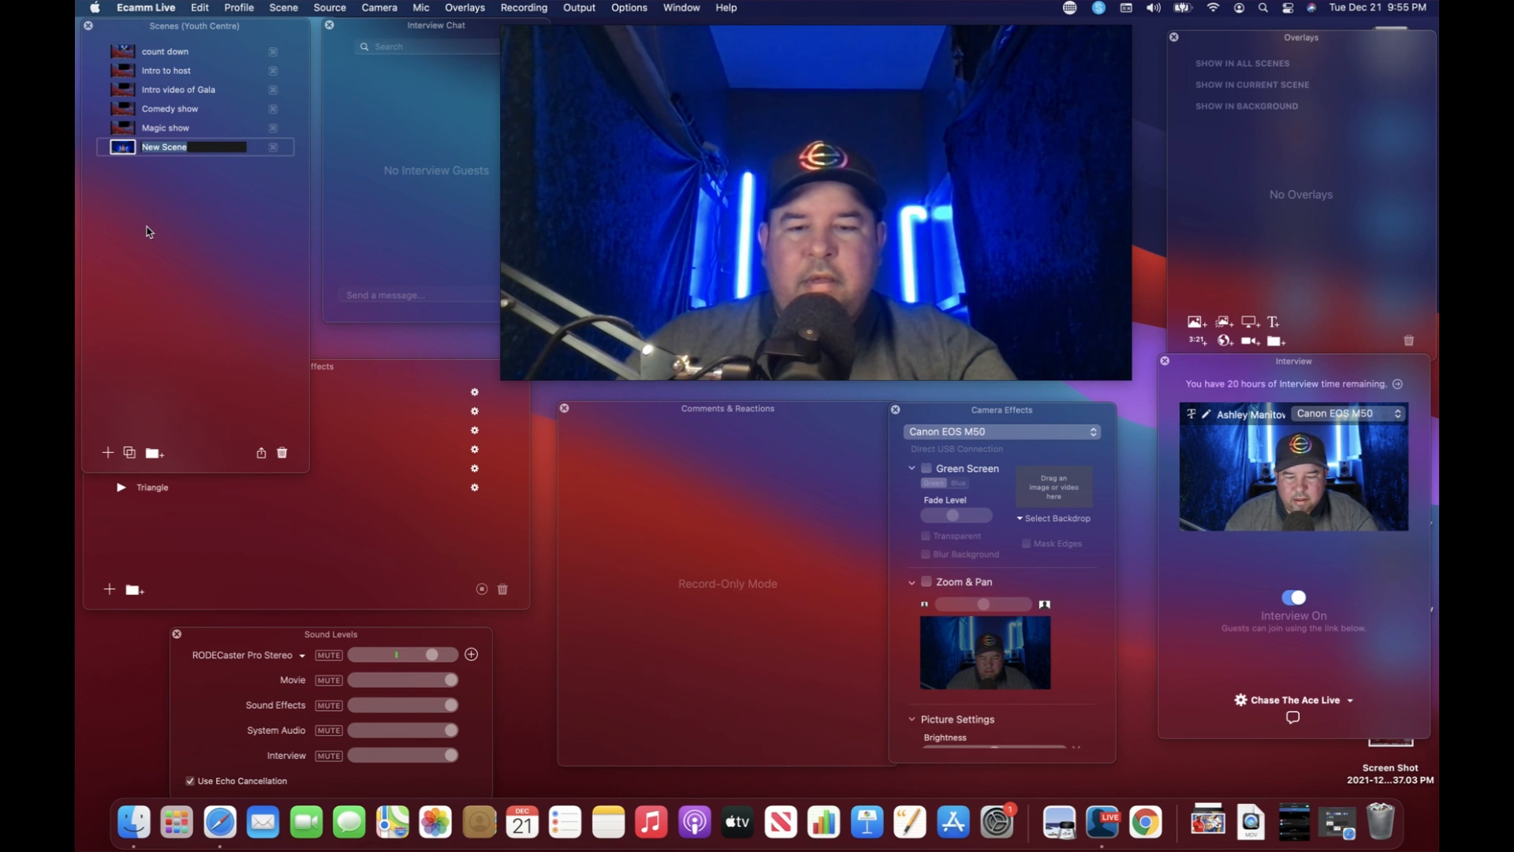
type("Opera s")
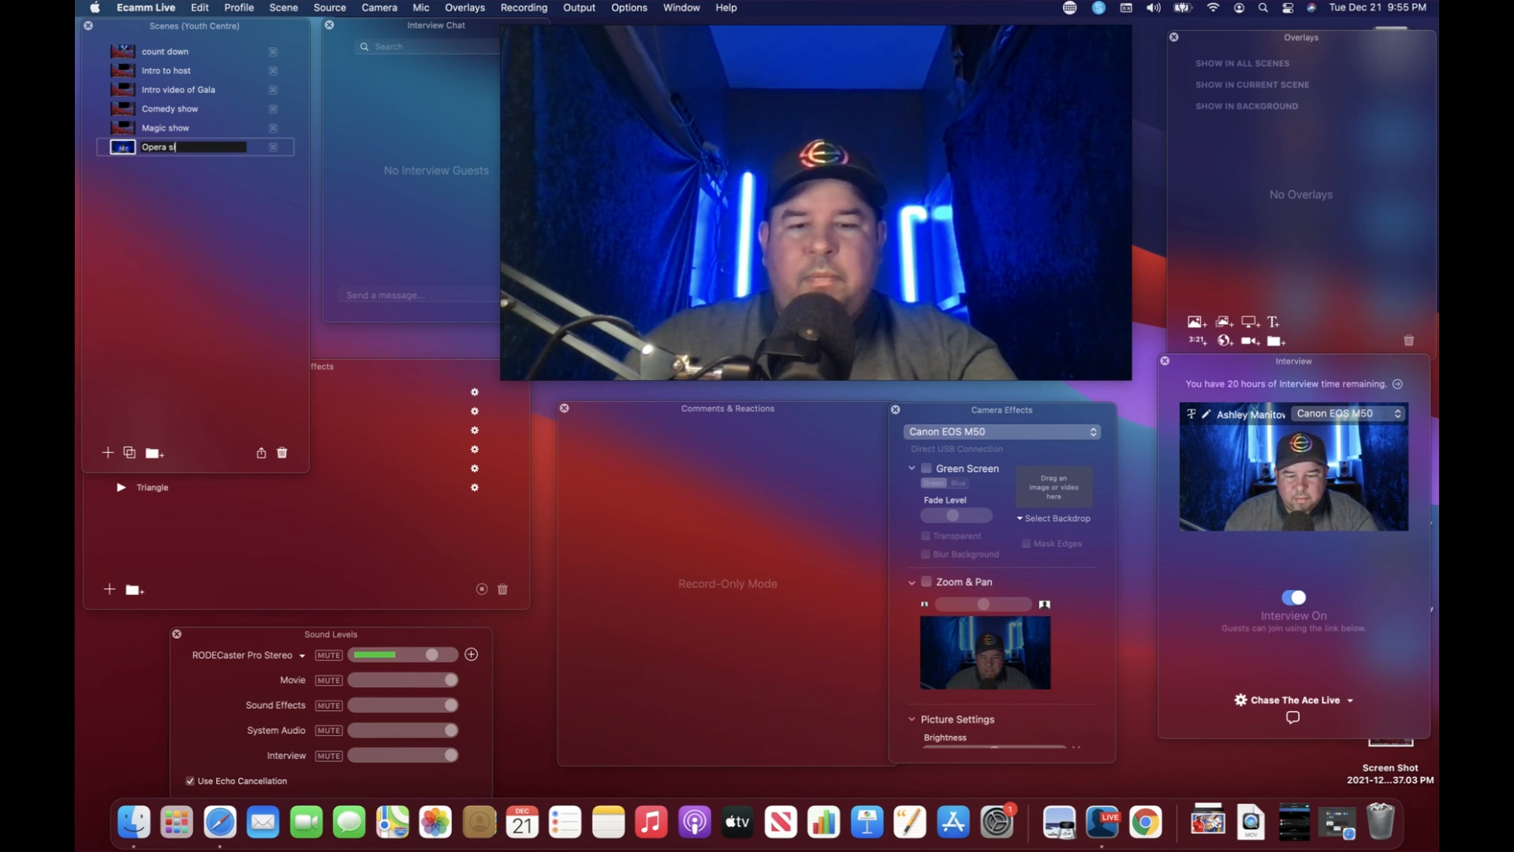
type("ing")
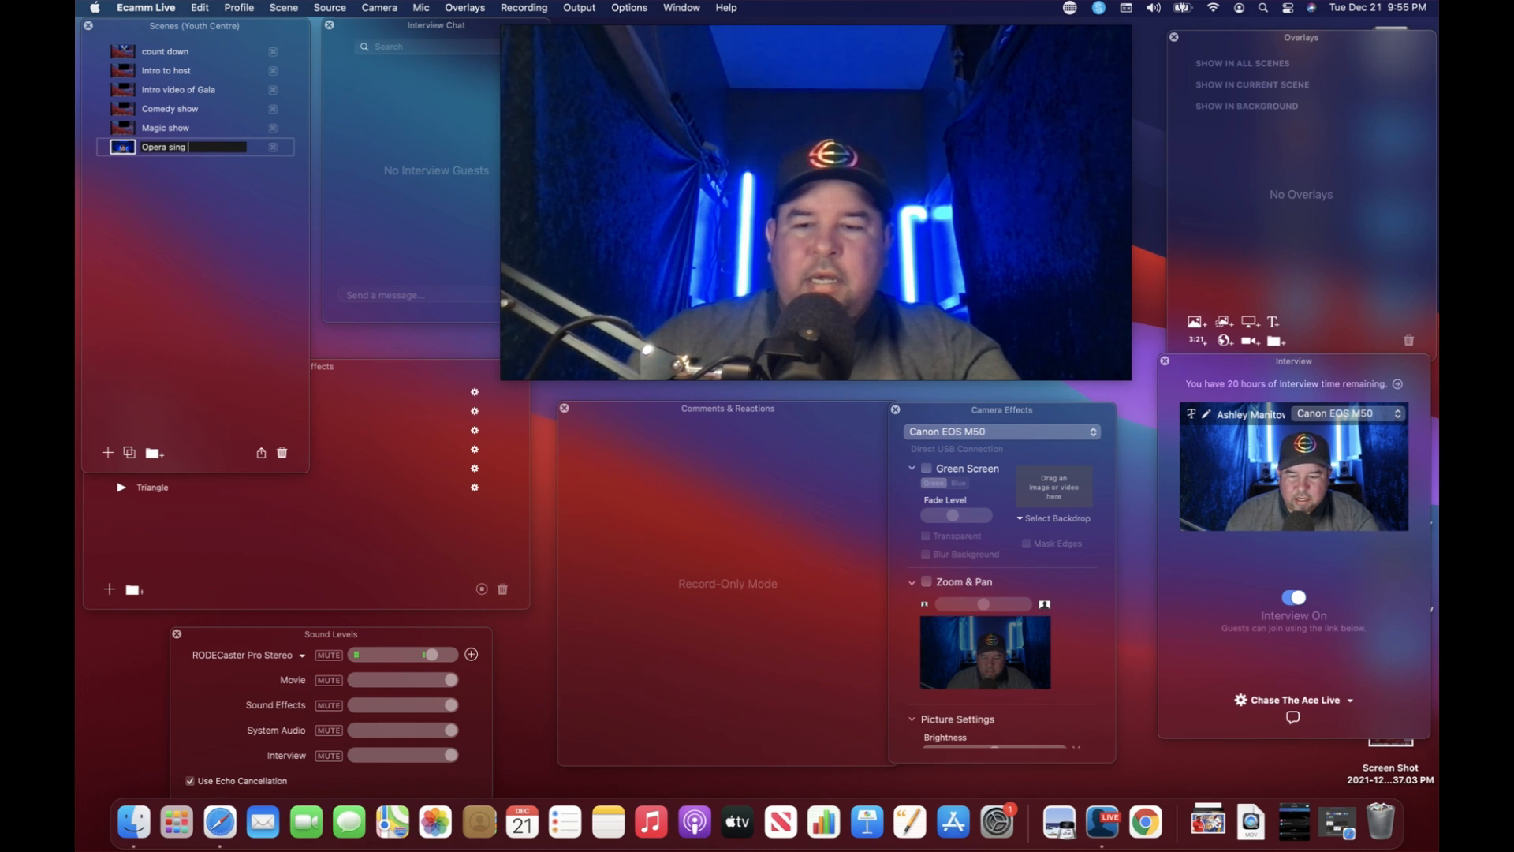
type("\"Grinch")
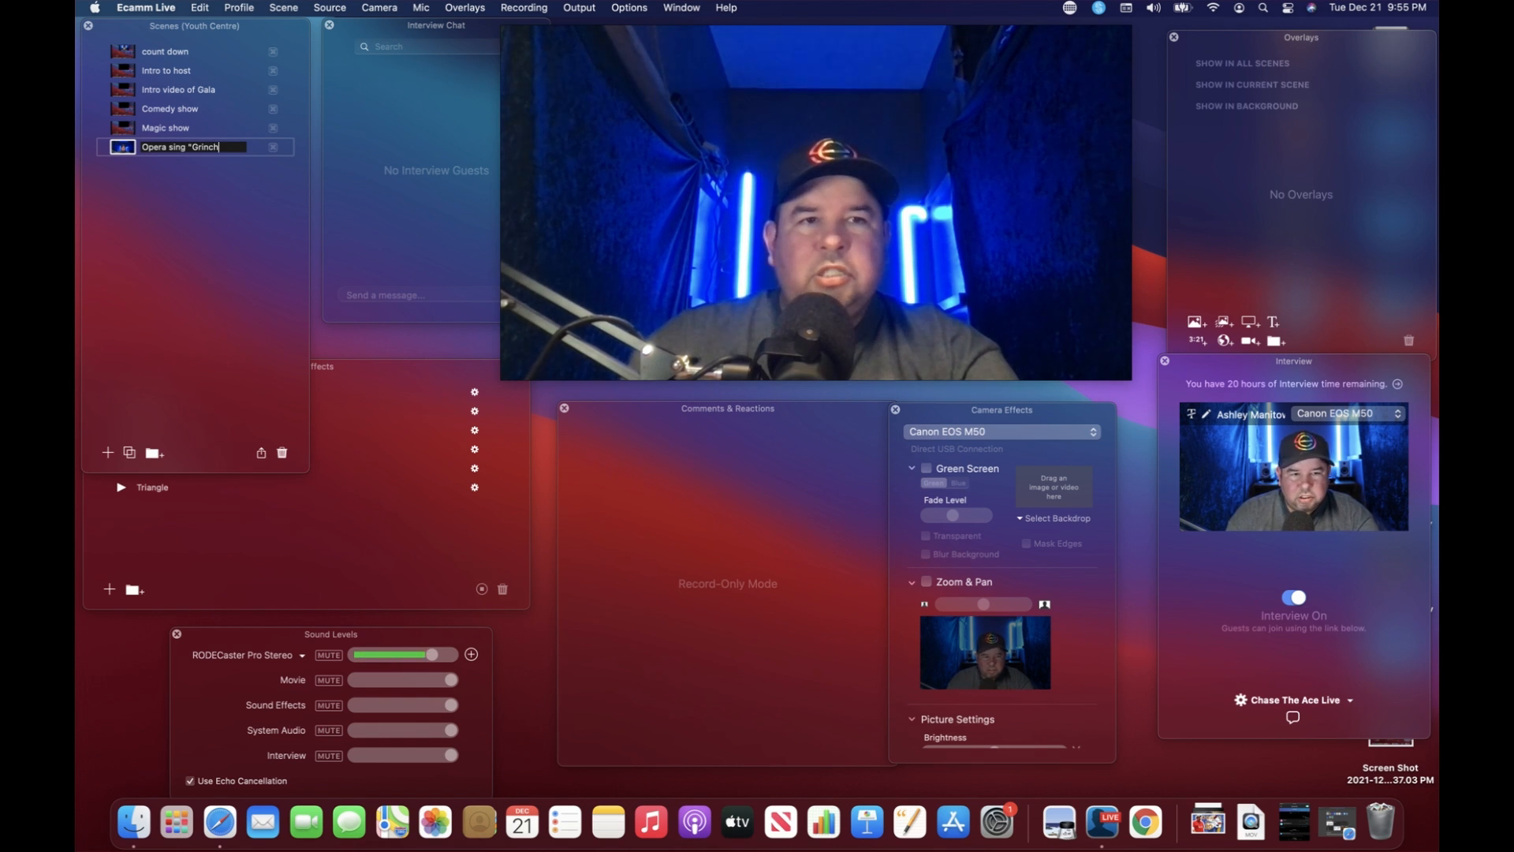
type("T")
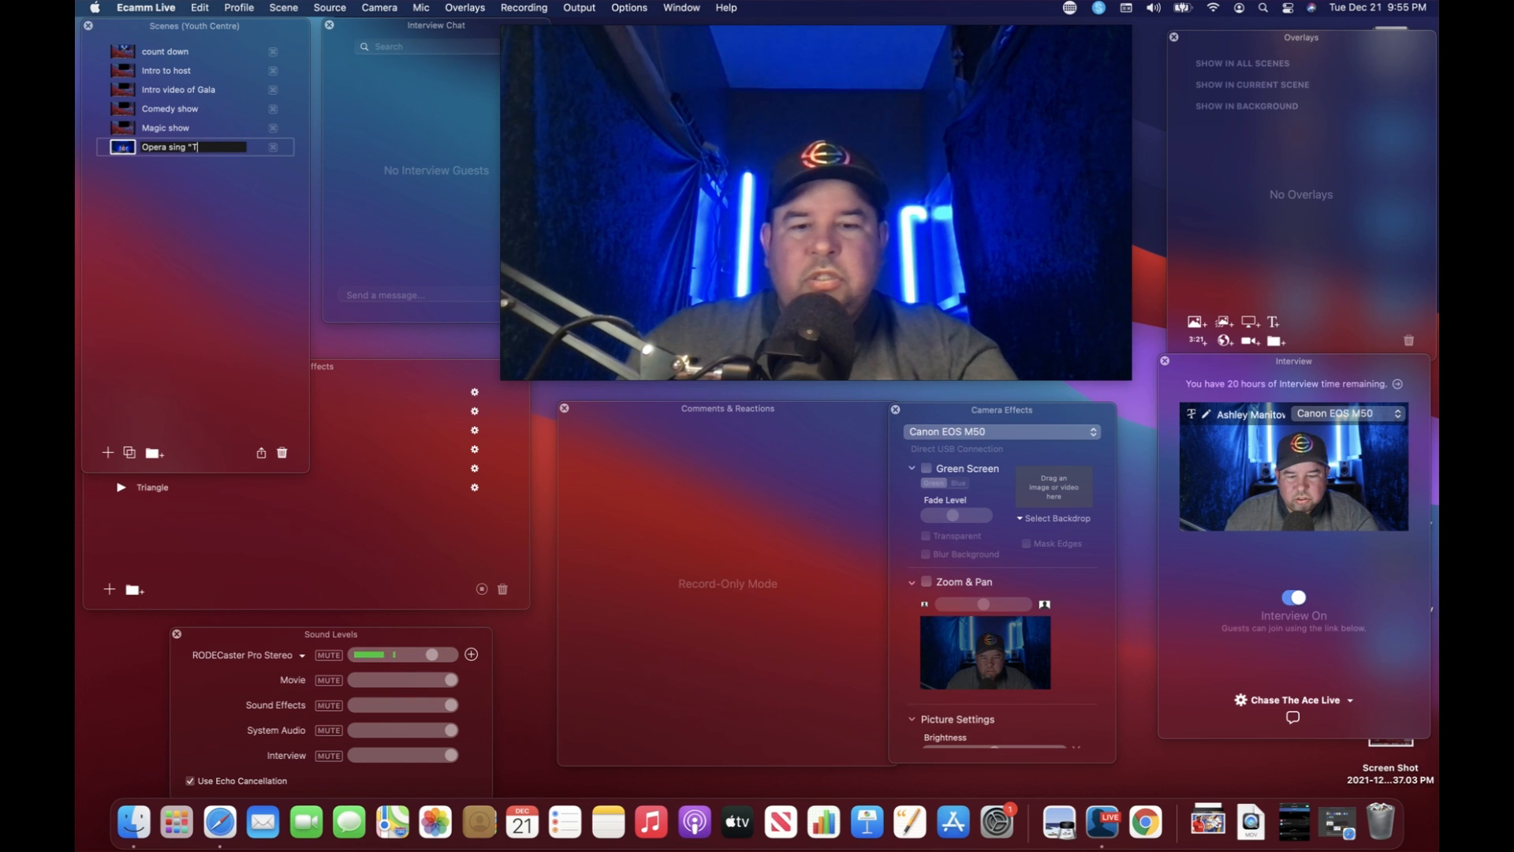
type("he Grinch")
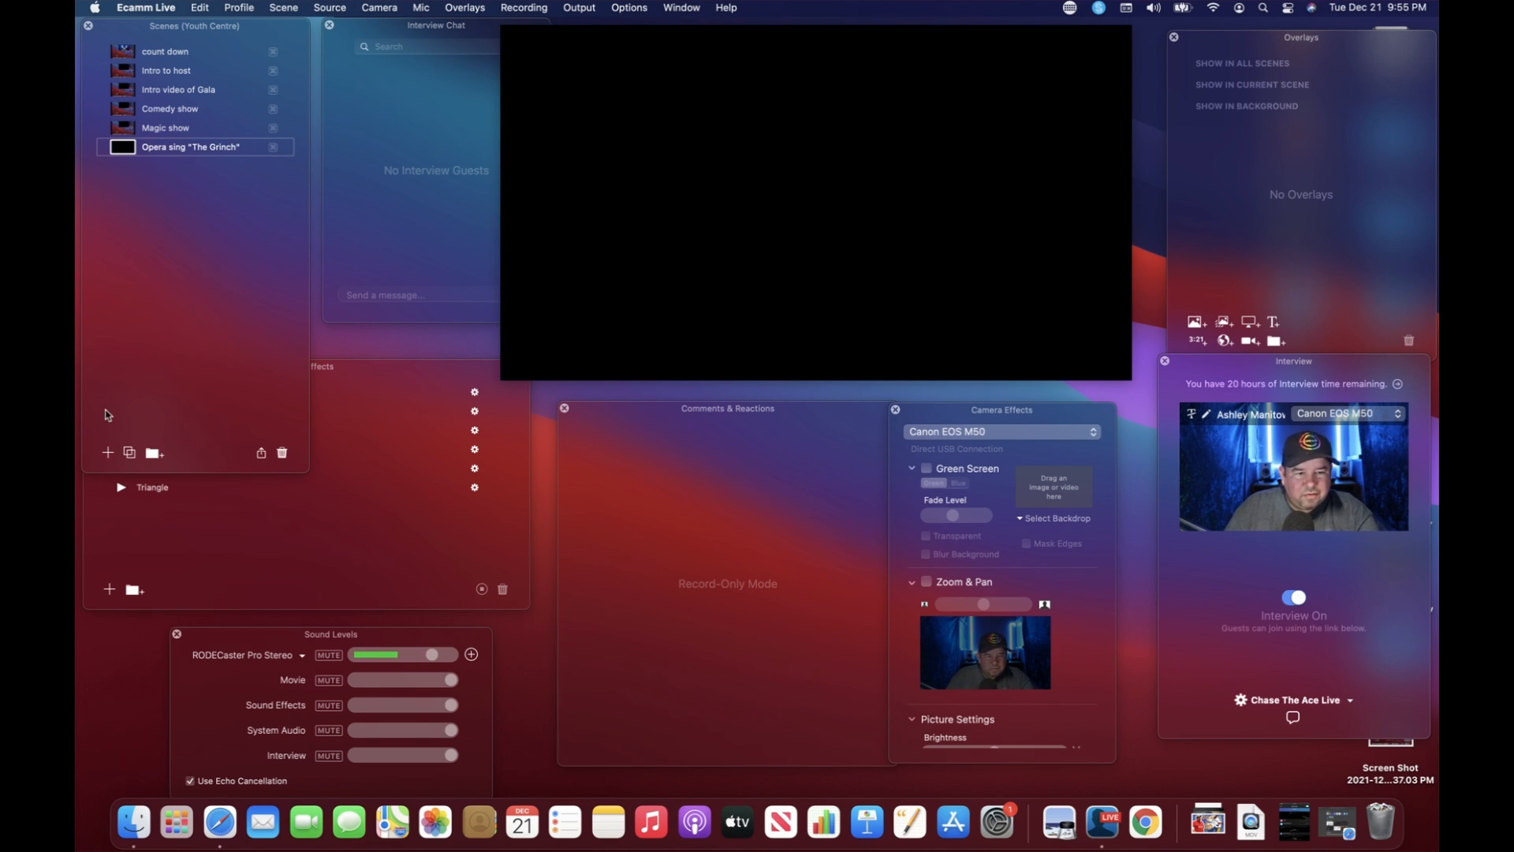
mouse_move(110, 454)
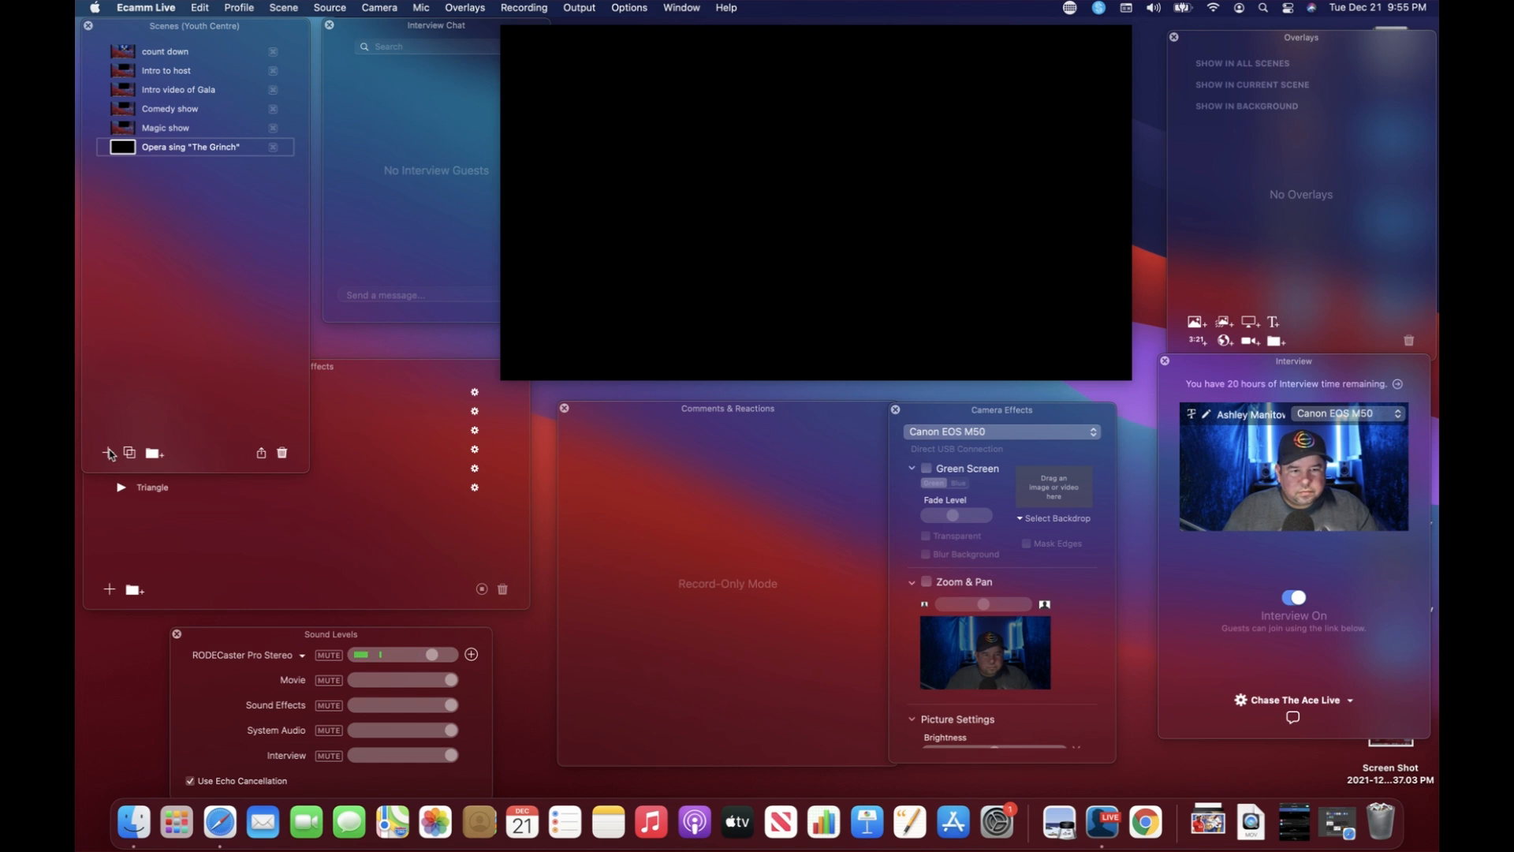
Step: Add scenes named 'Cooking' and 'Youth dance Troupe'
left_click(109, 453)
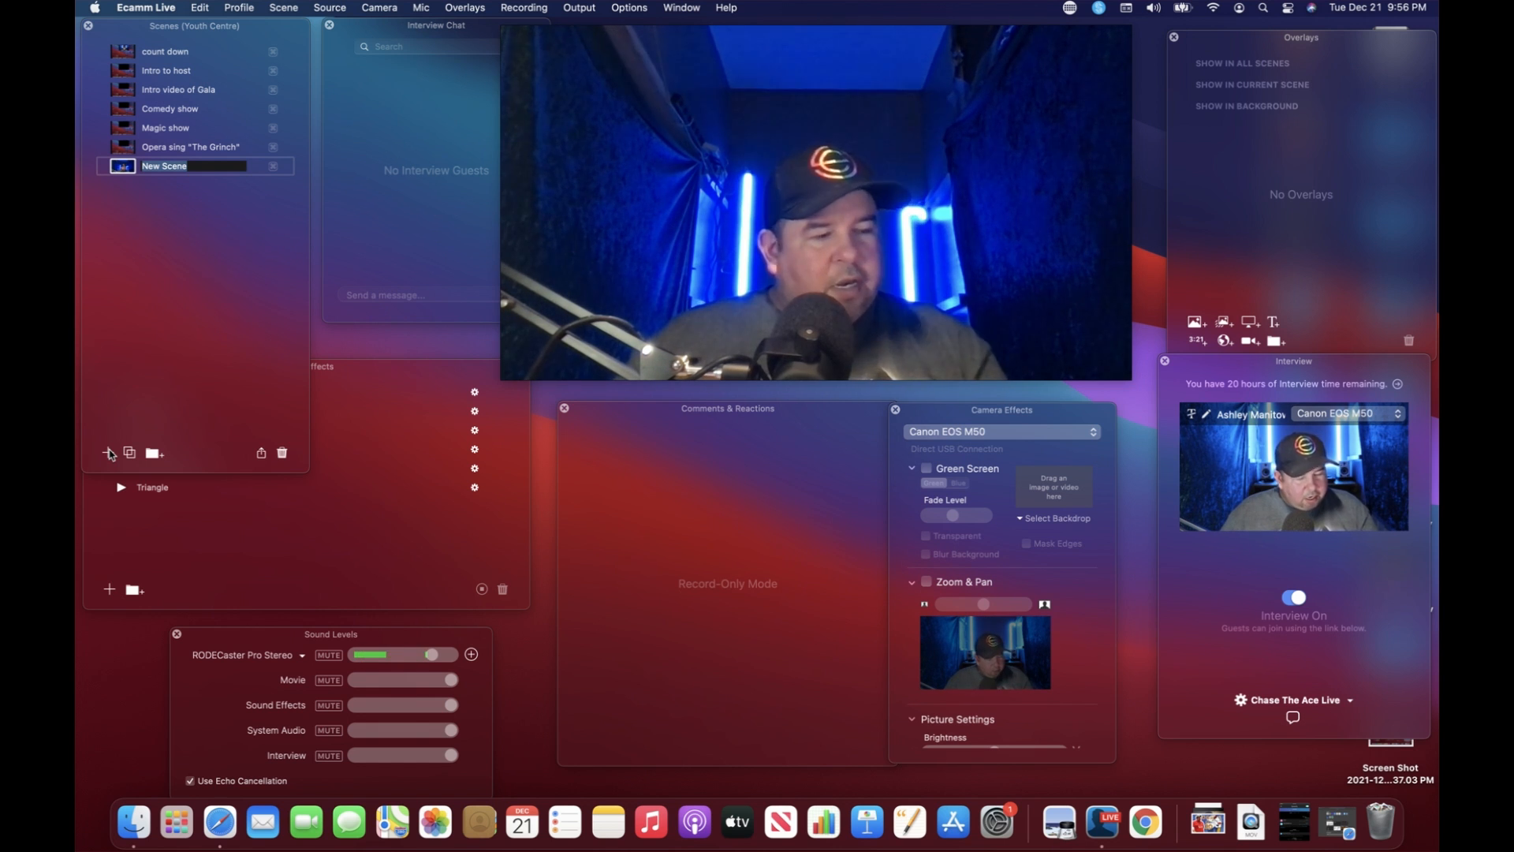
type("Co")
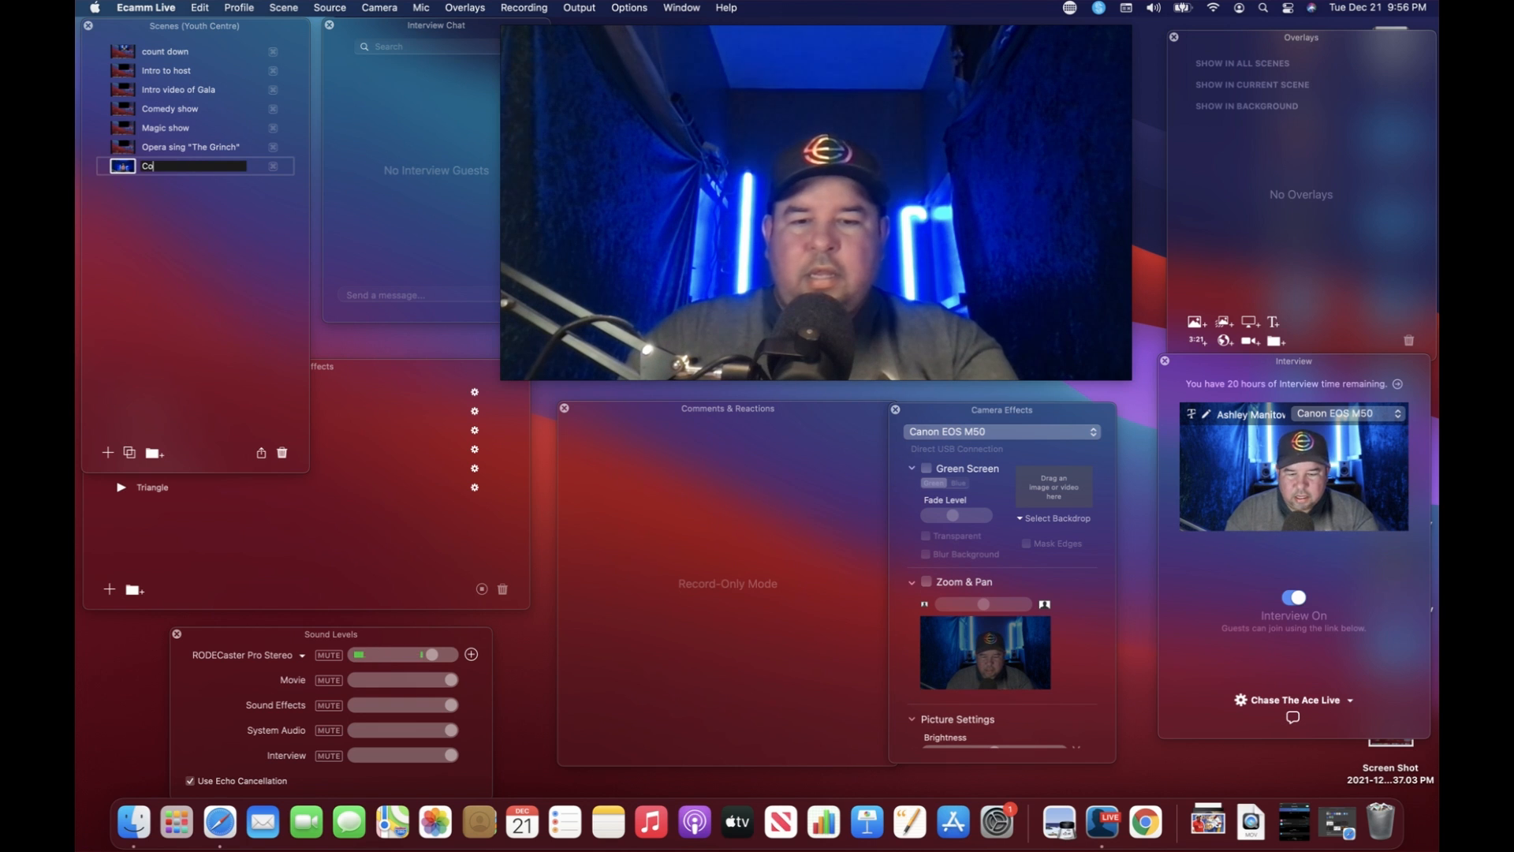
type("oking")
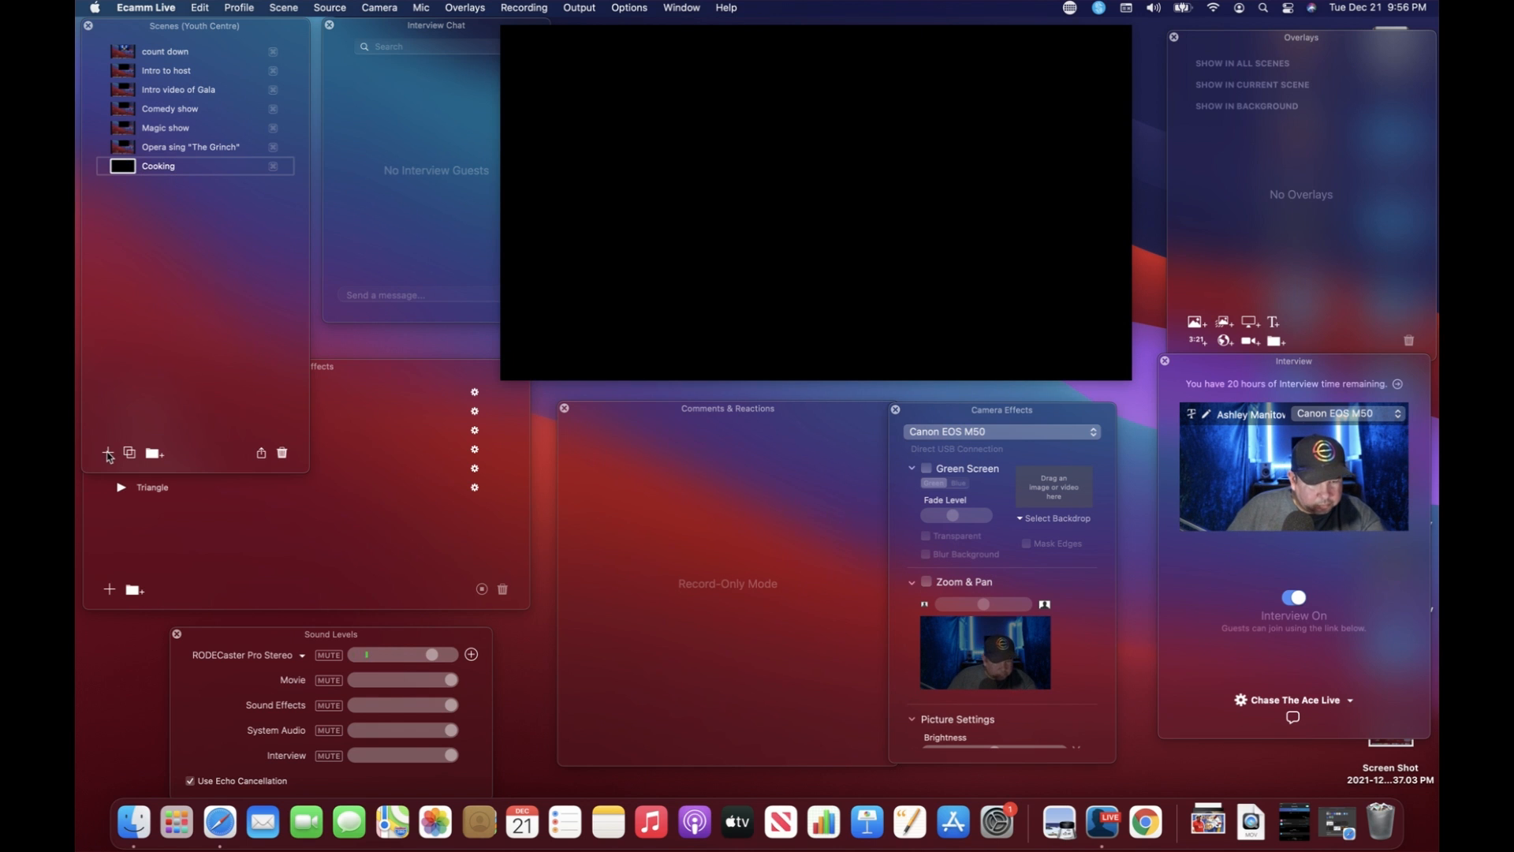
left_click(107, 452)
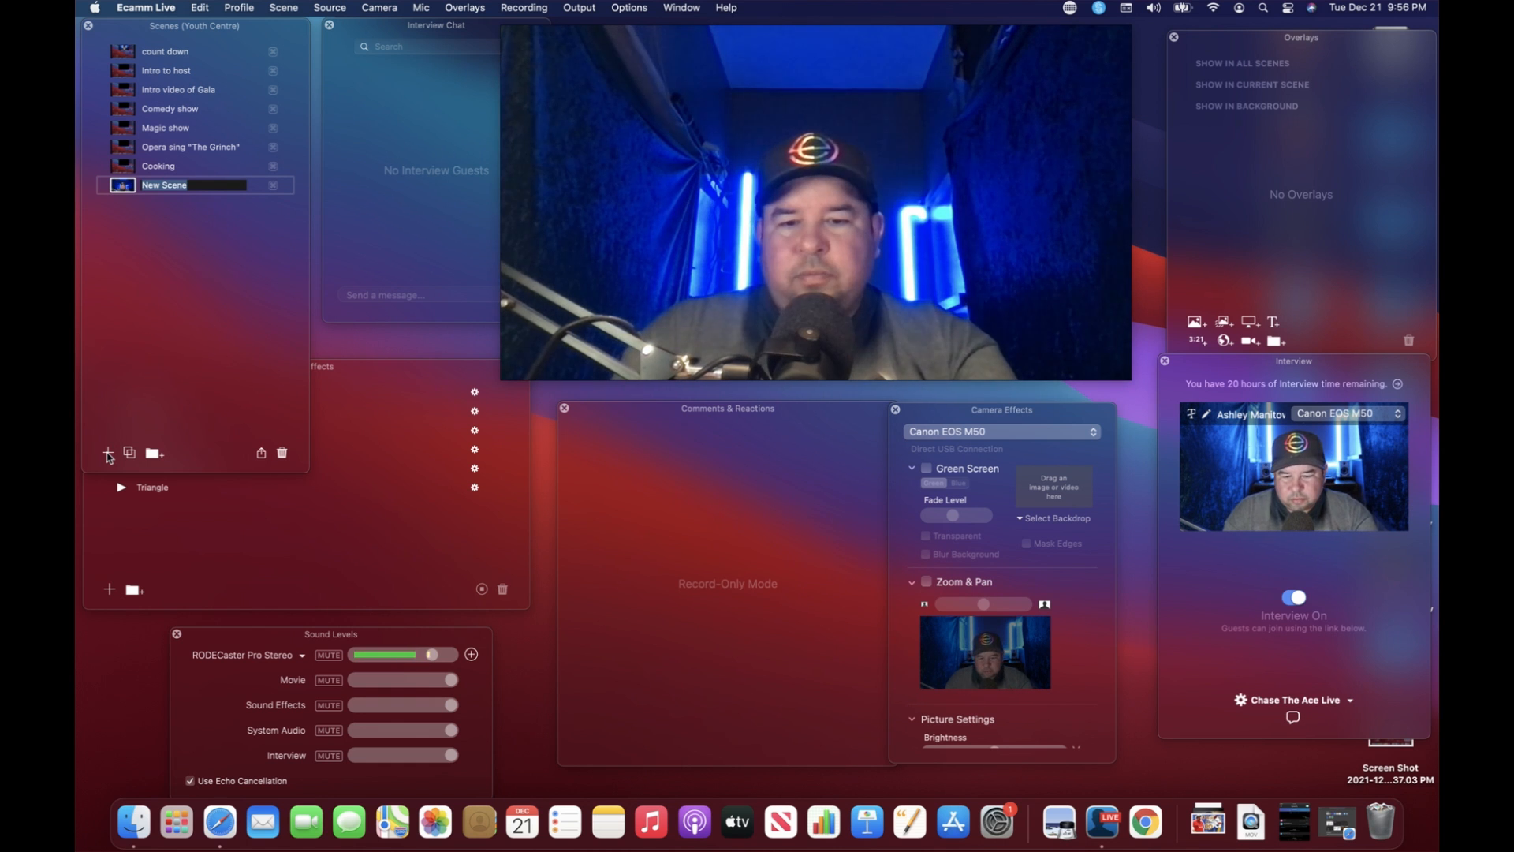
type("Youth da")
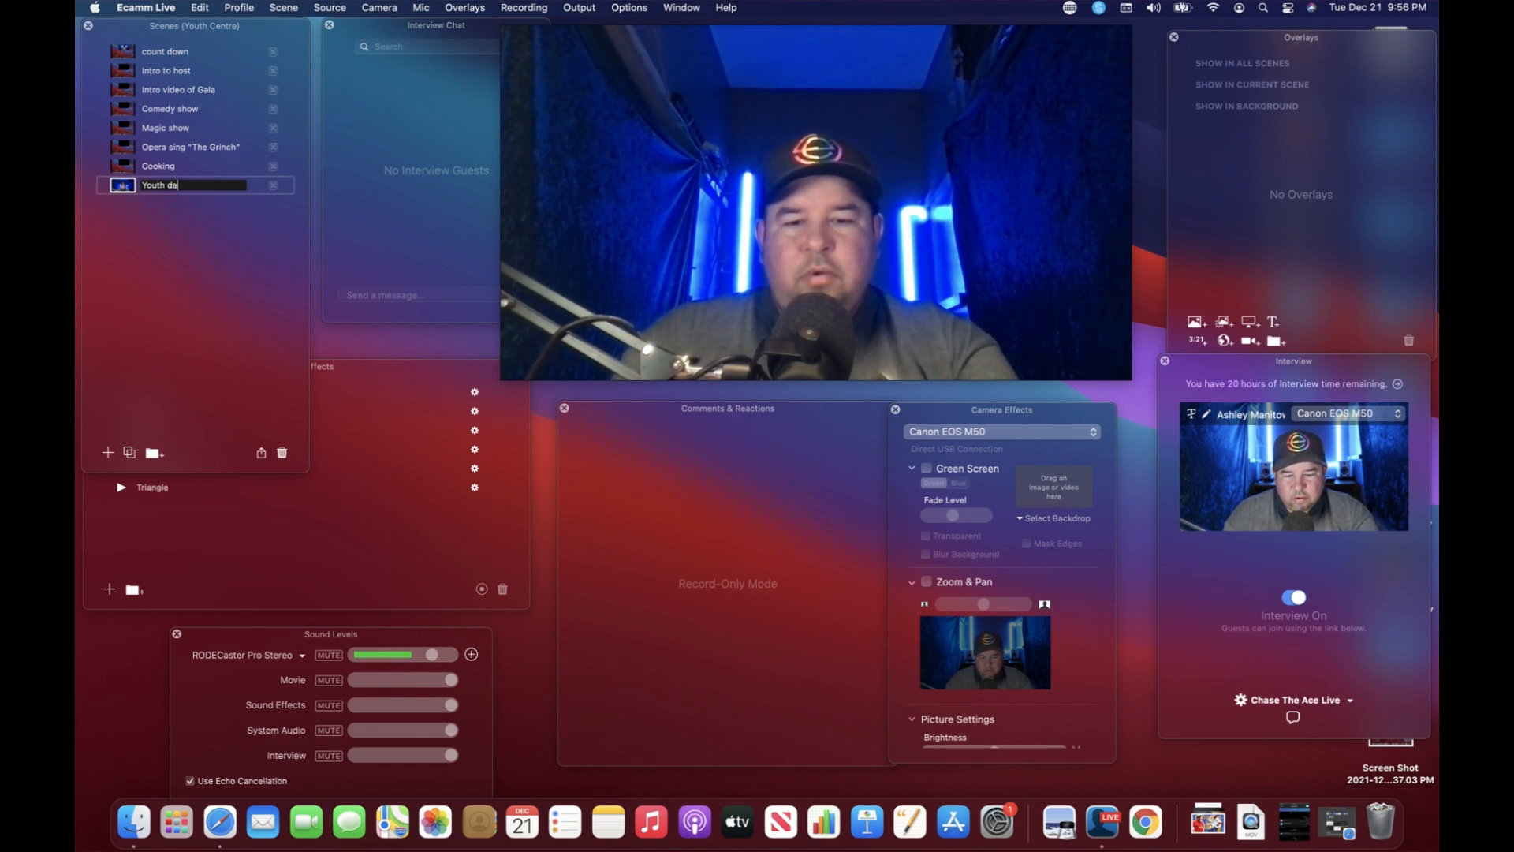
type("nce Tr")
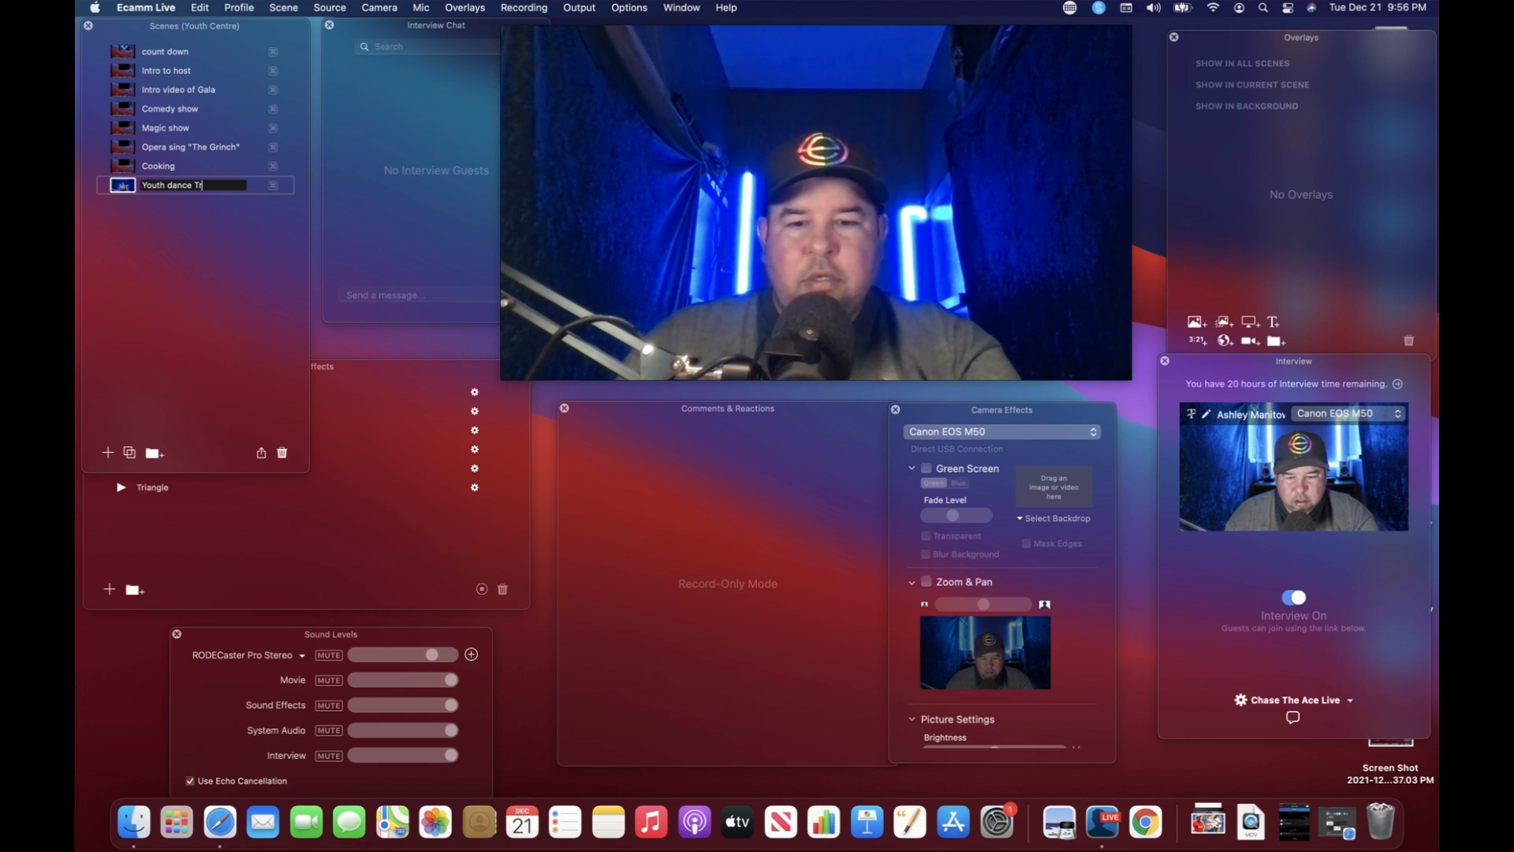
type("oupe")
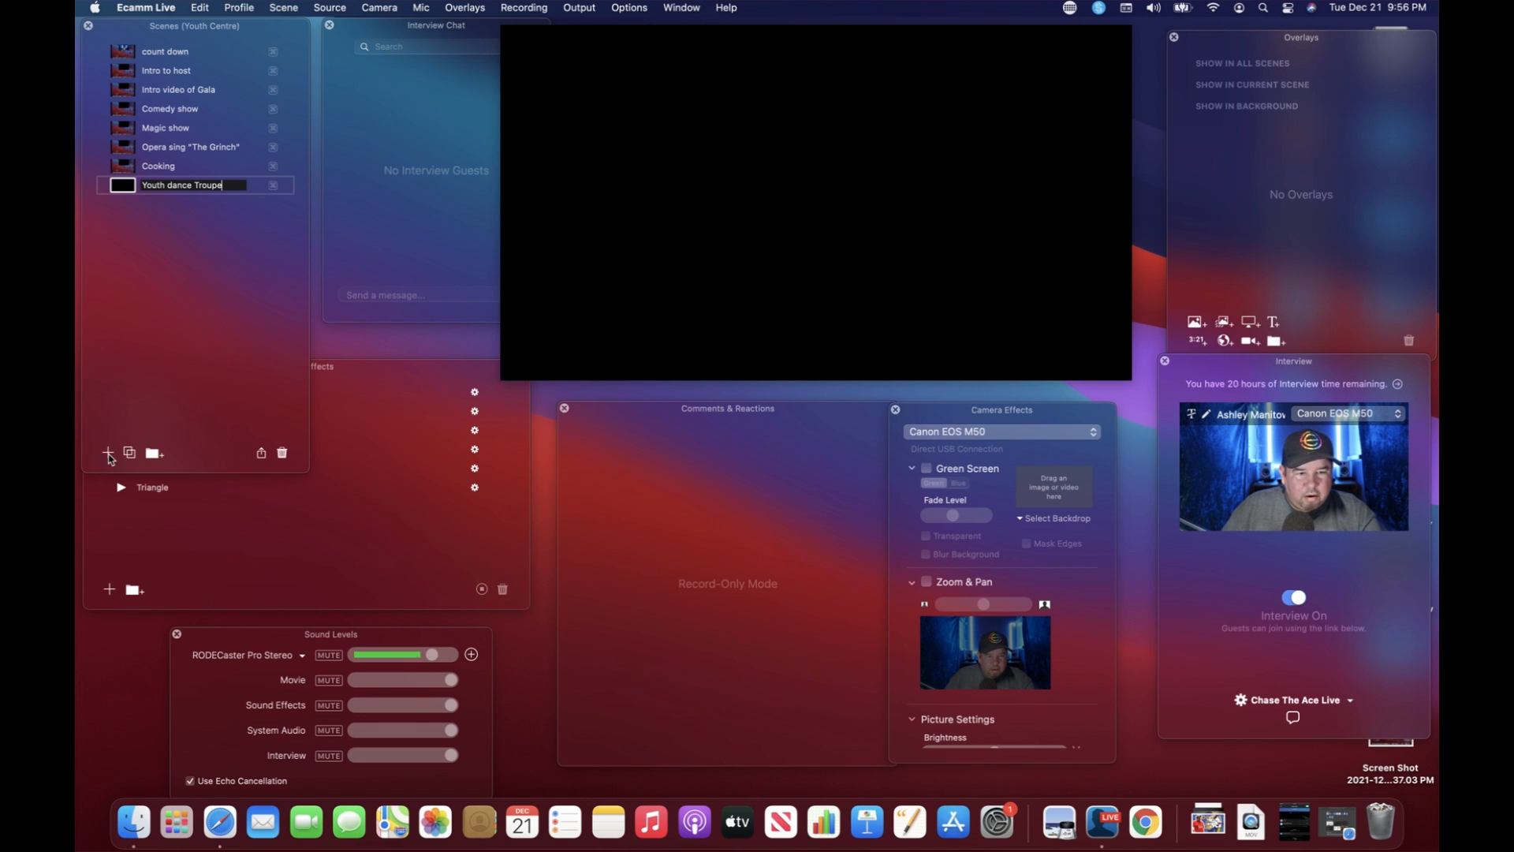
Step: Add the 'host and guest' scenes, numbered 1 through 4
left_click(108, 452)
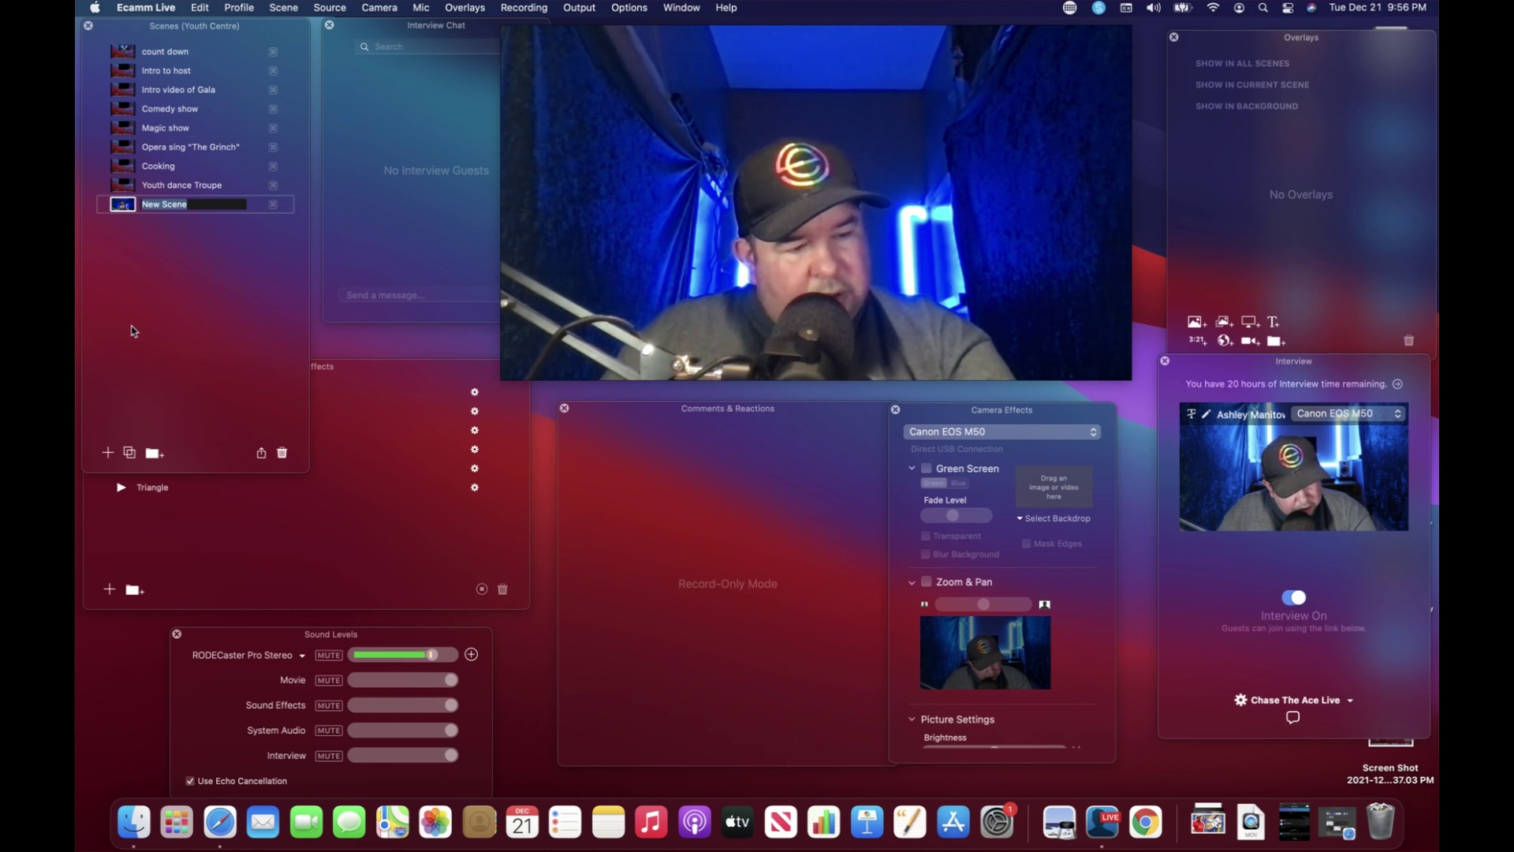
mouse_move(212, 225)
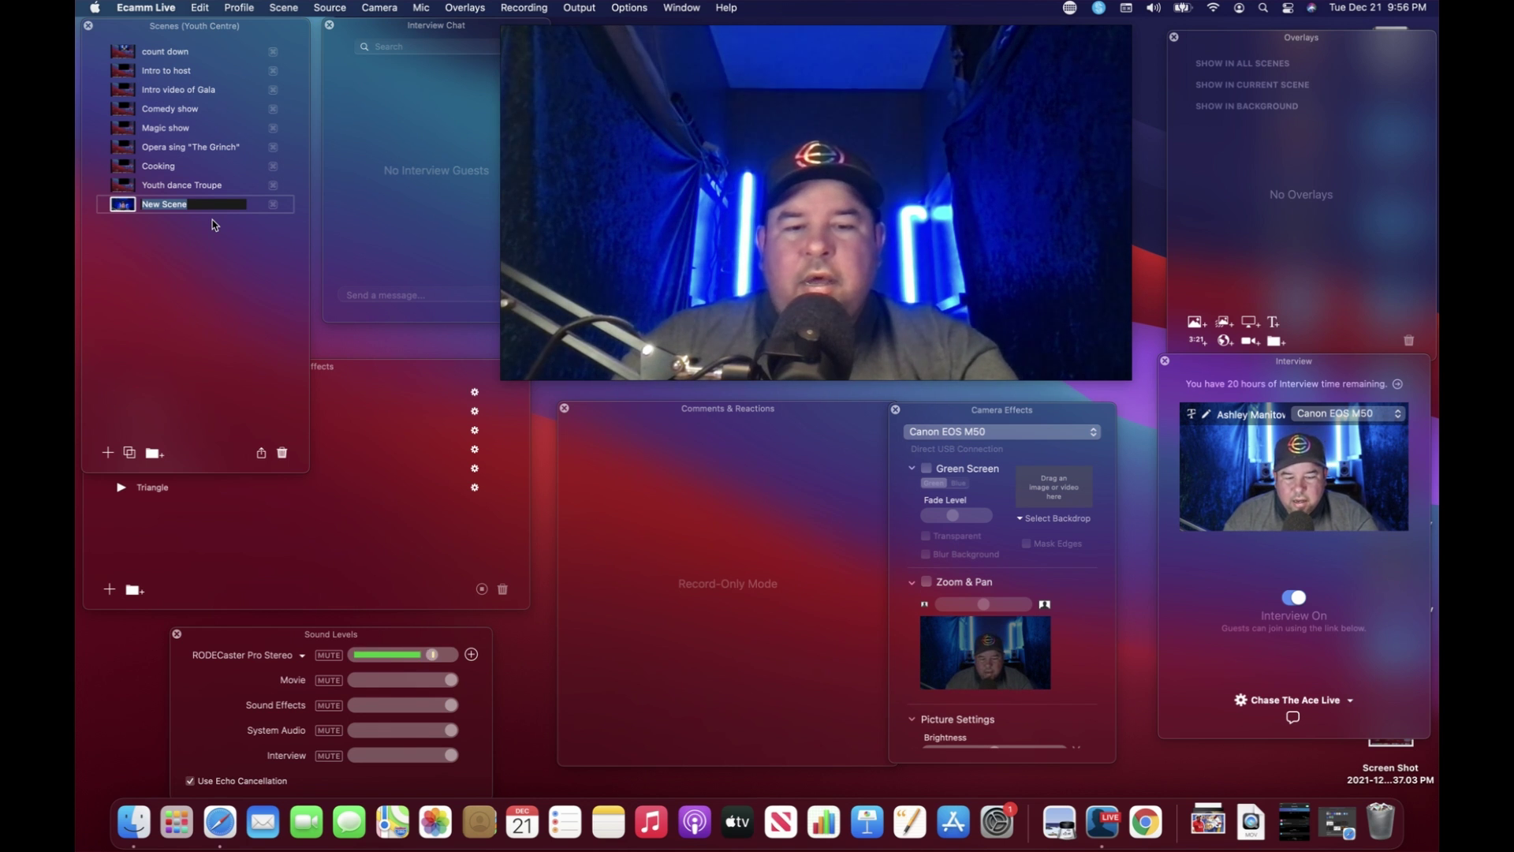
type("host and")
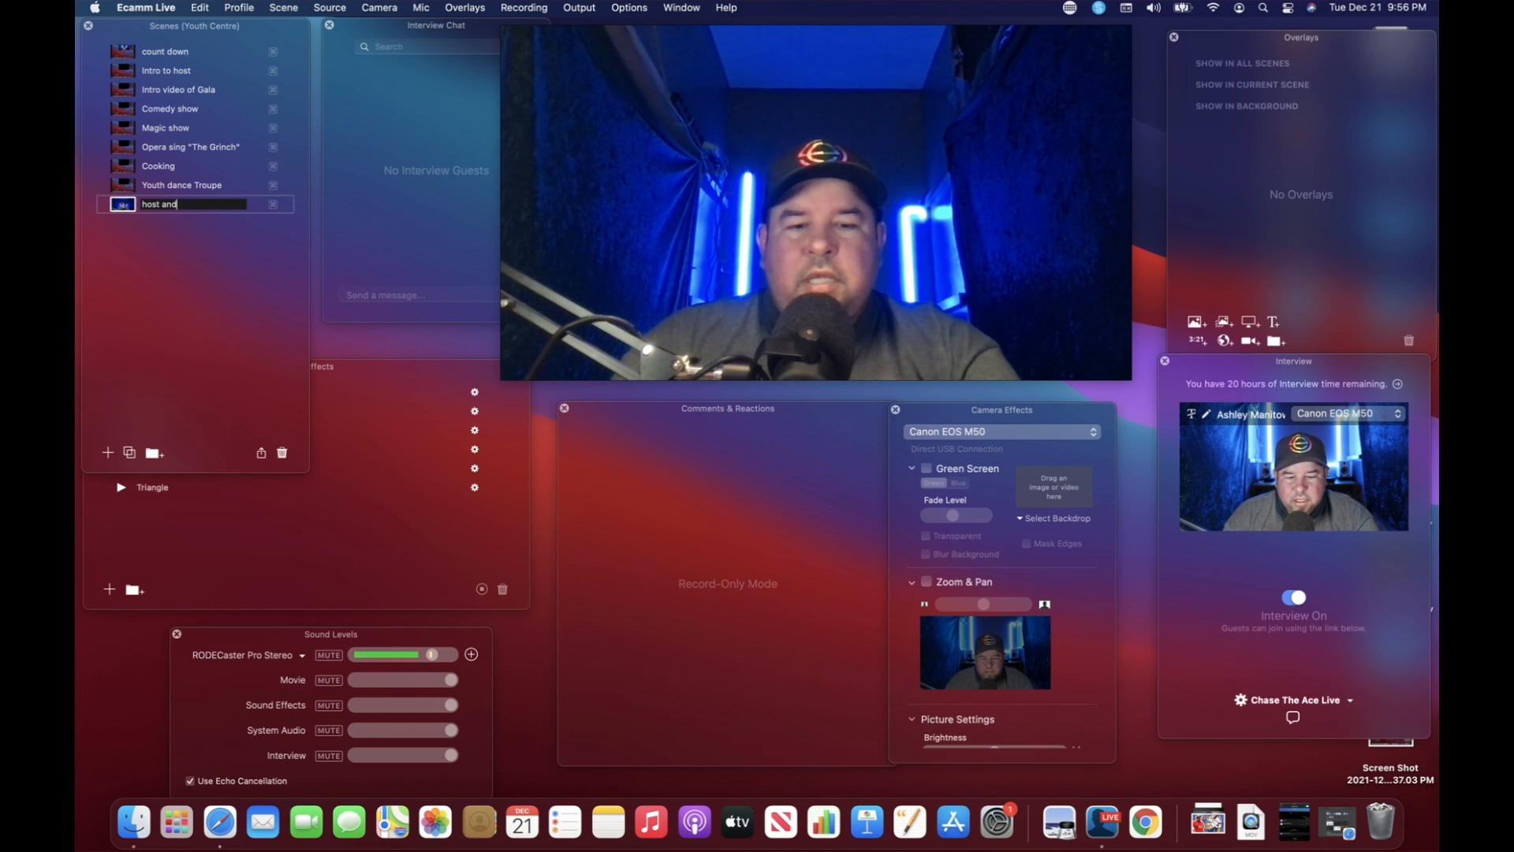
type("guest")
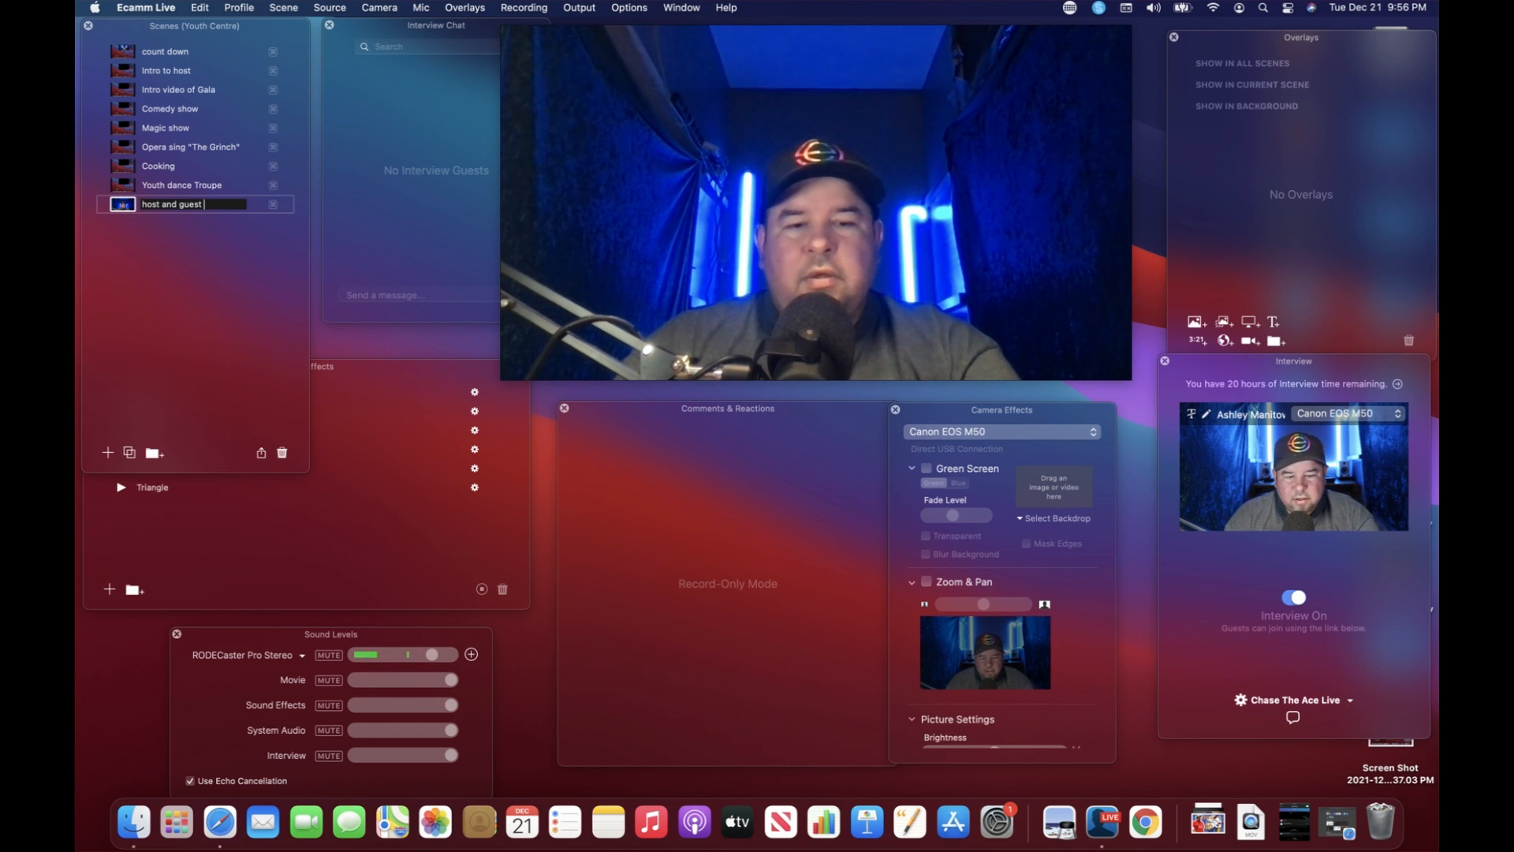
type("1")
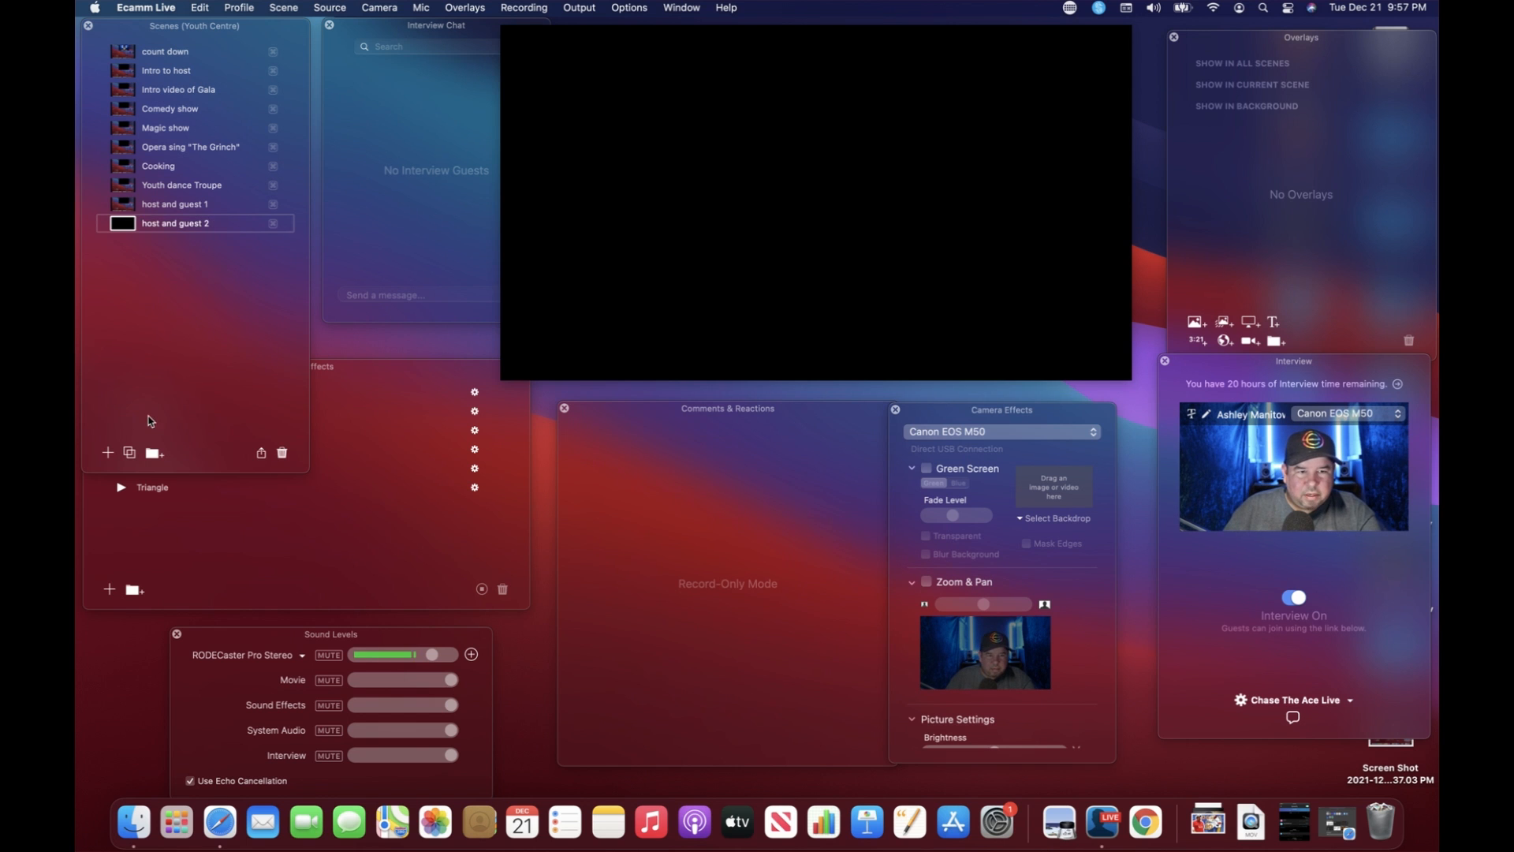
left_click(107, 453)
type("host")
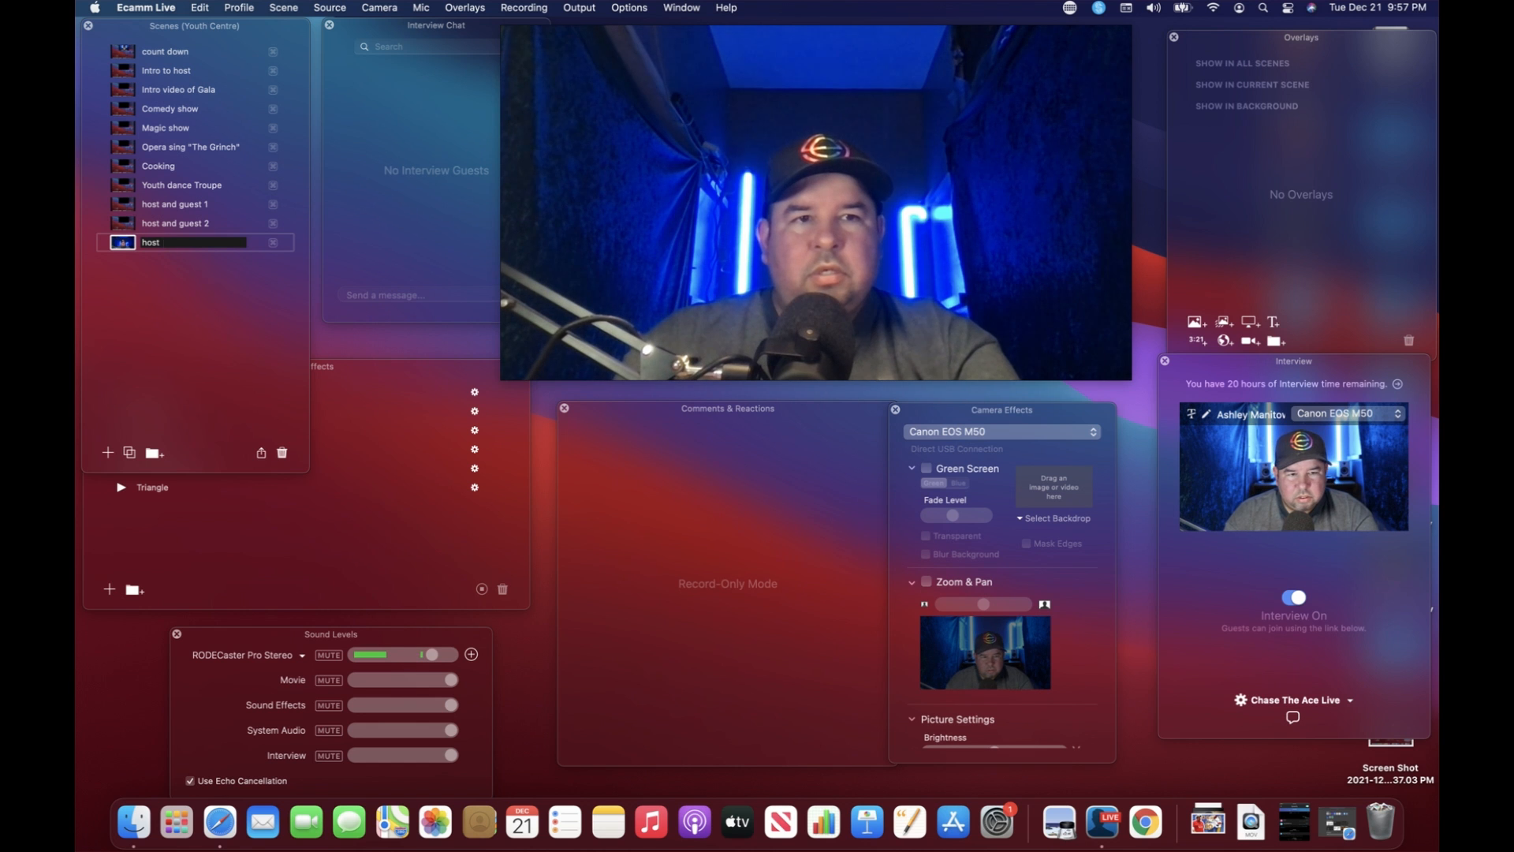
type("and guest")
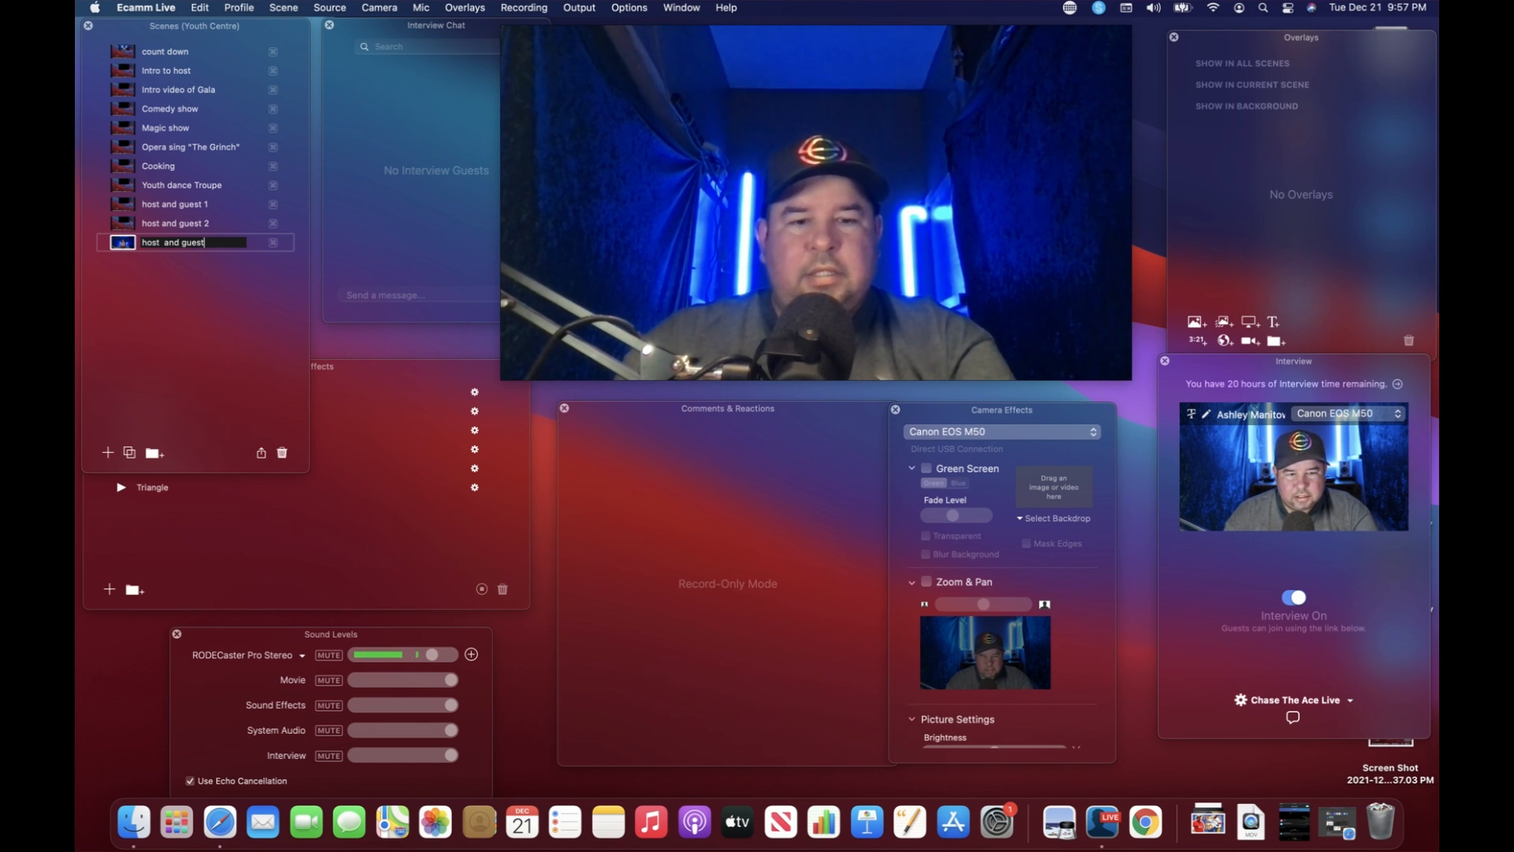
type("3")
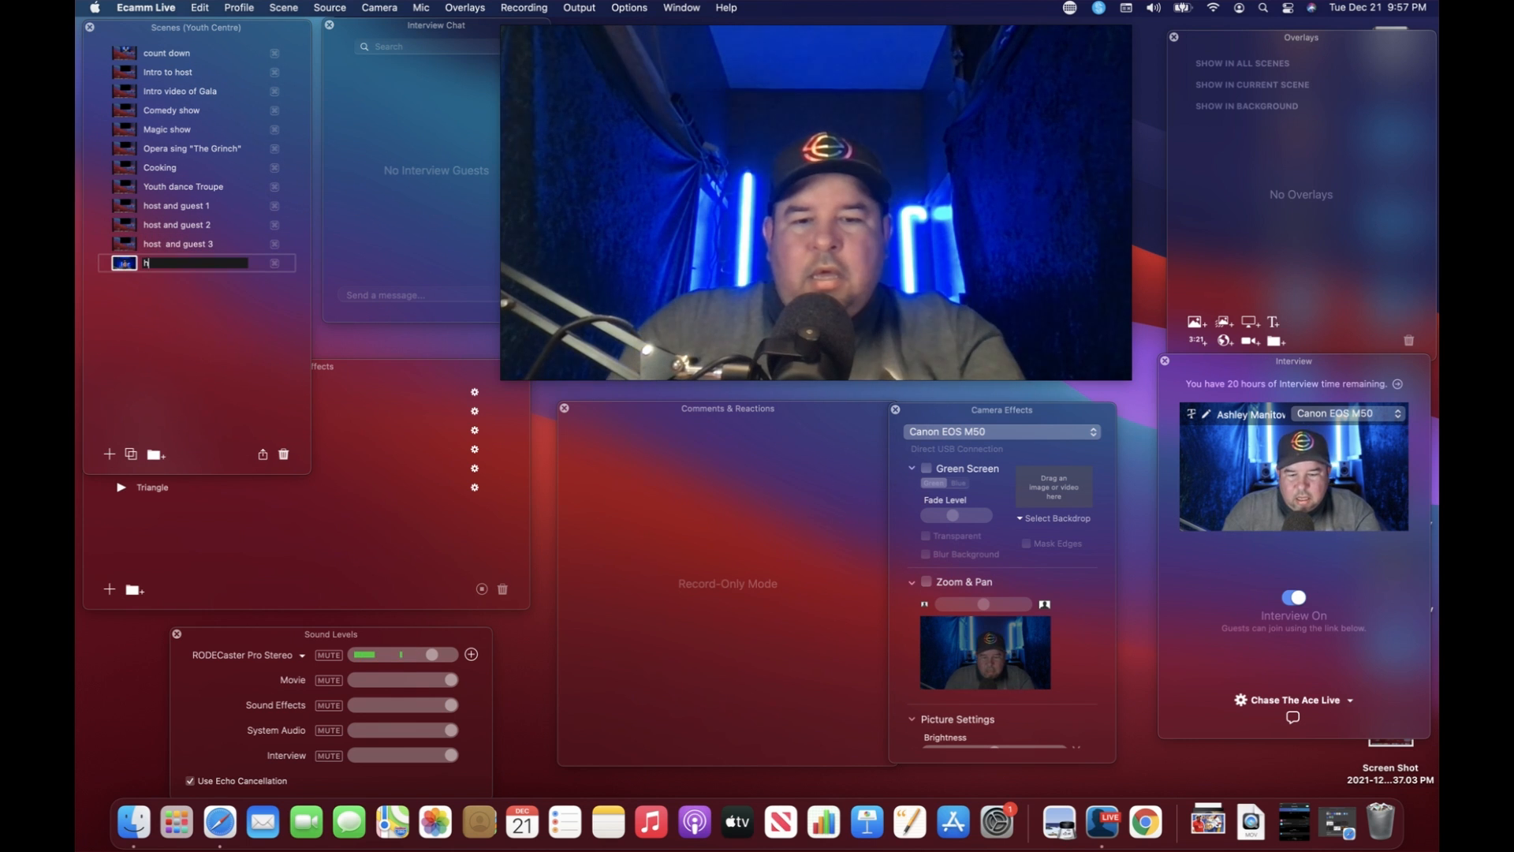
type("host and guest 4")
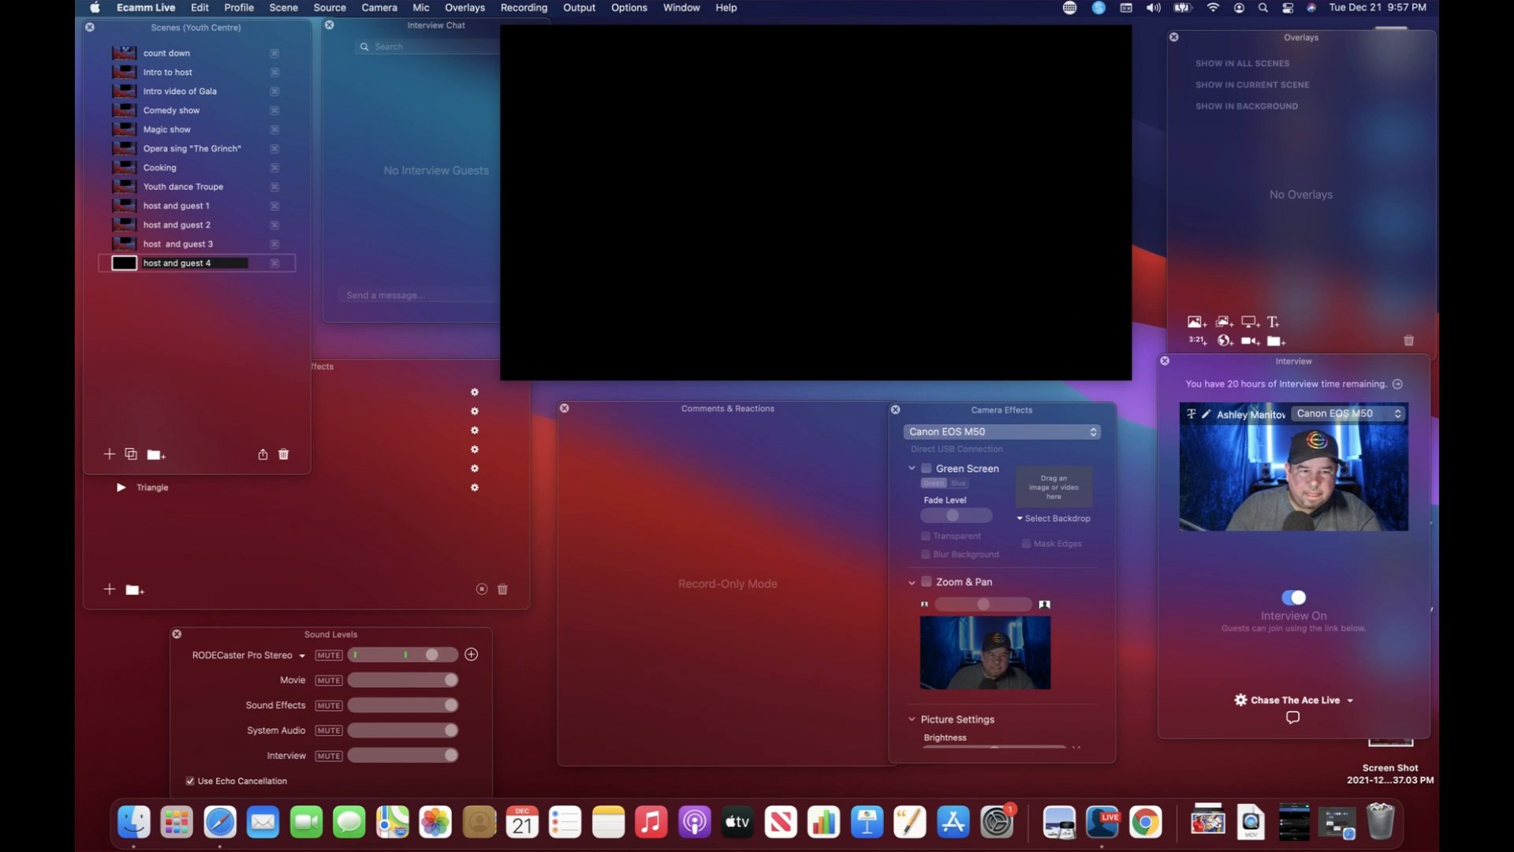
Step: Add a scene named 'host and two guests'
left_click(108, 454)
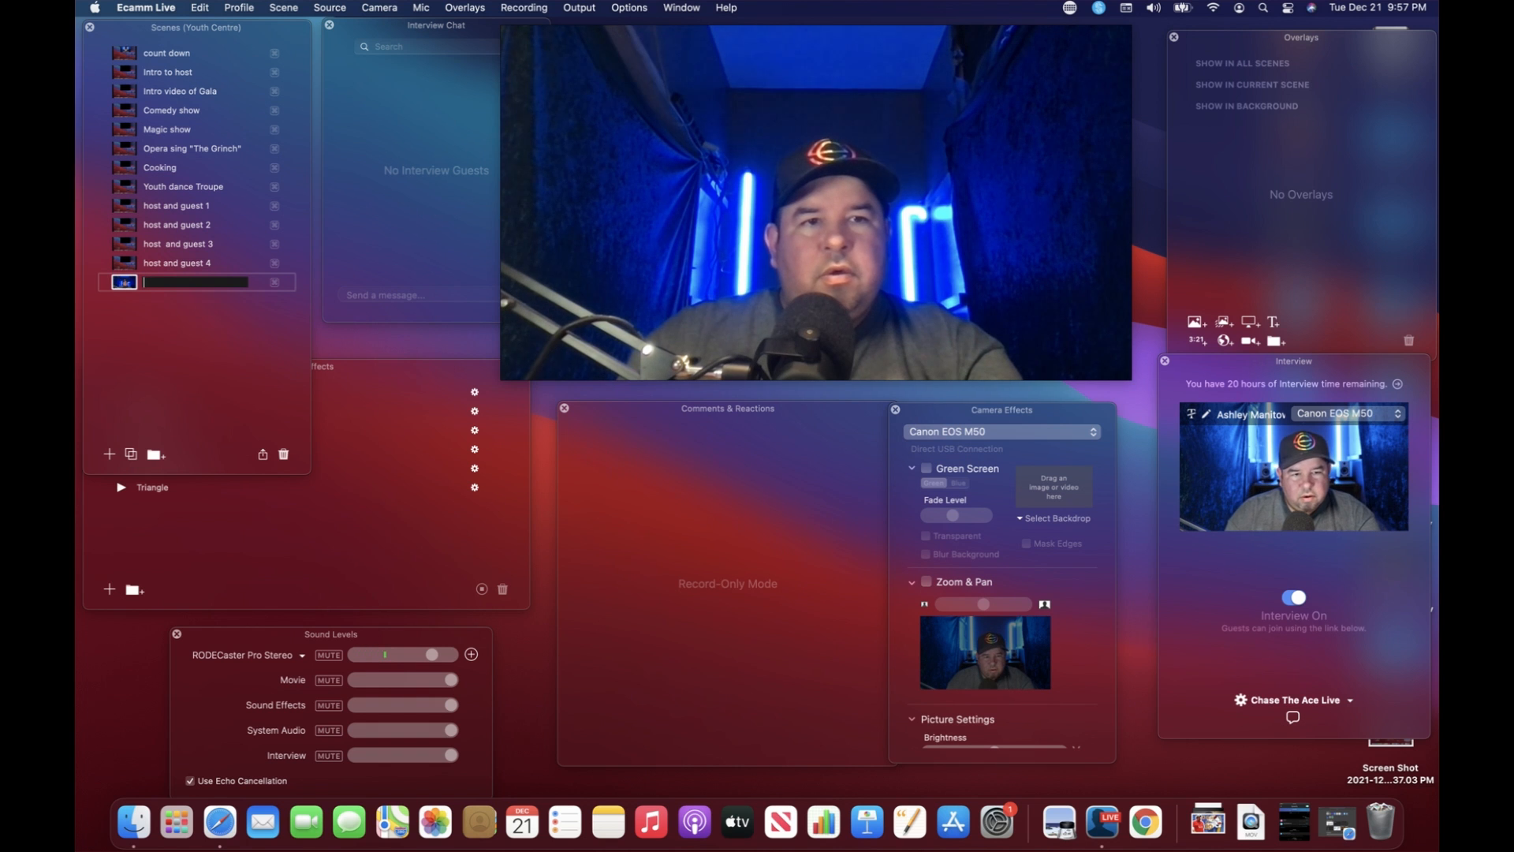
type("host")
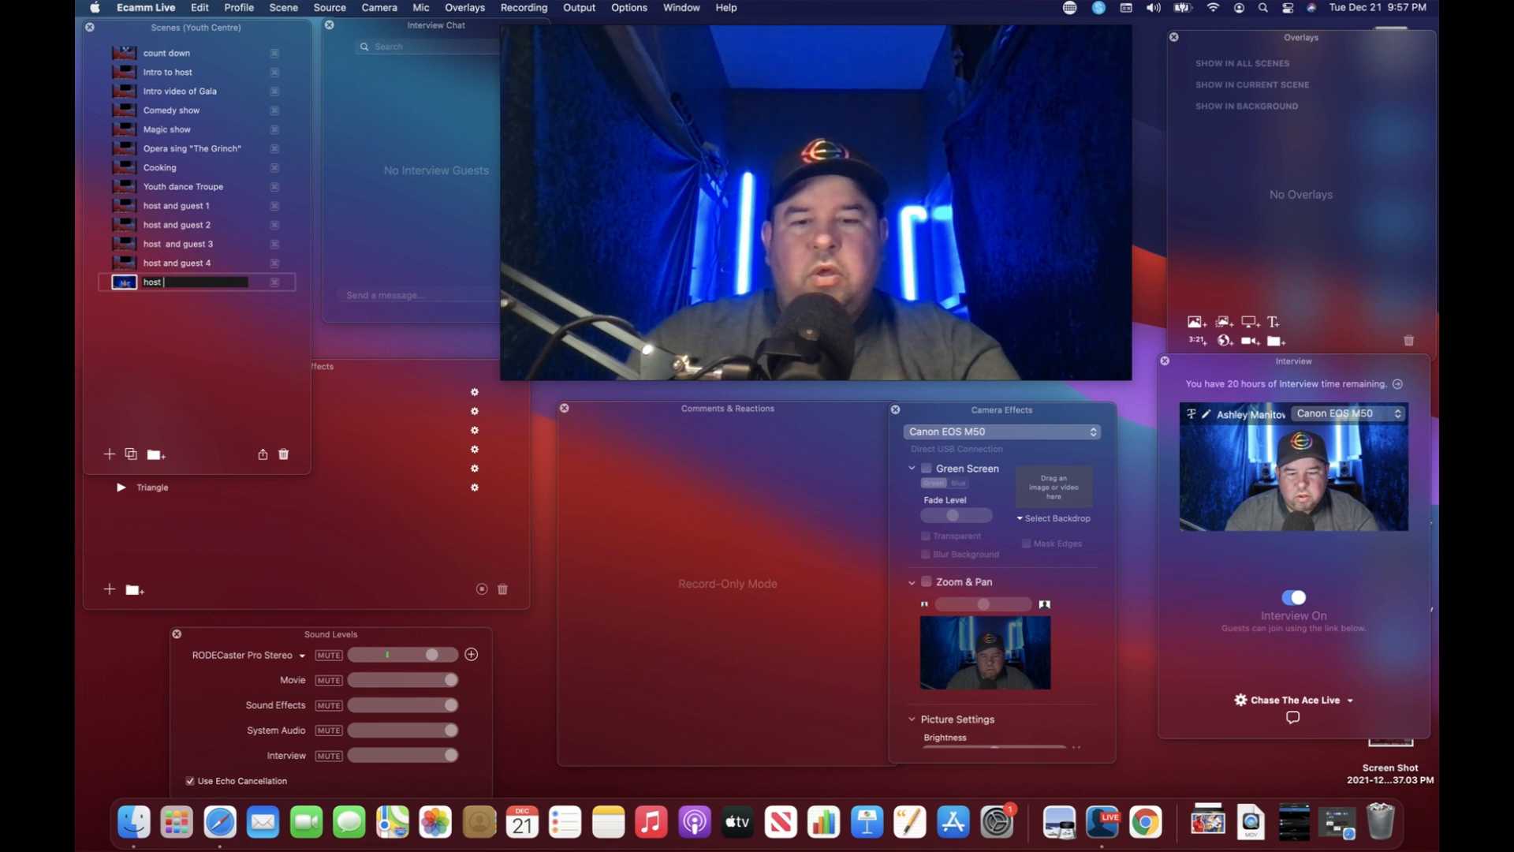
type("and")
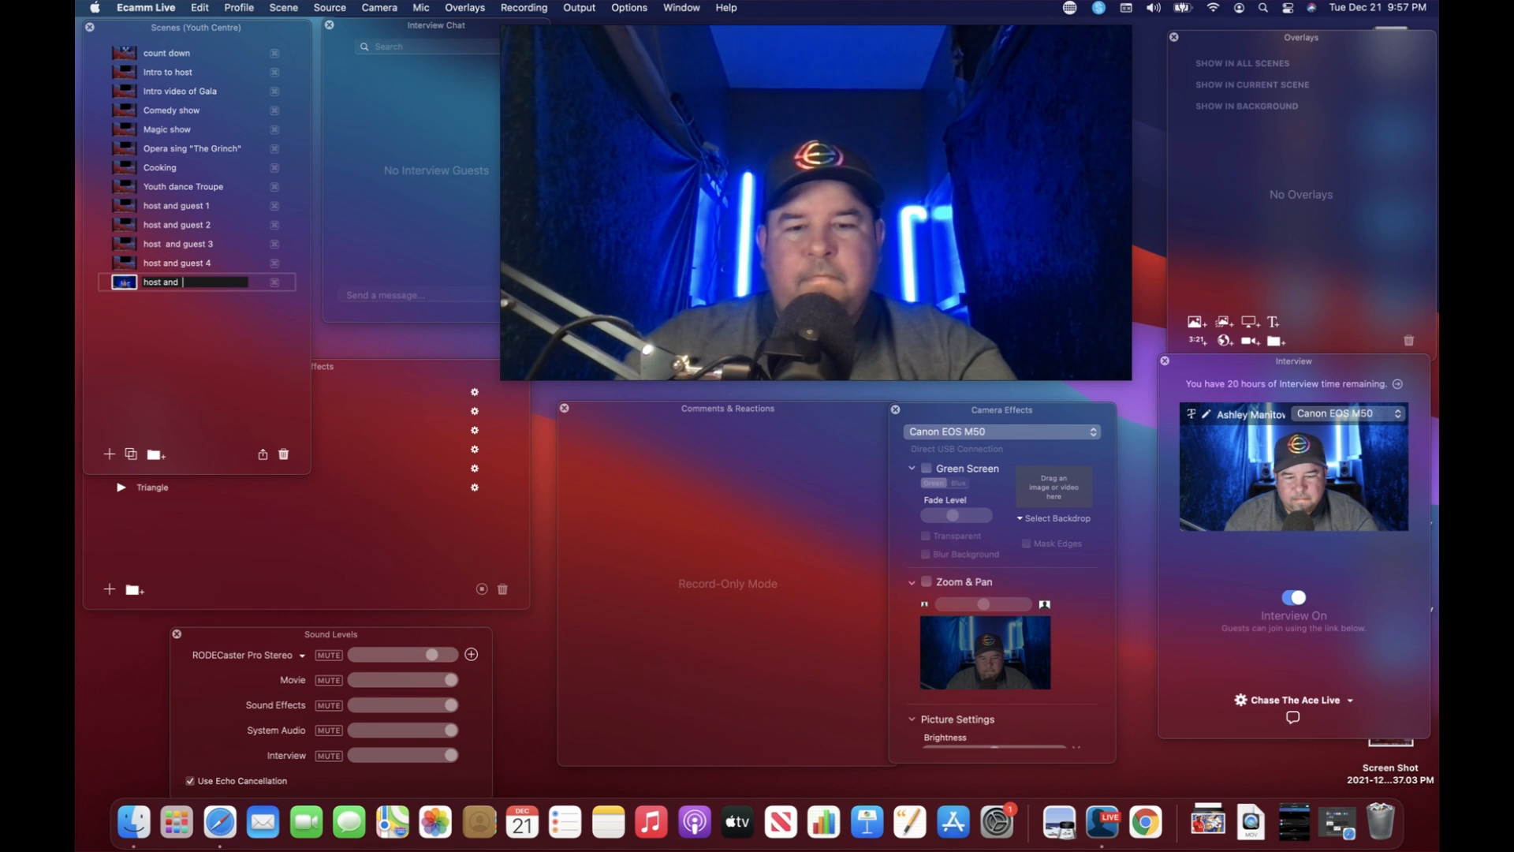
type("two guests")
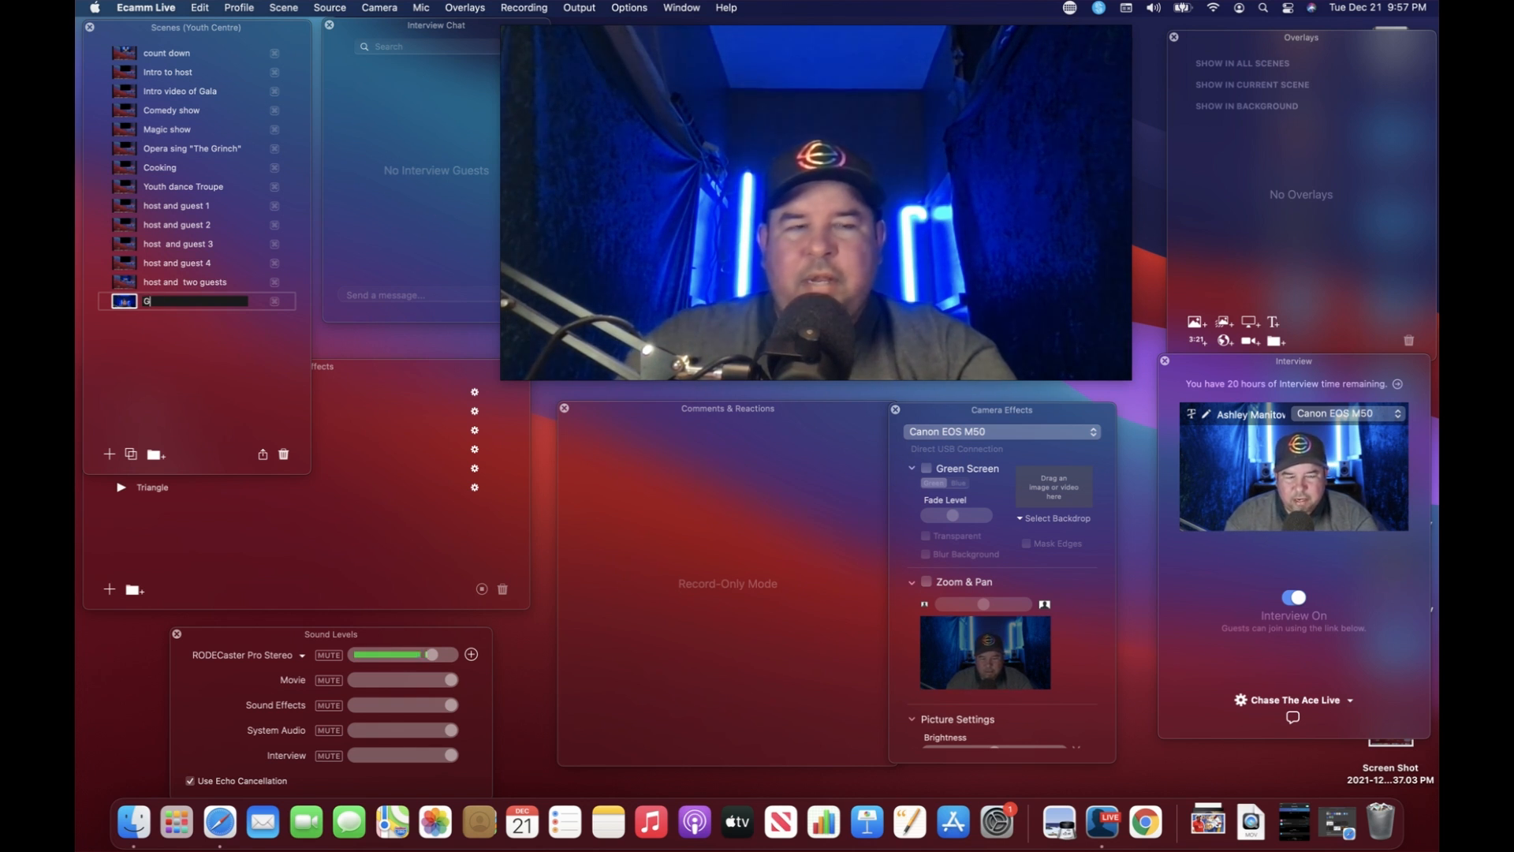
Step: Name guest-combination scenes 'Guest 1 and 2' and 'Guest 2,3 and 4'
type("uest 1 an")
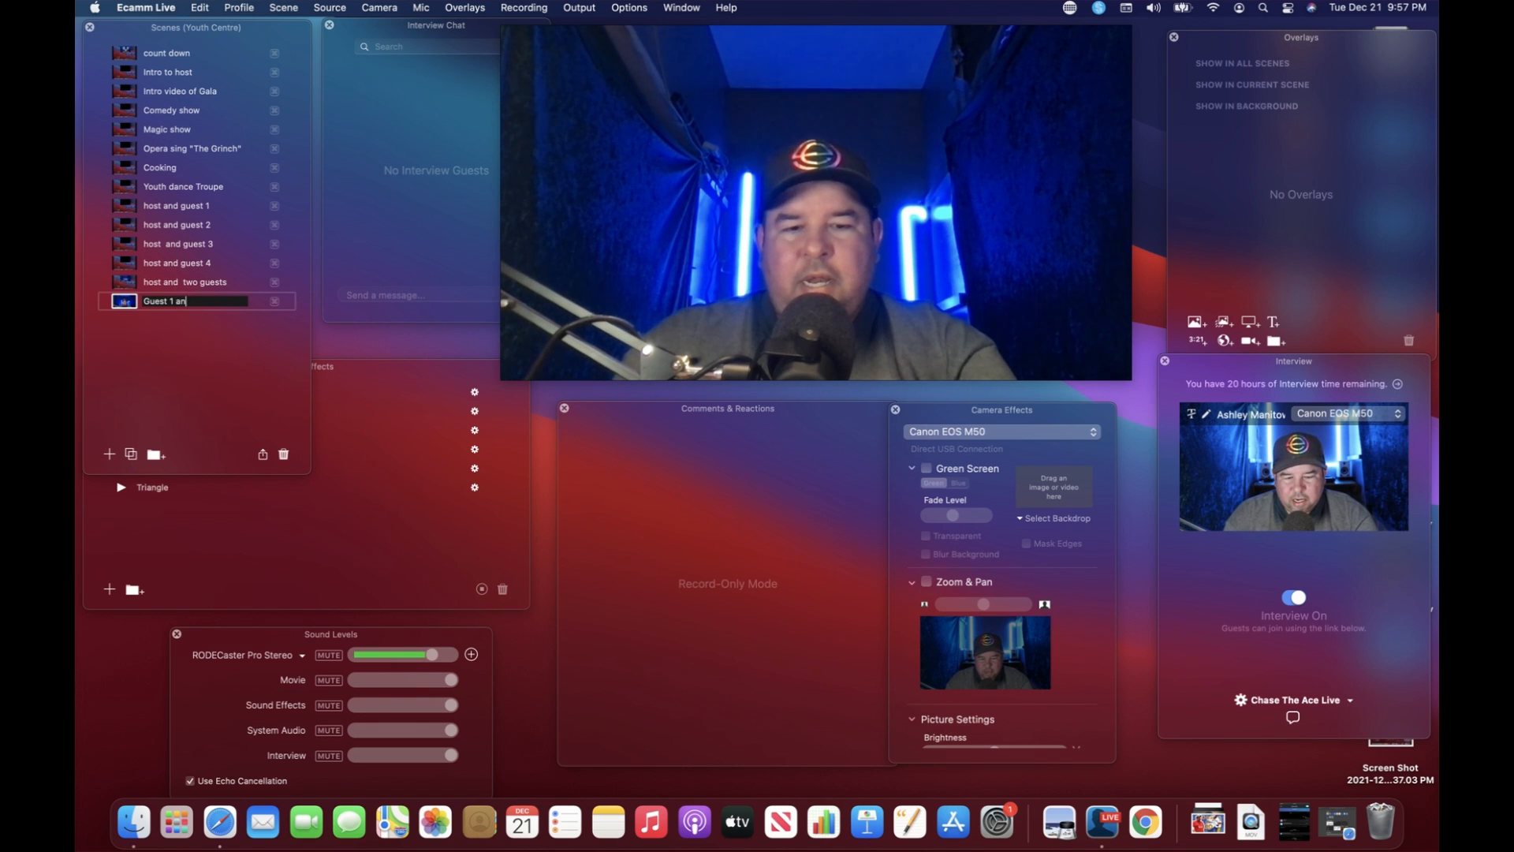
type("d 2")
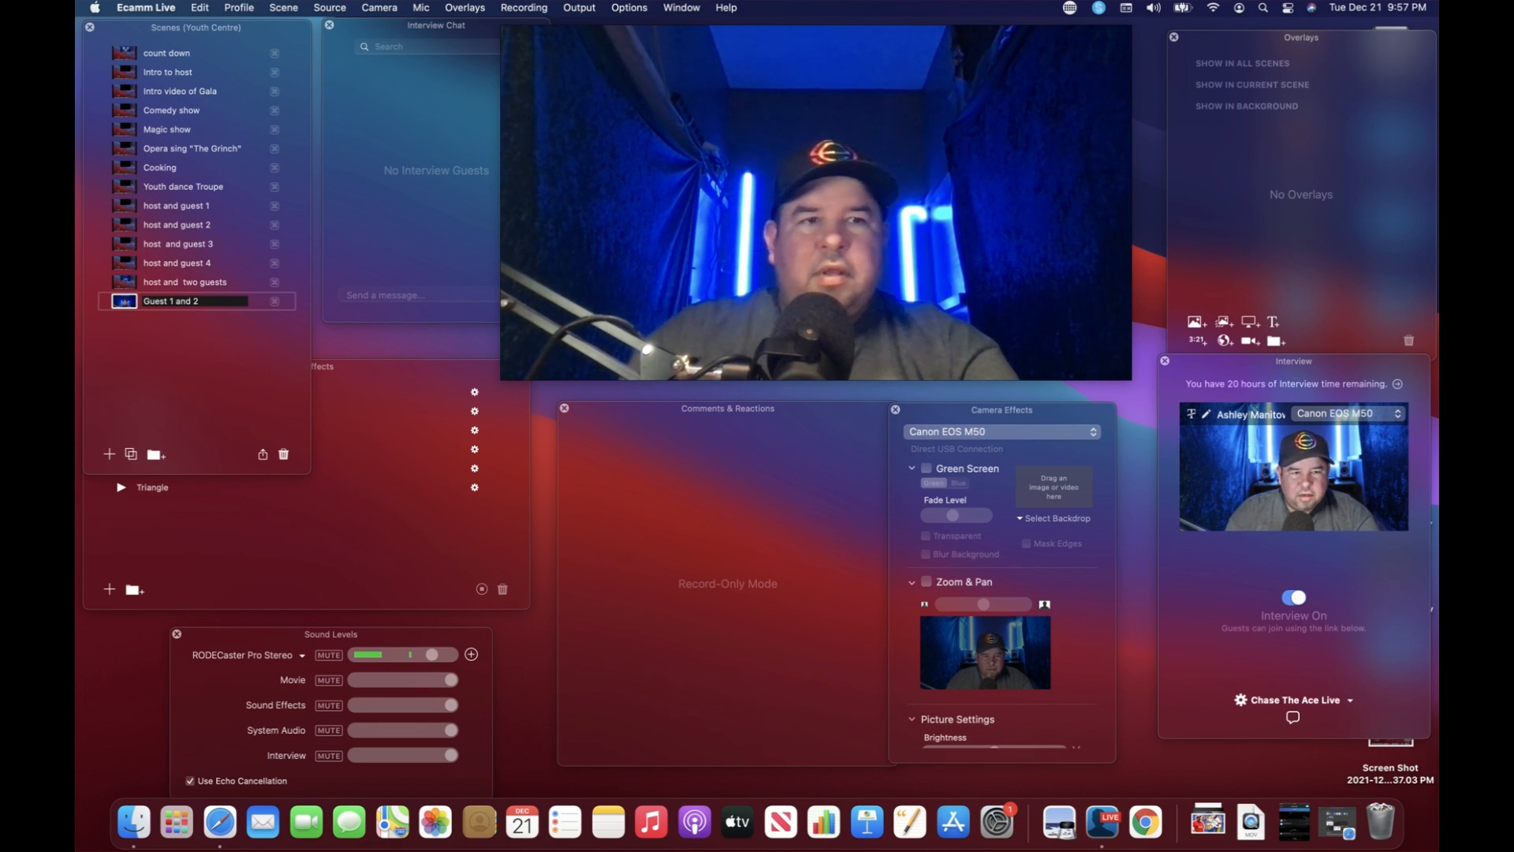
left_click(108, 454)
type("Guest 3")
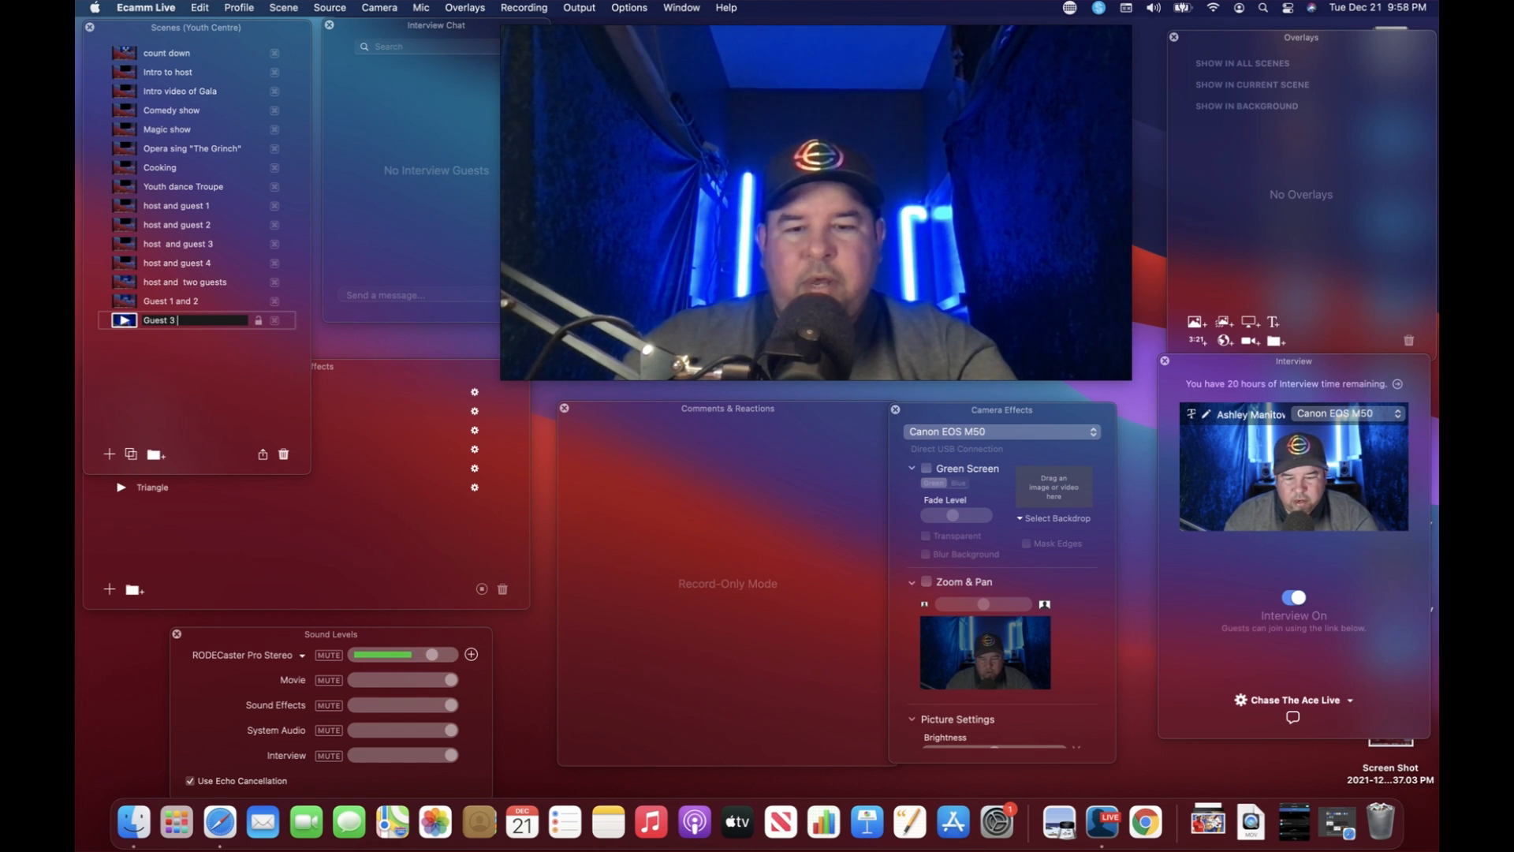
type("and 4")
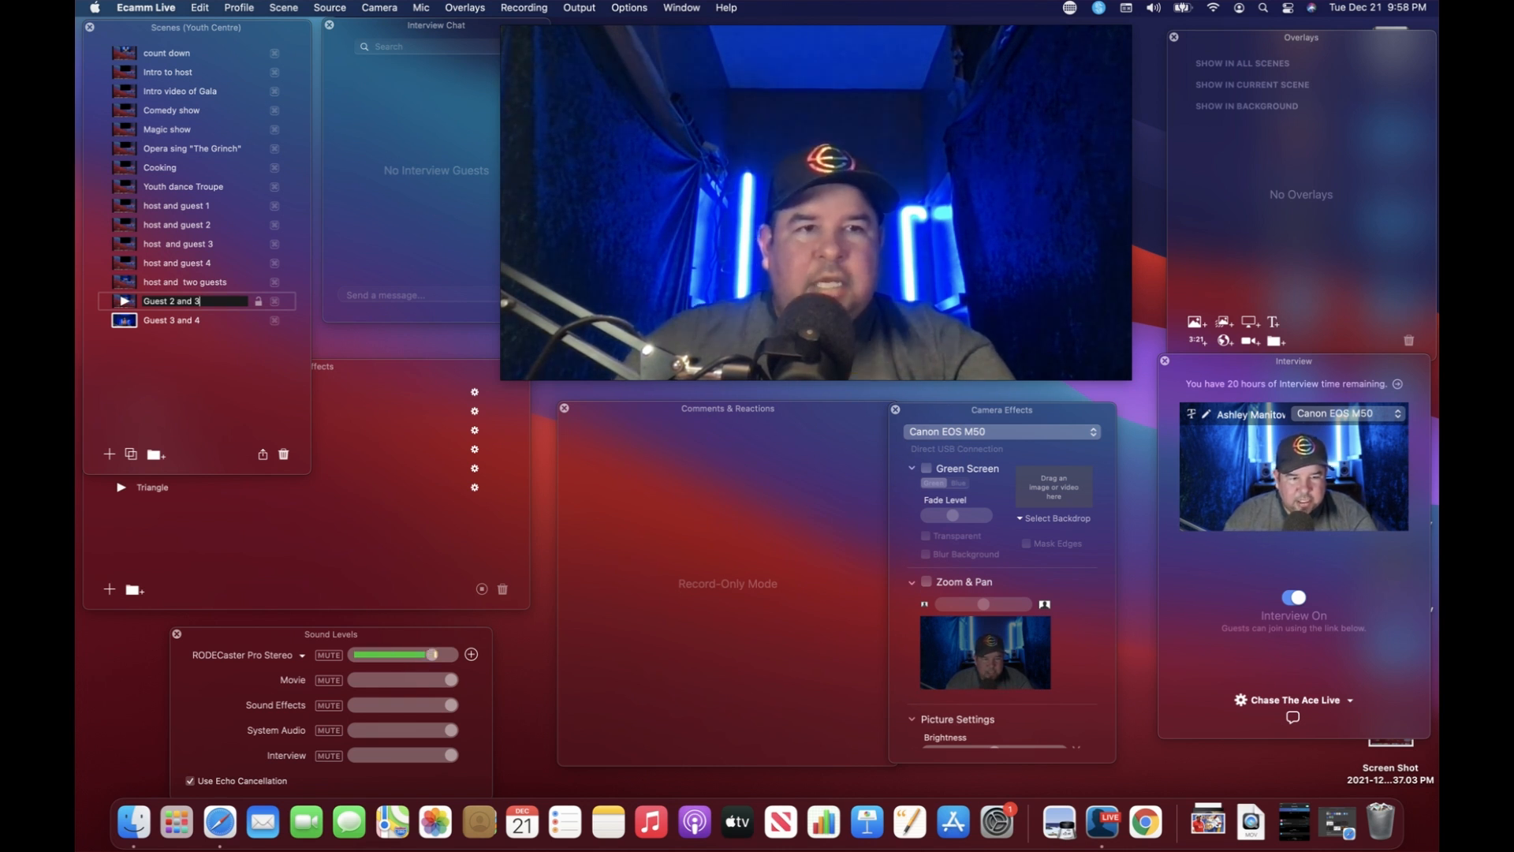
left_click(172, 319)
type("2,")
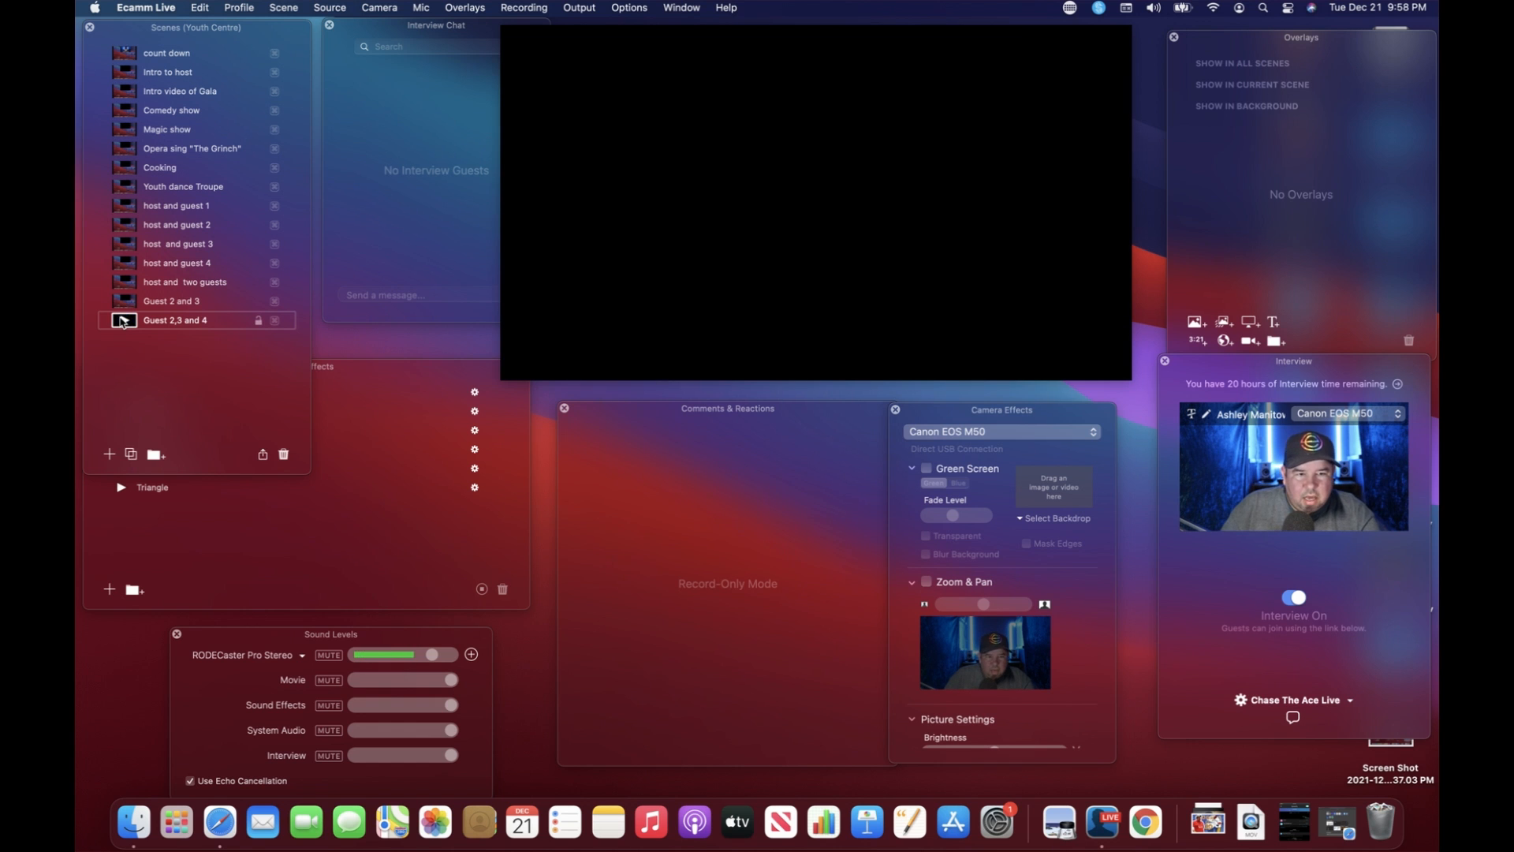
Step: Add two final scenes named 'closing' and 'Credits'
left_click(109, 454)
type("clos")
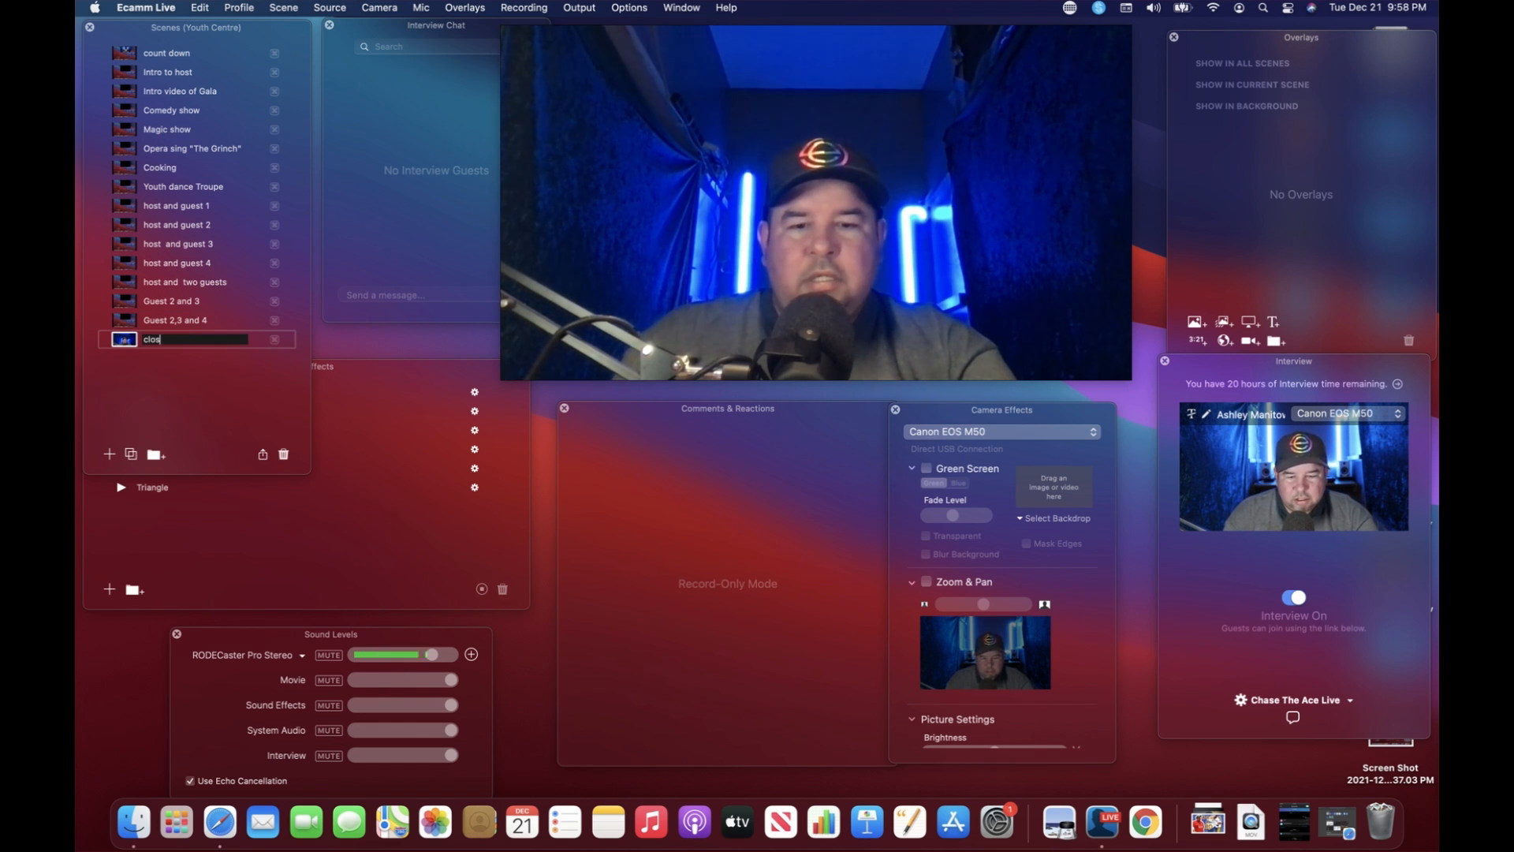
type("ing")
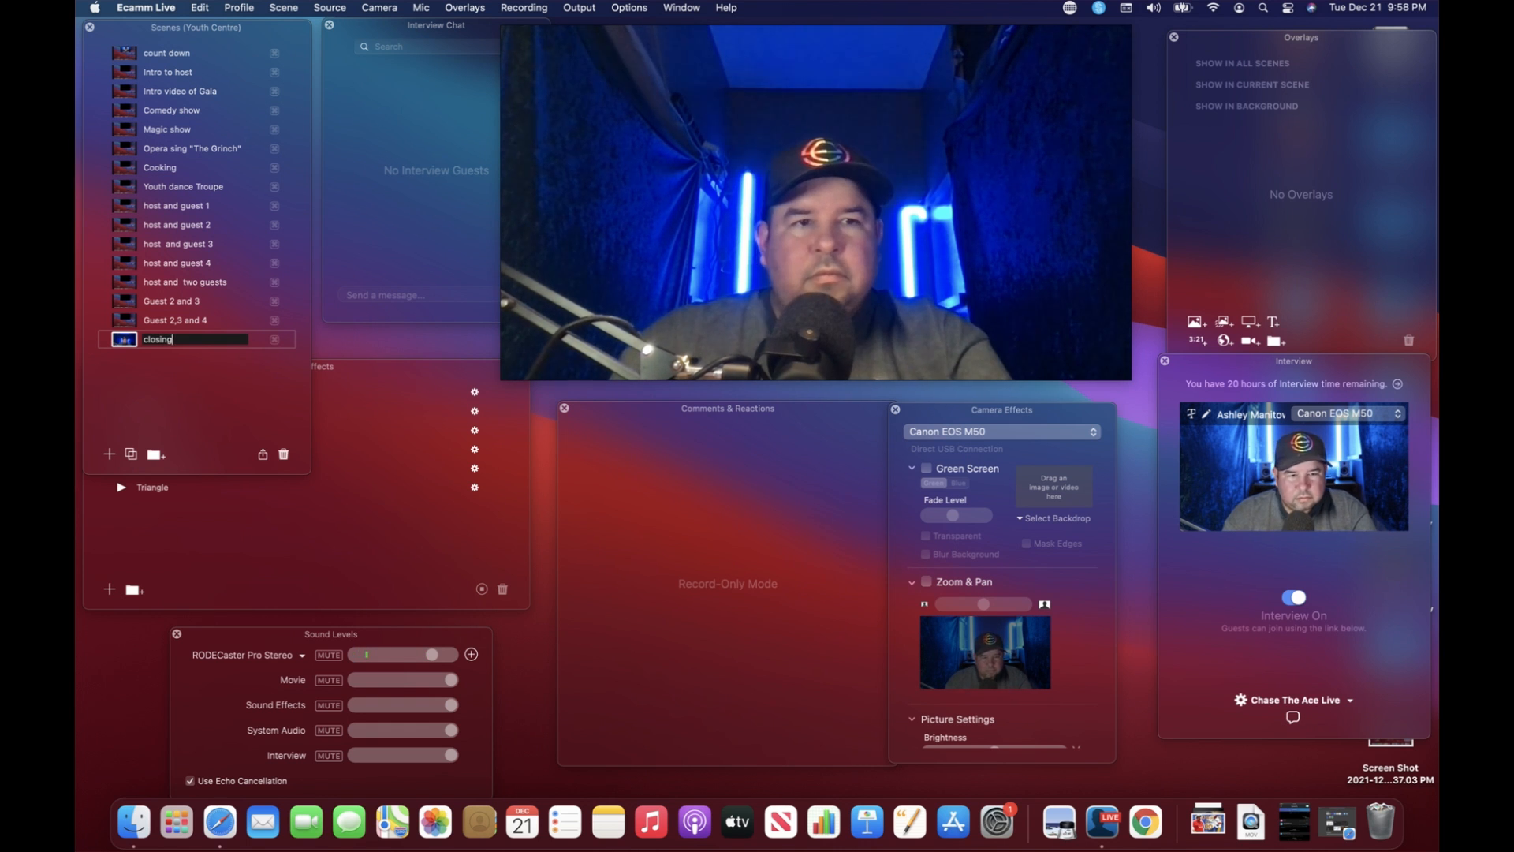
left_click(158, 339)
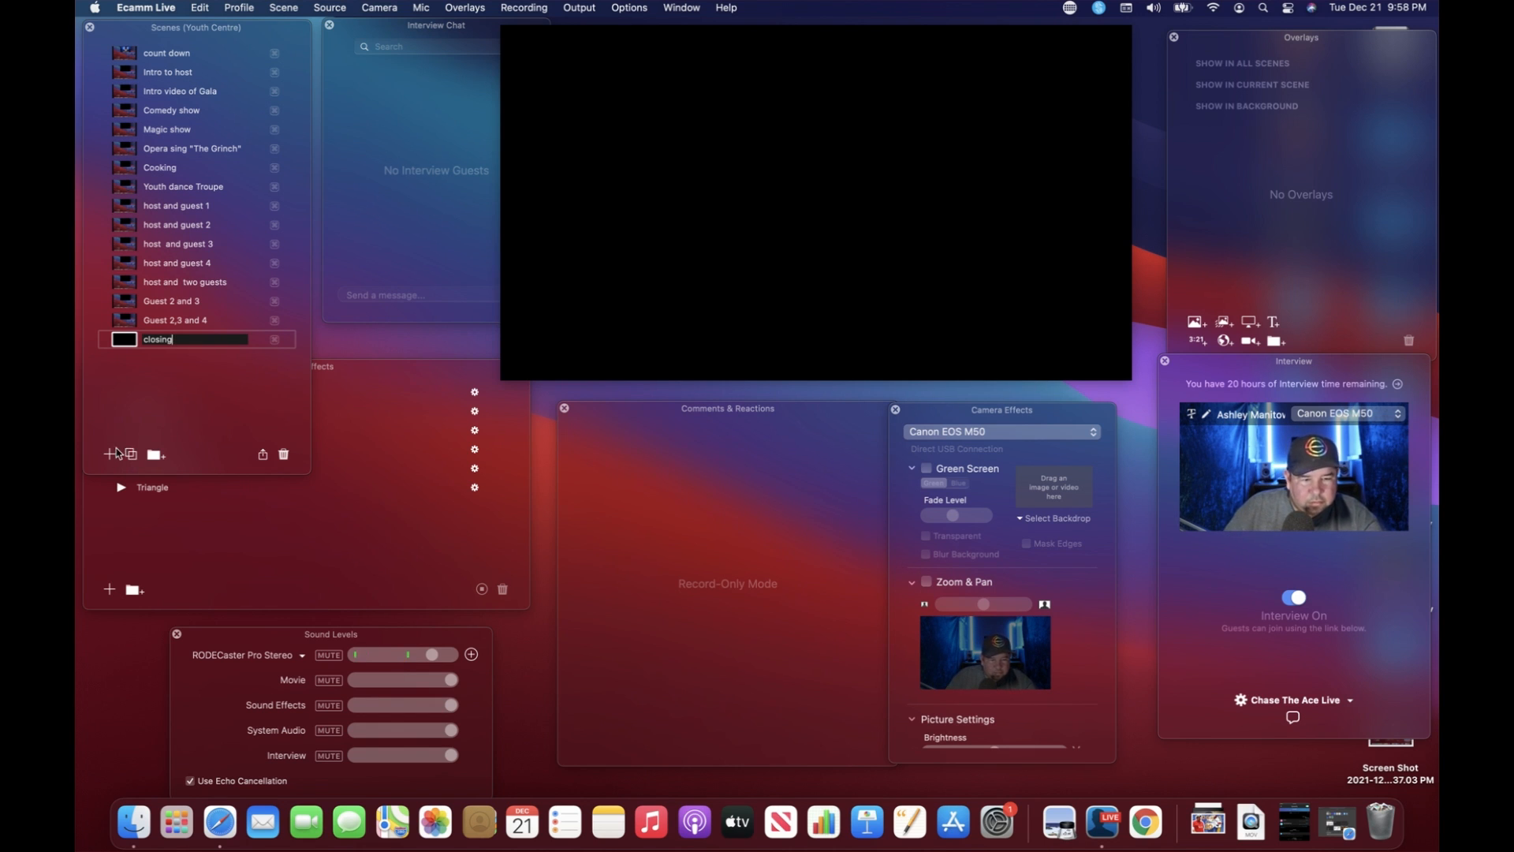
left_click(109, 455)
type("Cr")
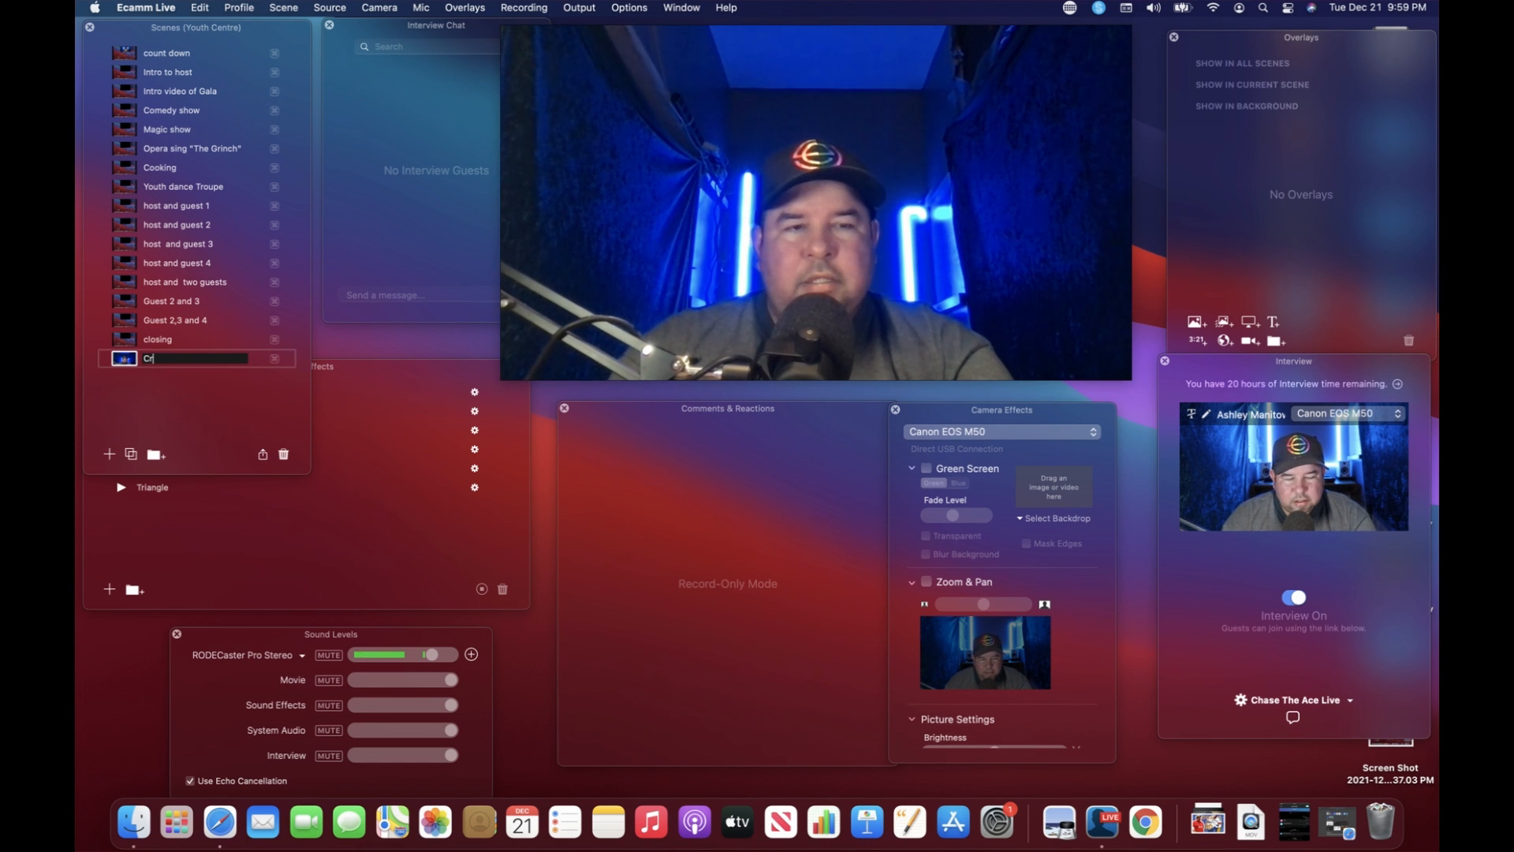
type("edits")
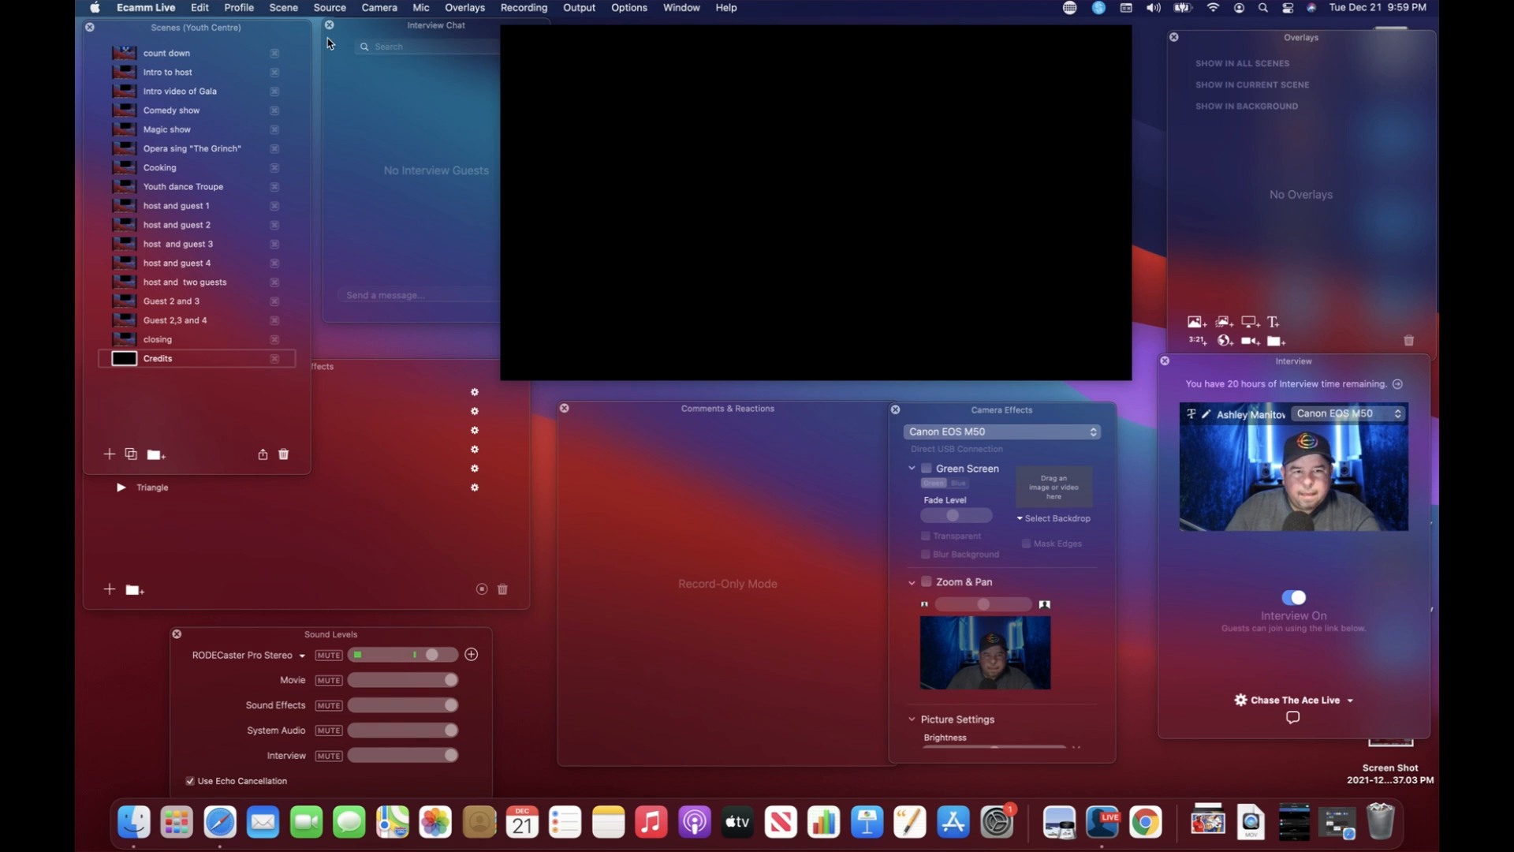
left_click(167, 72)
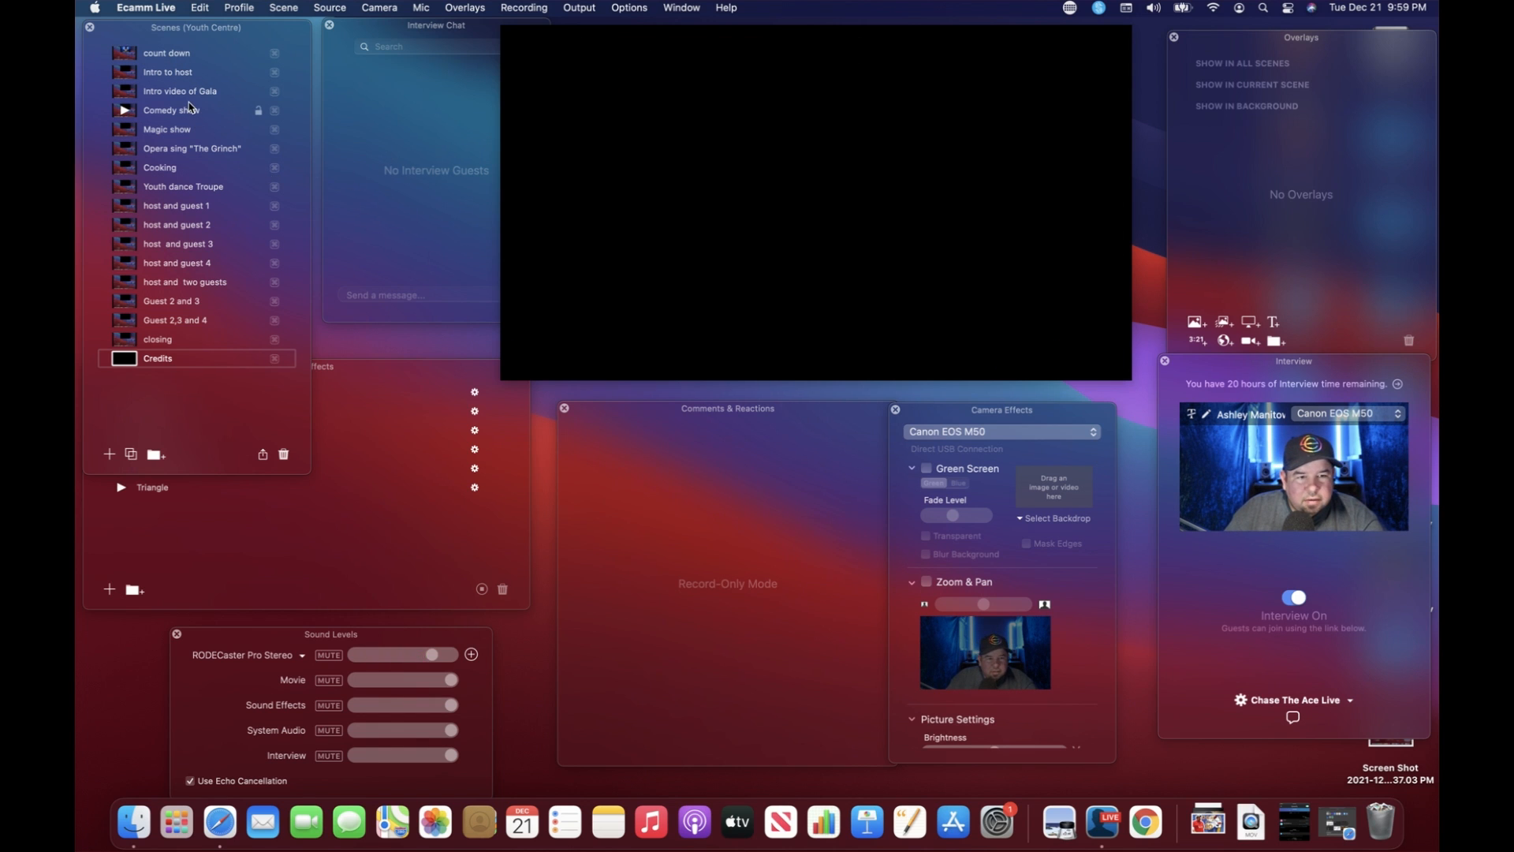
mouse_move(306, 46)
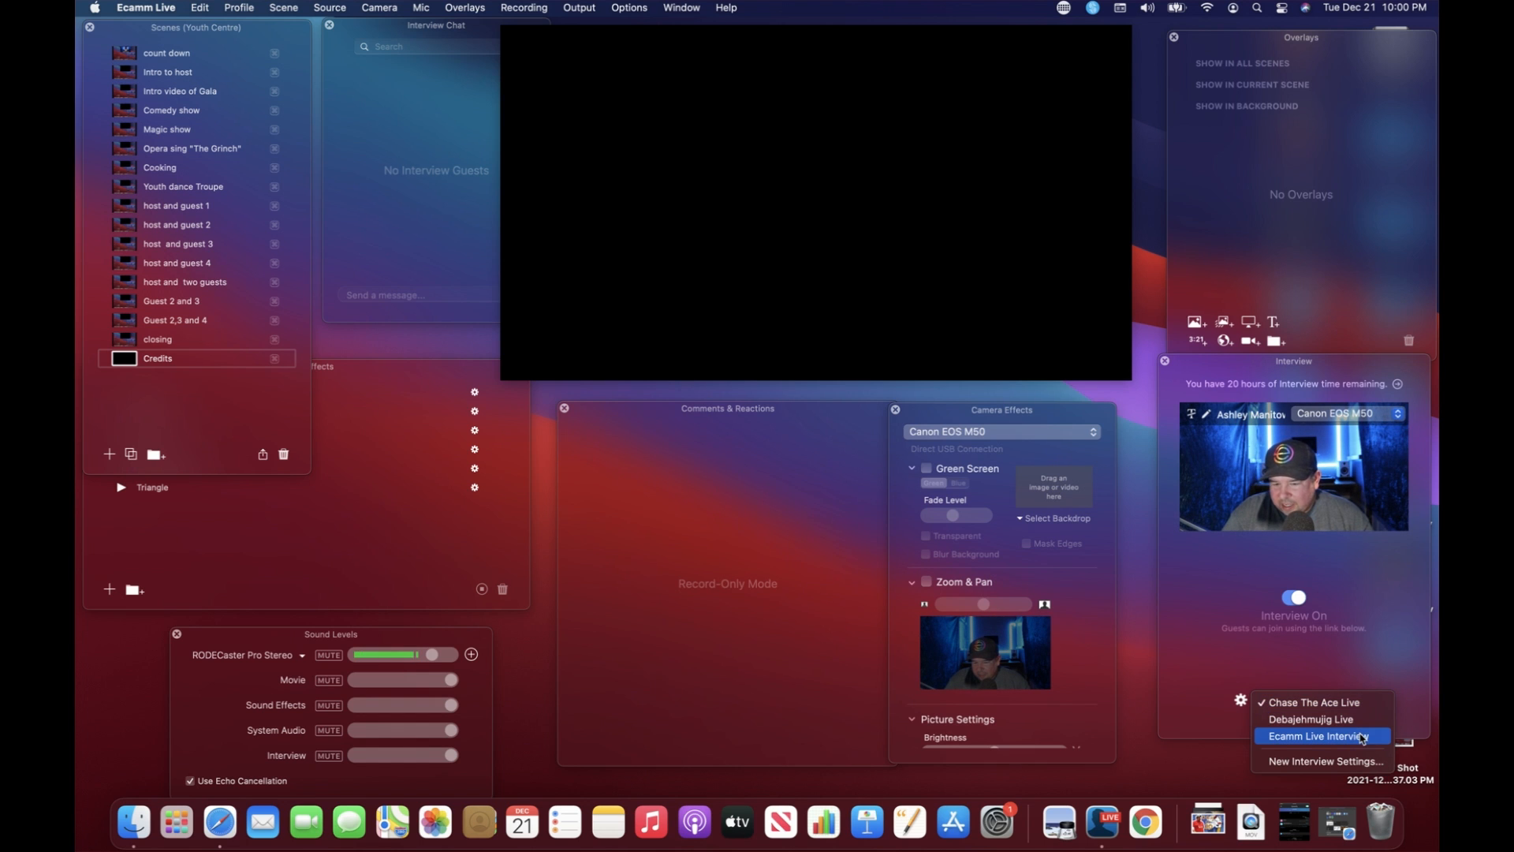
mouse_move(1310, 720)
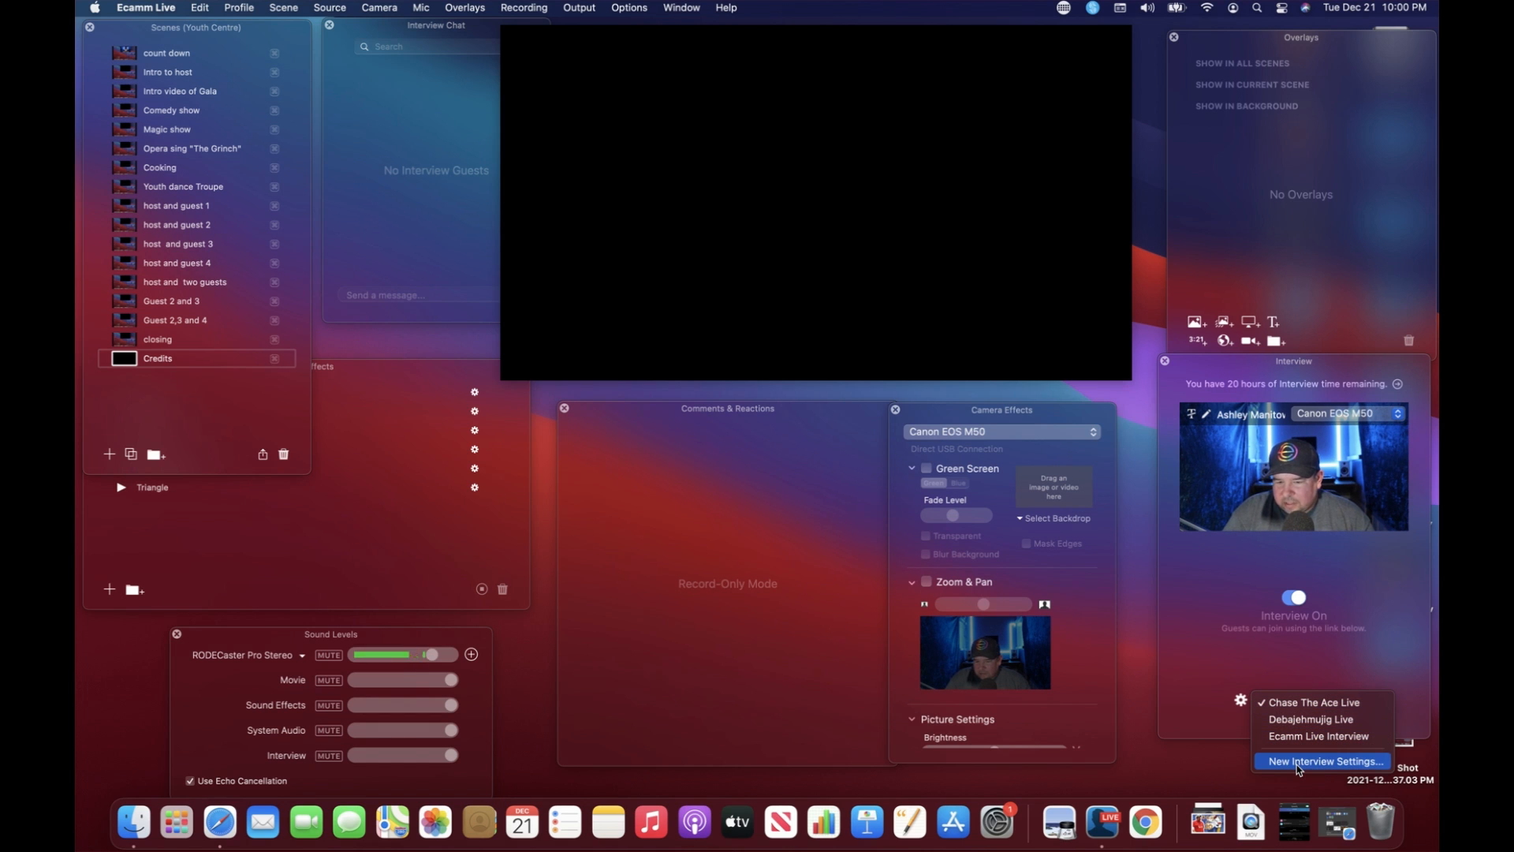
Step: Create a new interview setting with page title 'Galloping Horse Productions'
left_click(1324, 761)
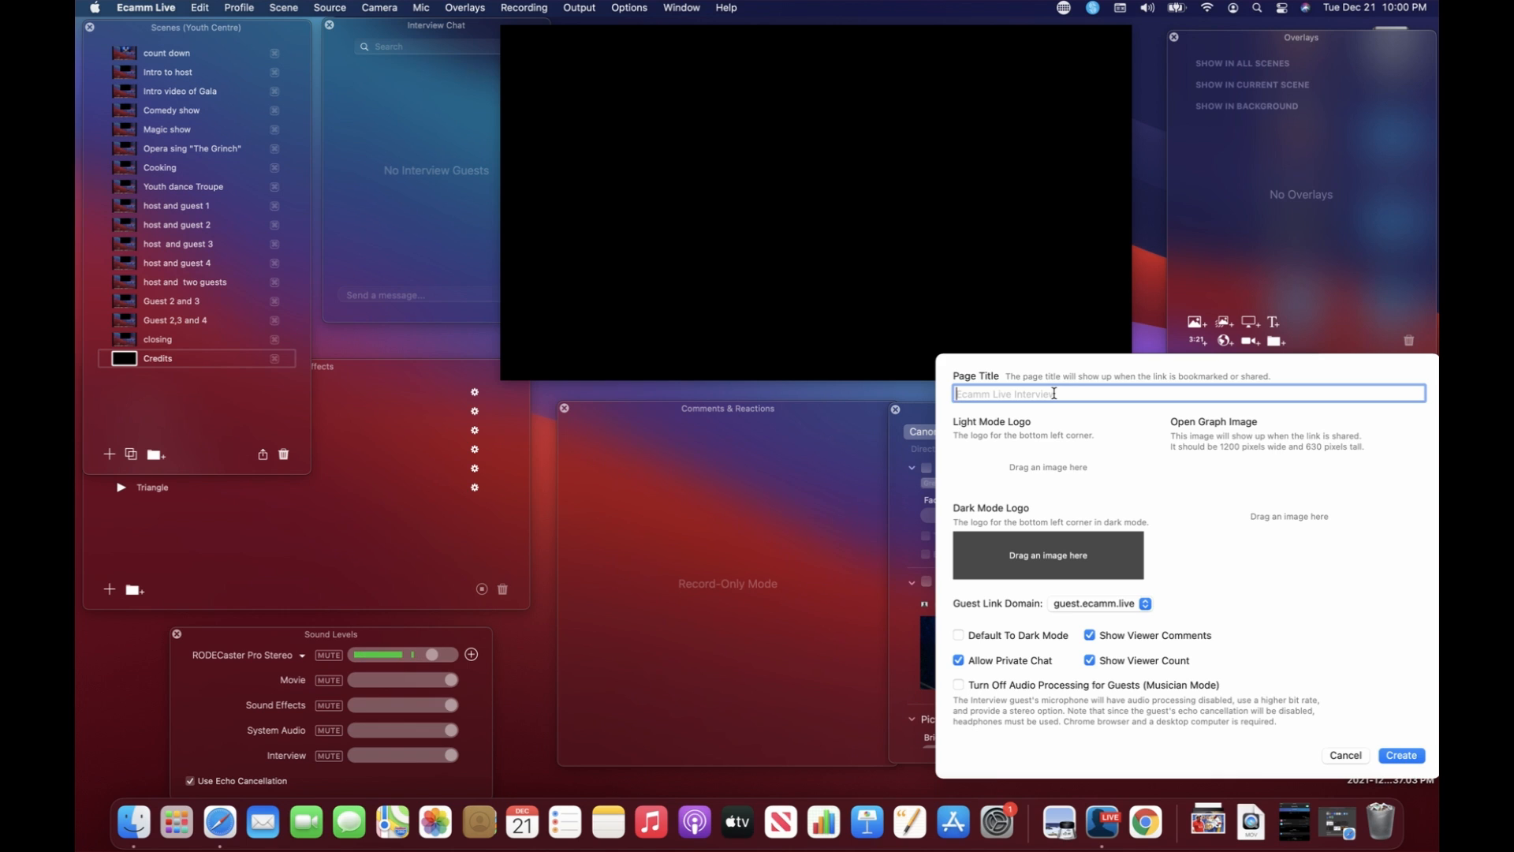
type("Gali")
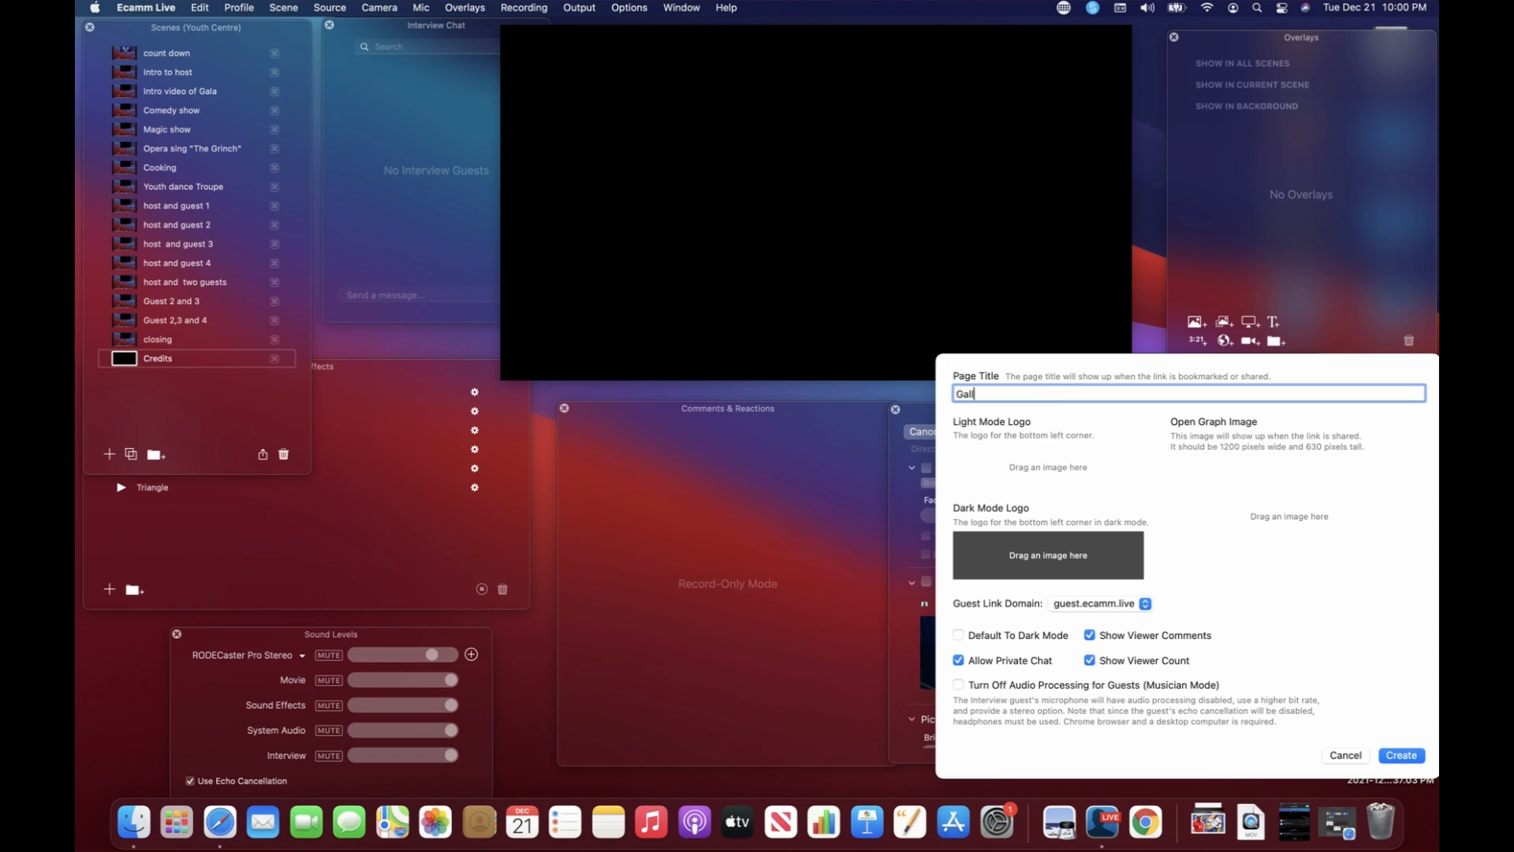
type("oping")
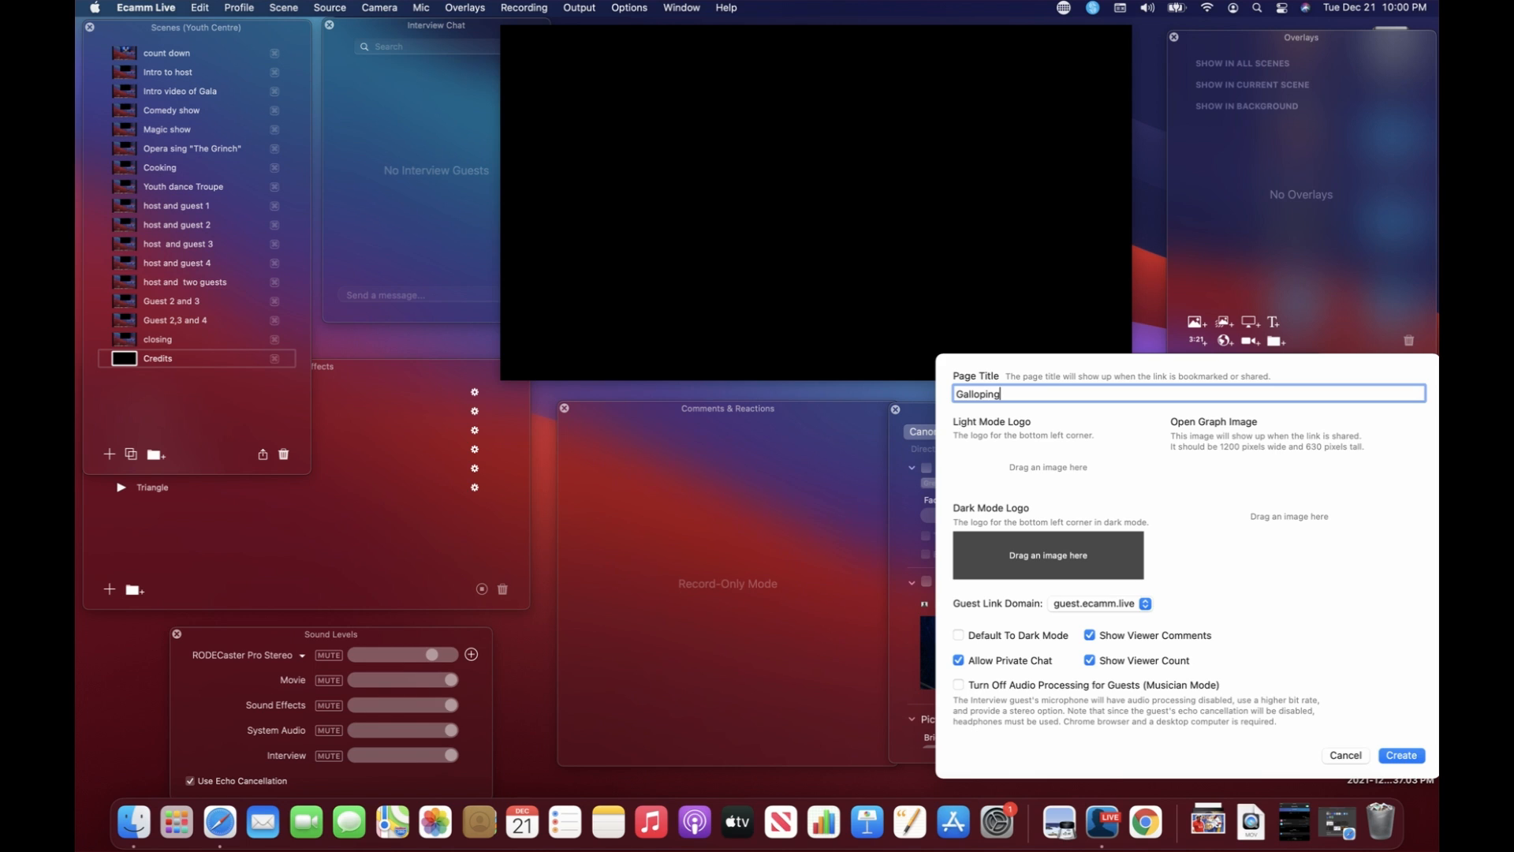
type("Horse")
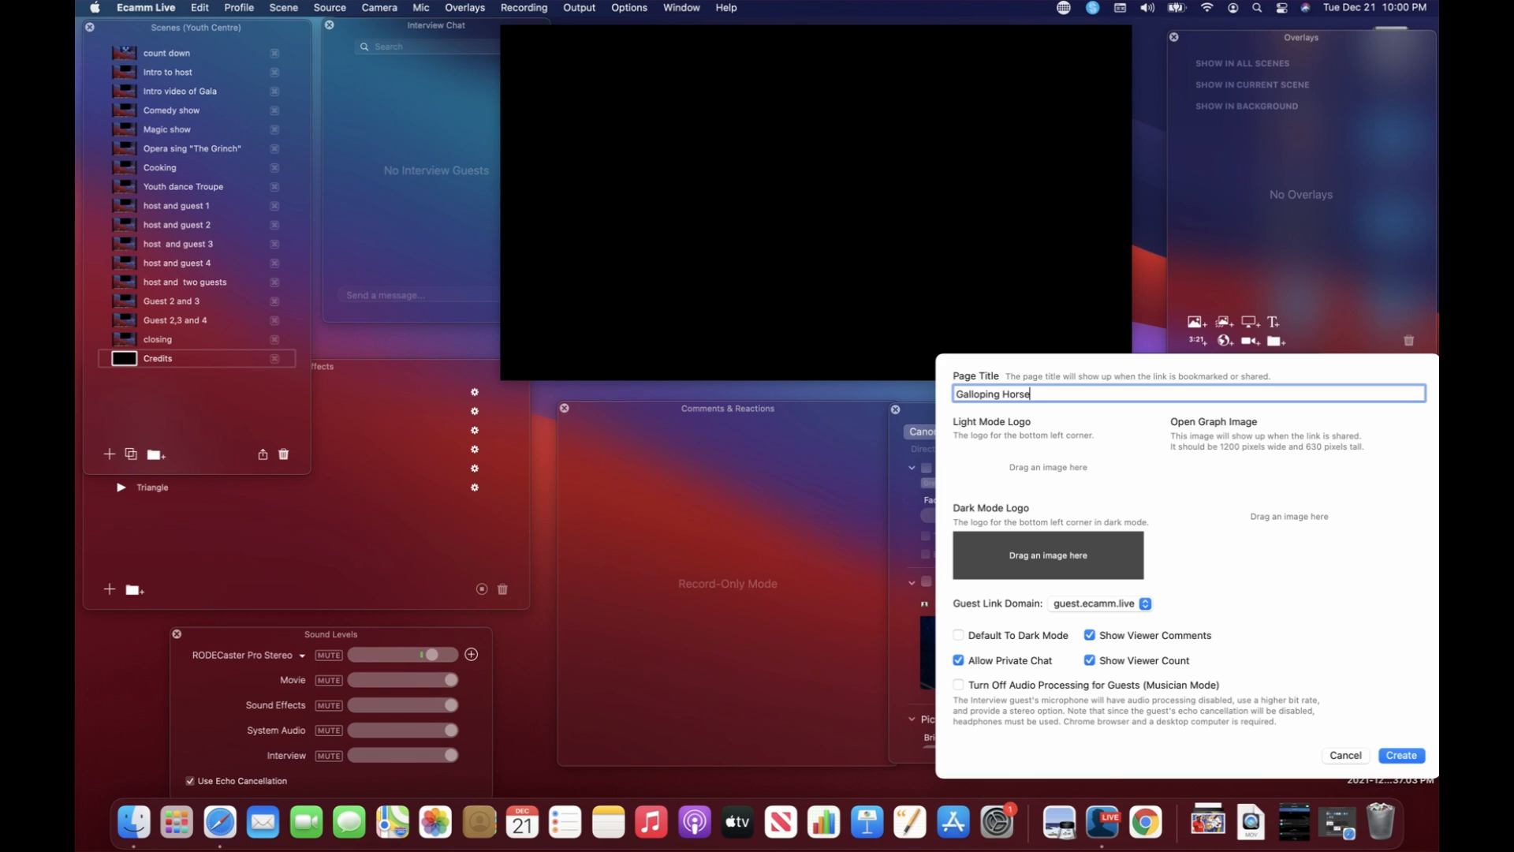
type("Pro")
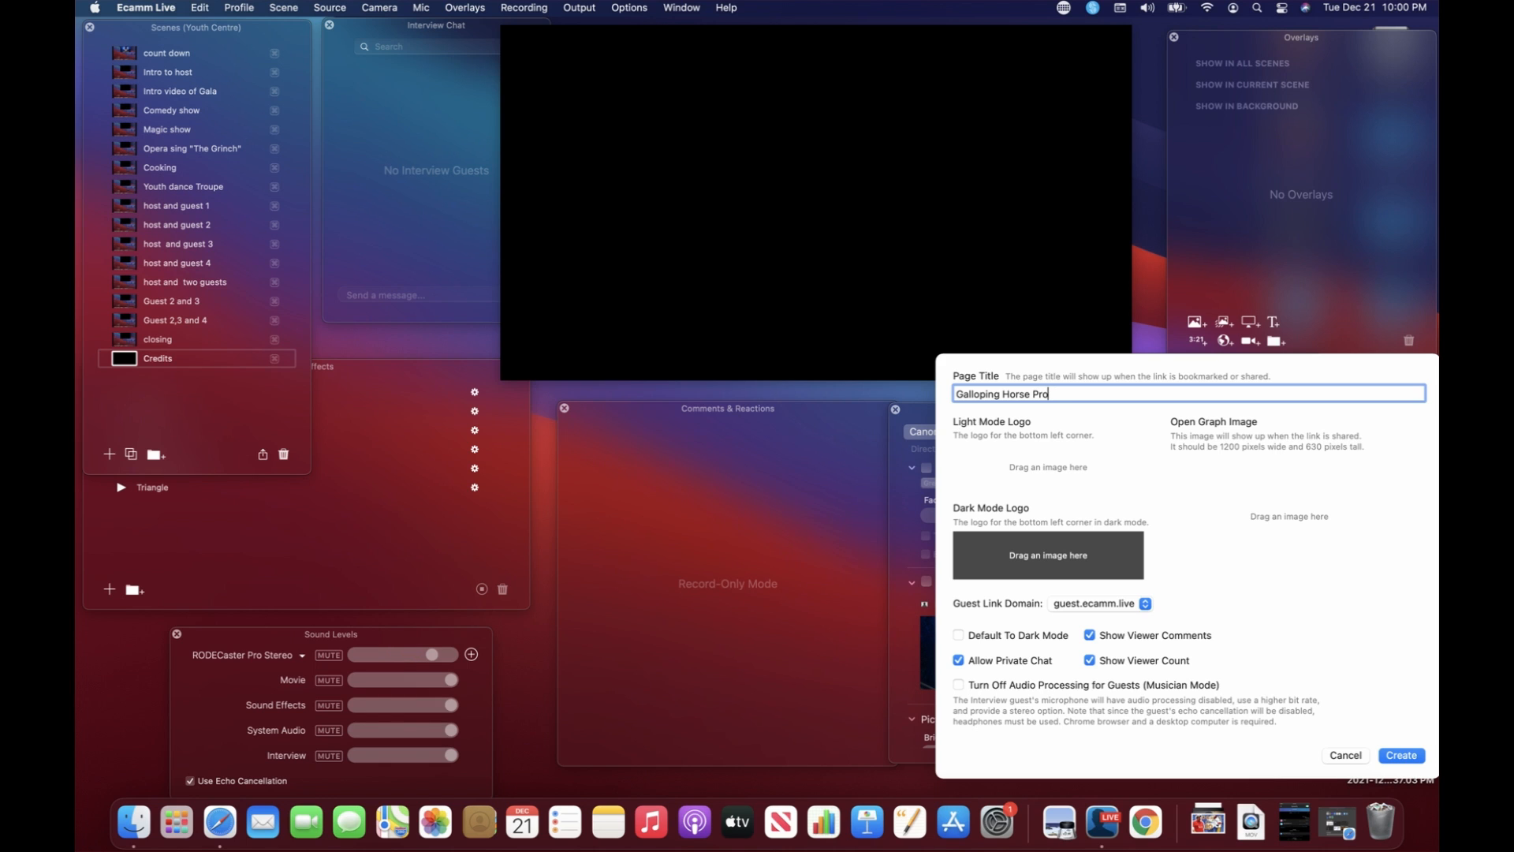
type("ductions")
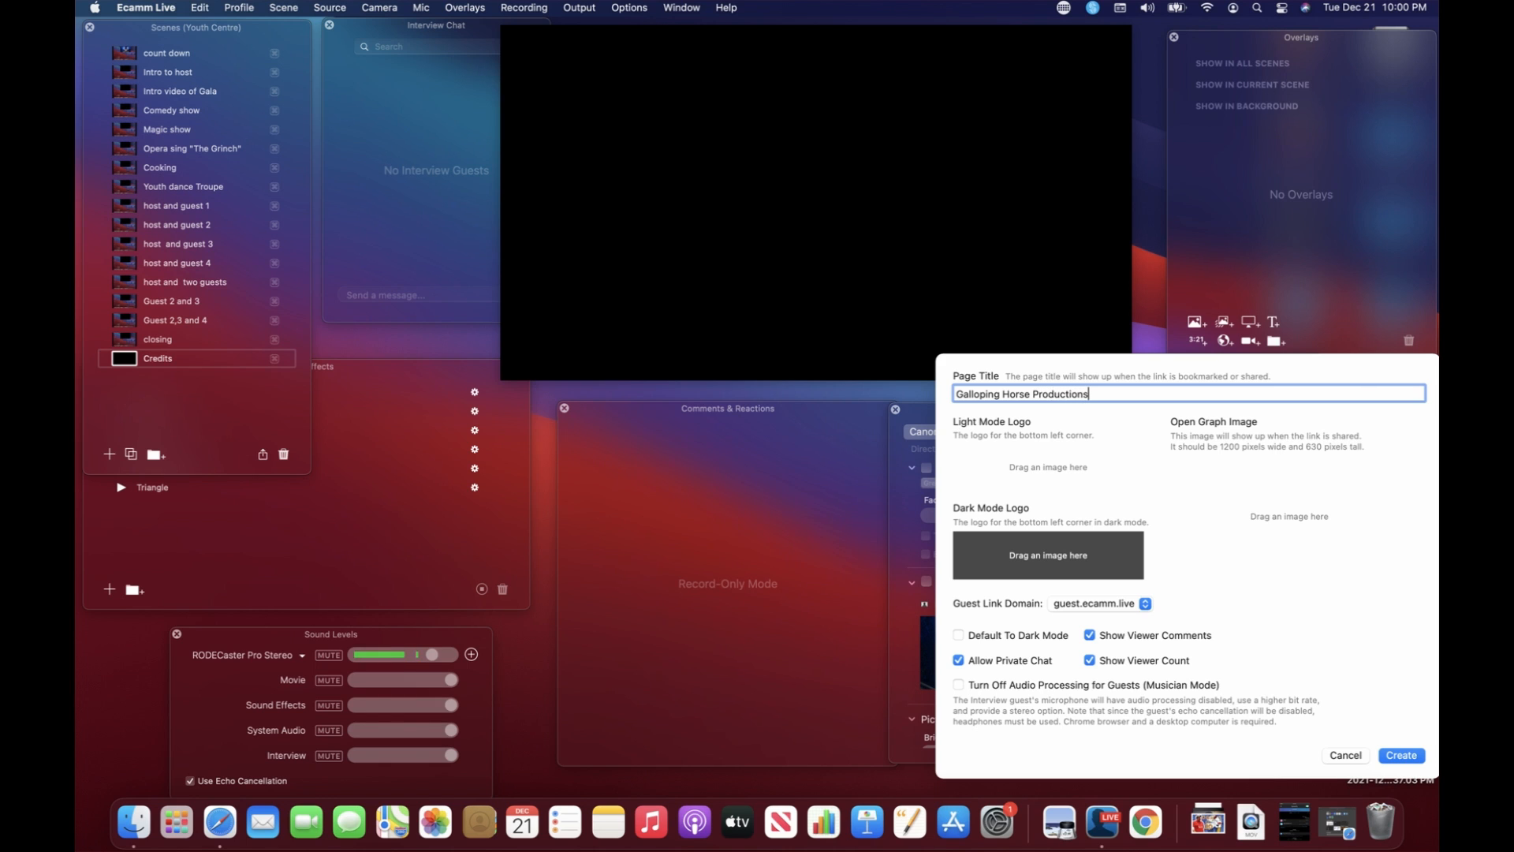
type("2")
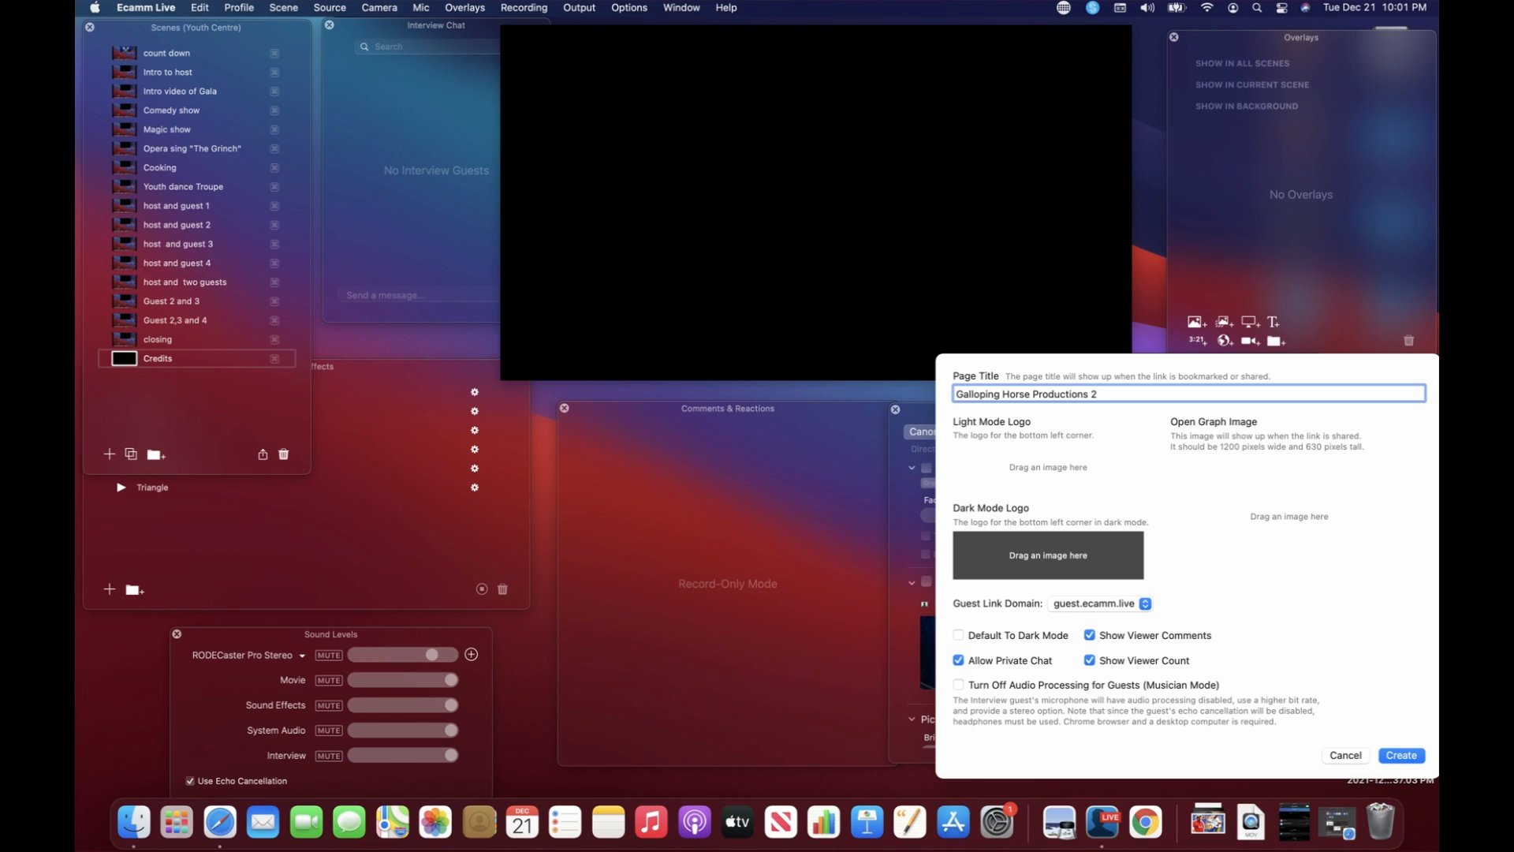
key("backspace")
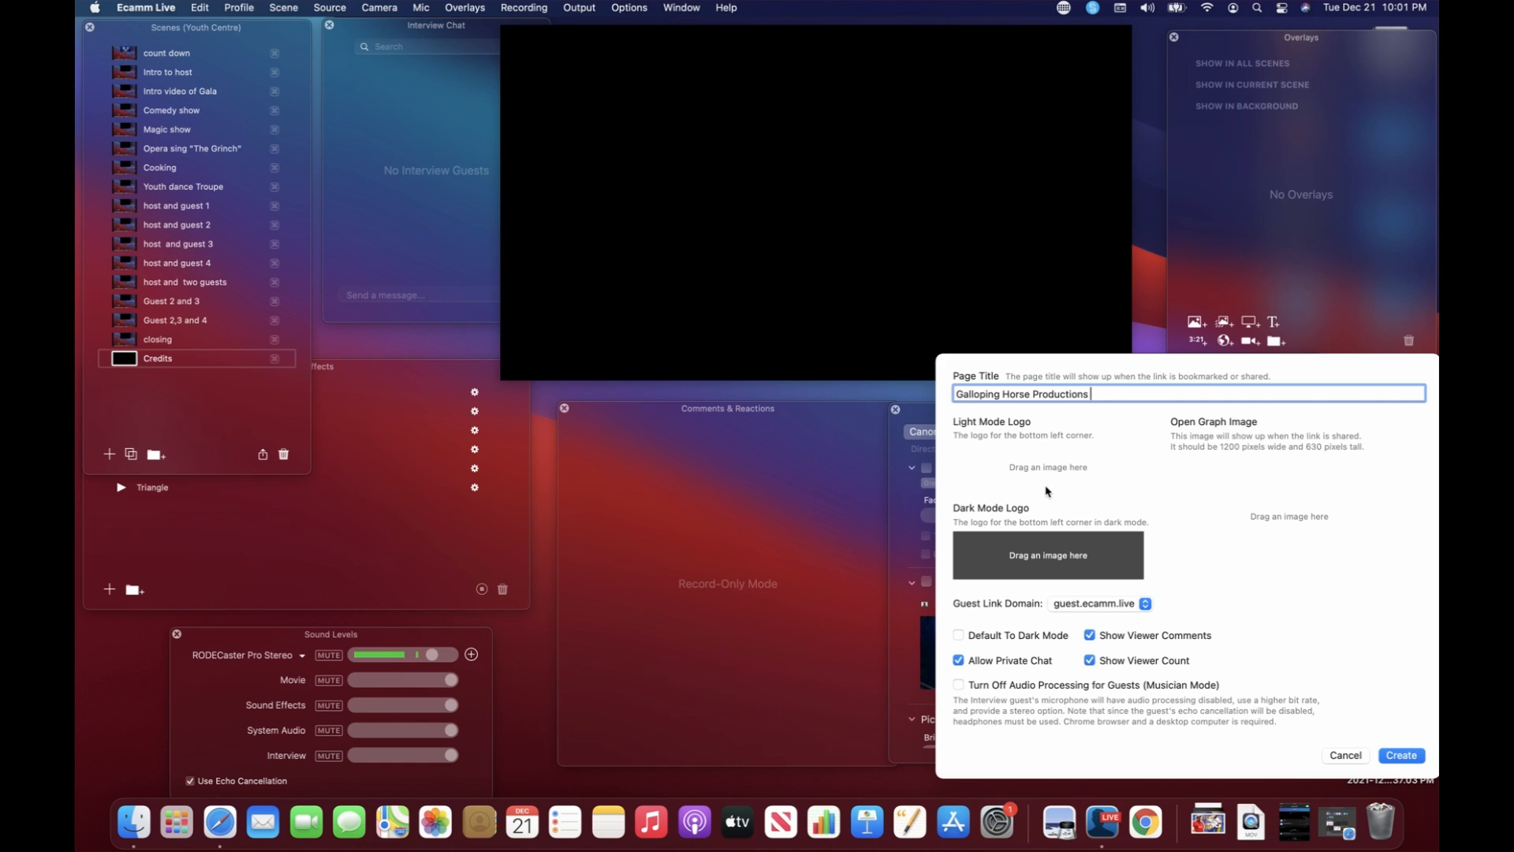
left_click(1145, 602)
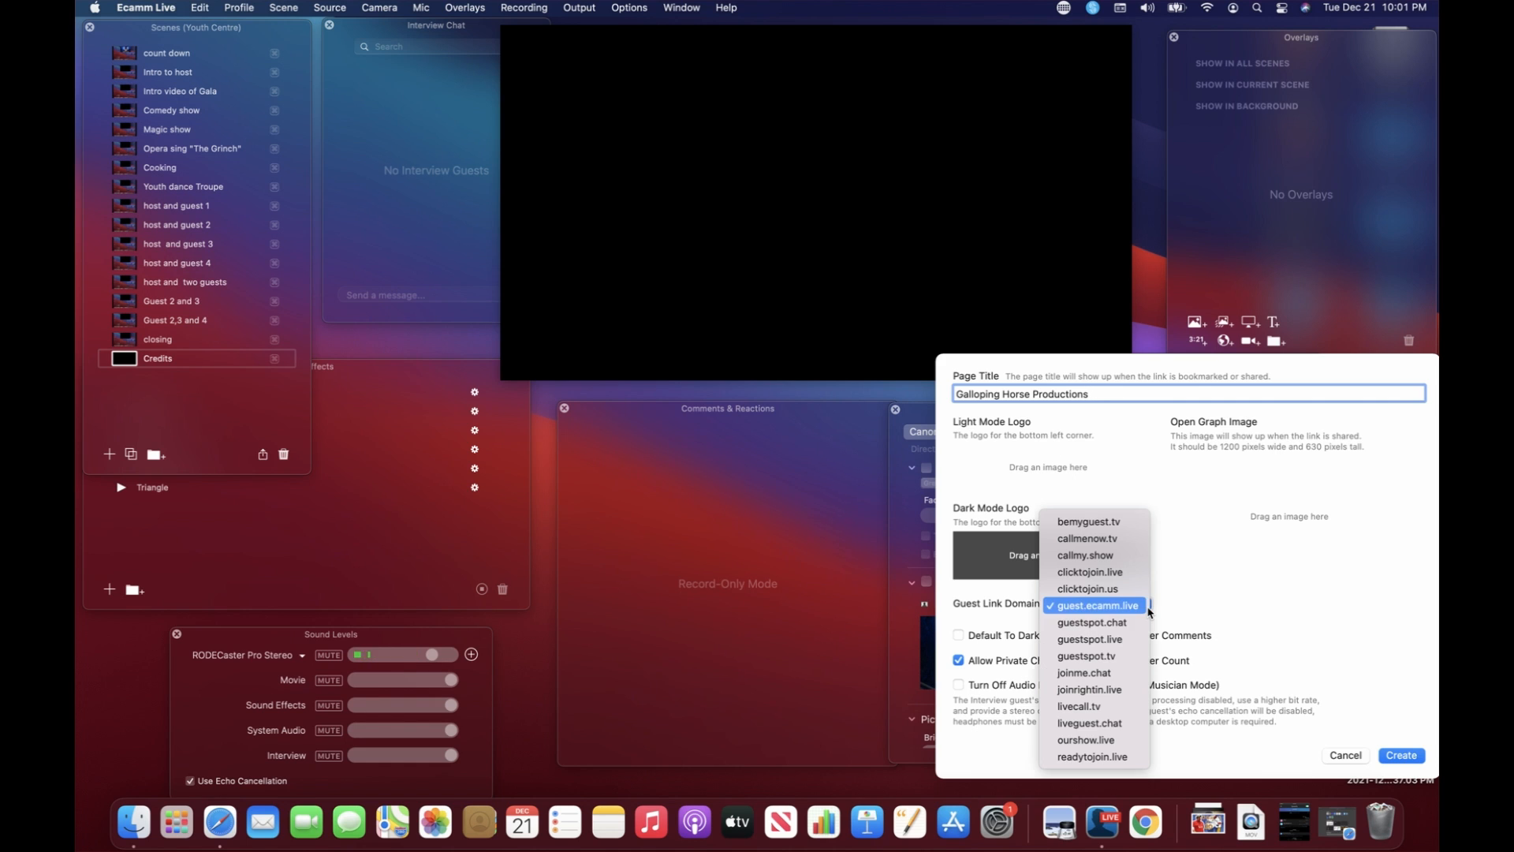
mouse_move(1086, 655)
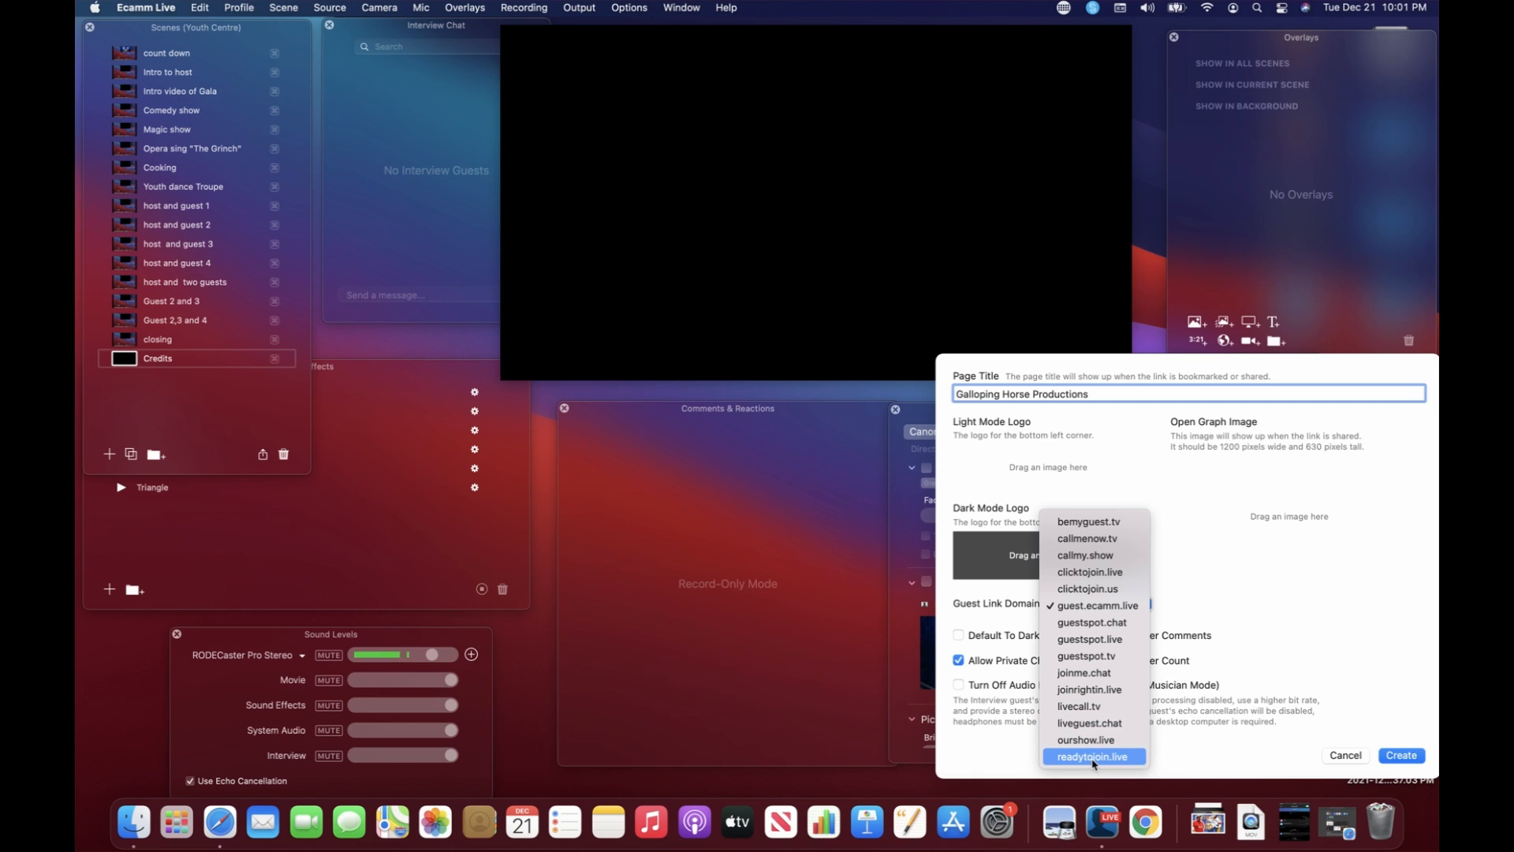
Step: Choose readytojoin.live as the guest domain and create the interview setting
left_click(1092, 757)
type(".live")
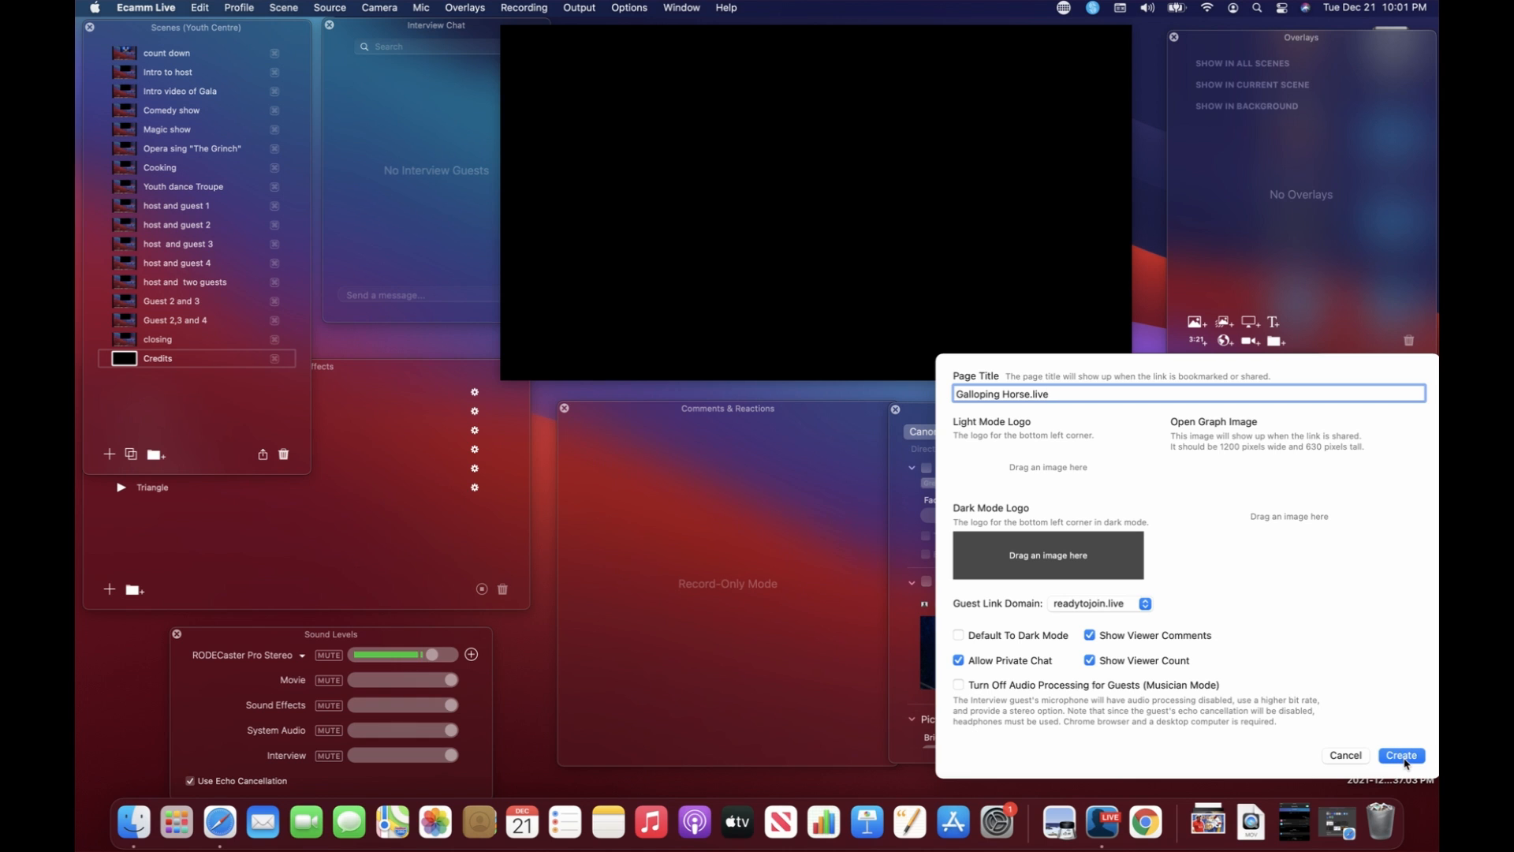
left_click(1401, 756)
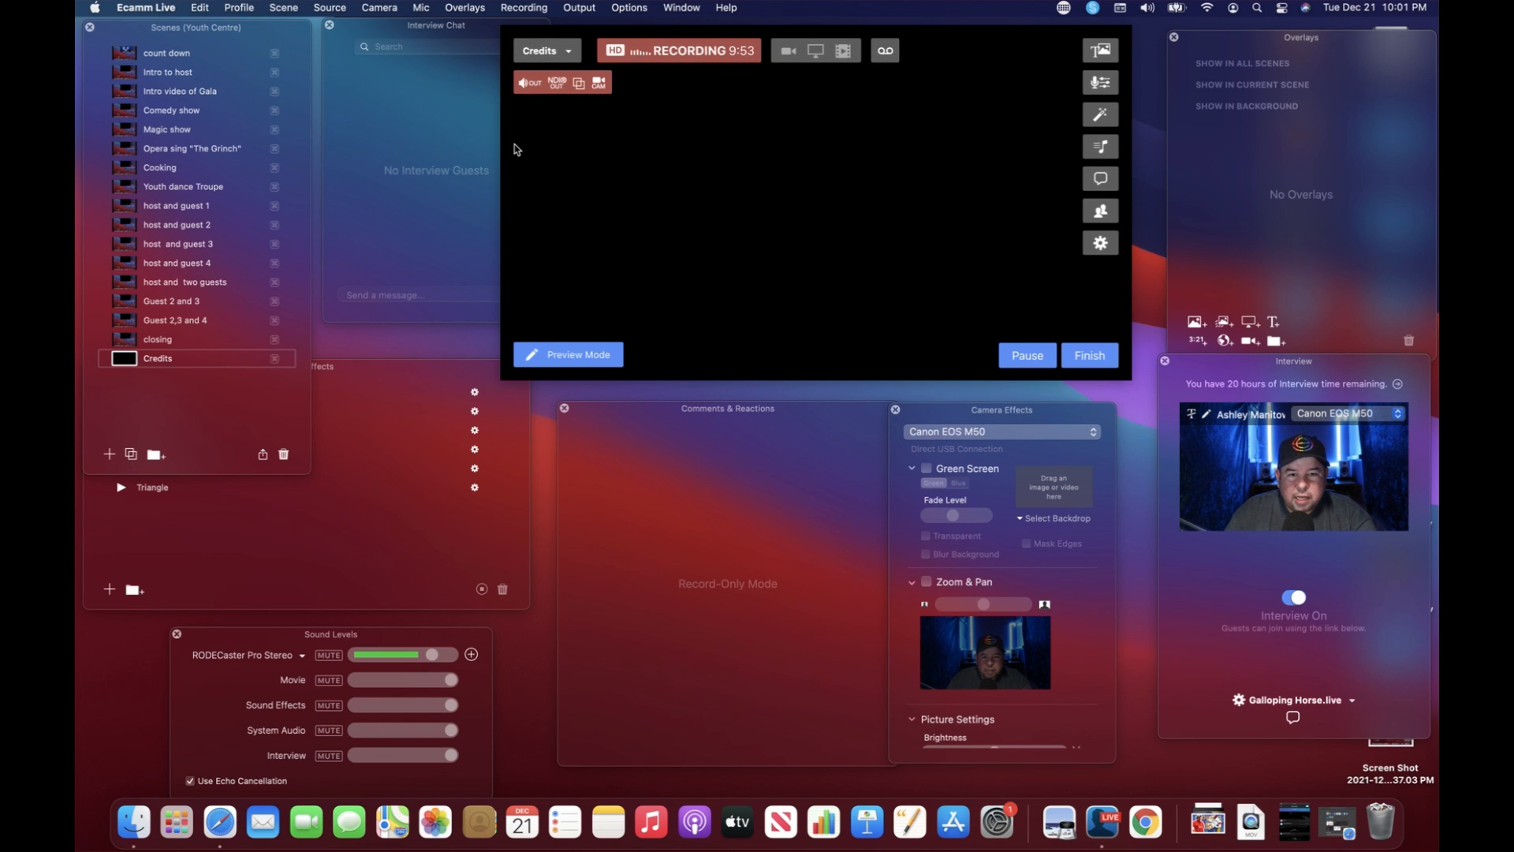
mouse_move(769, 121)
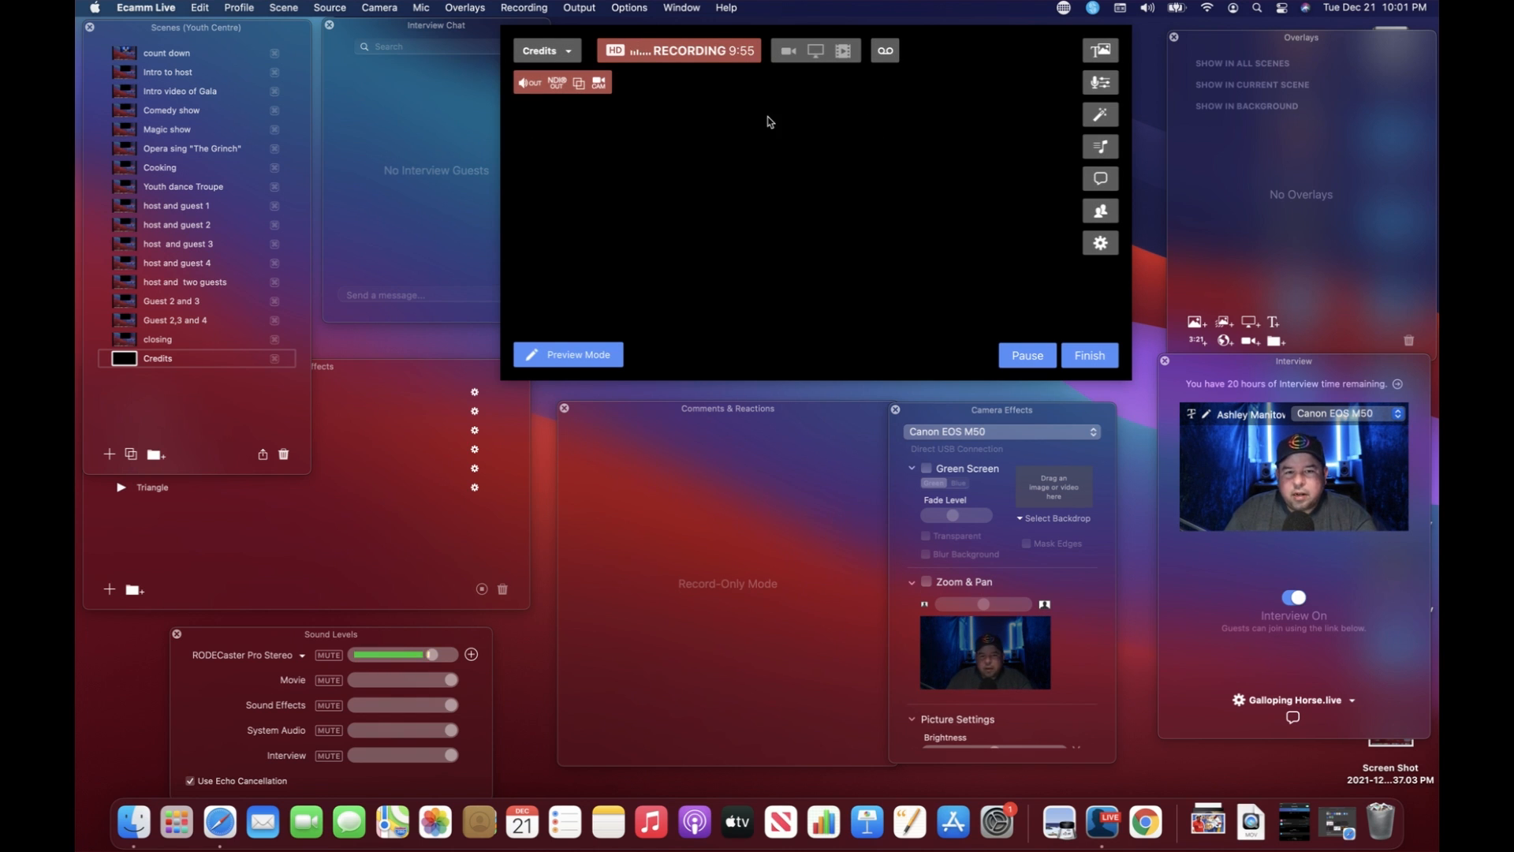
mouse_move(778, 129)
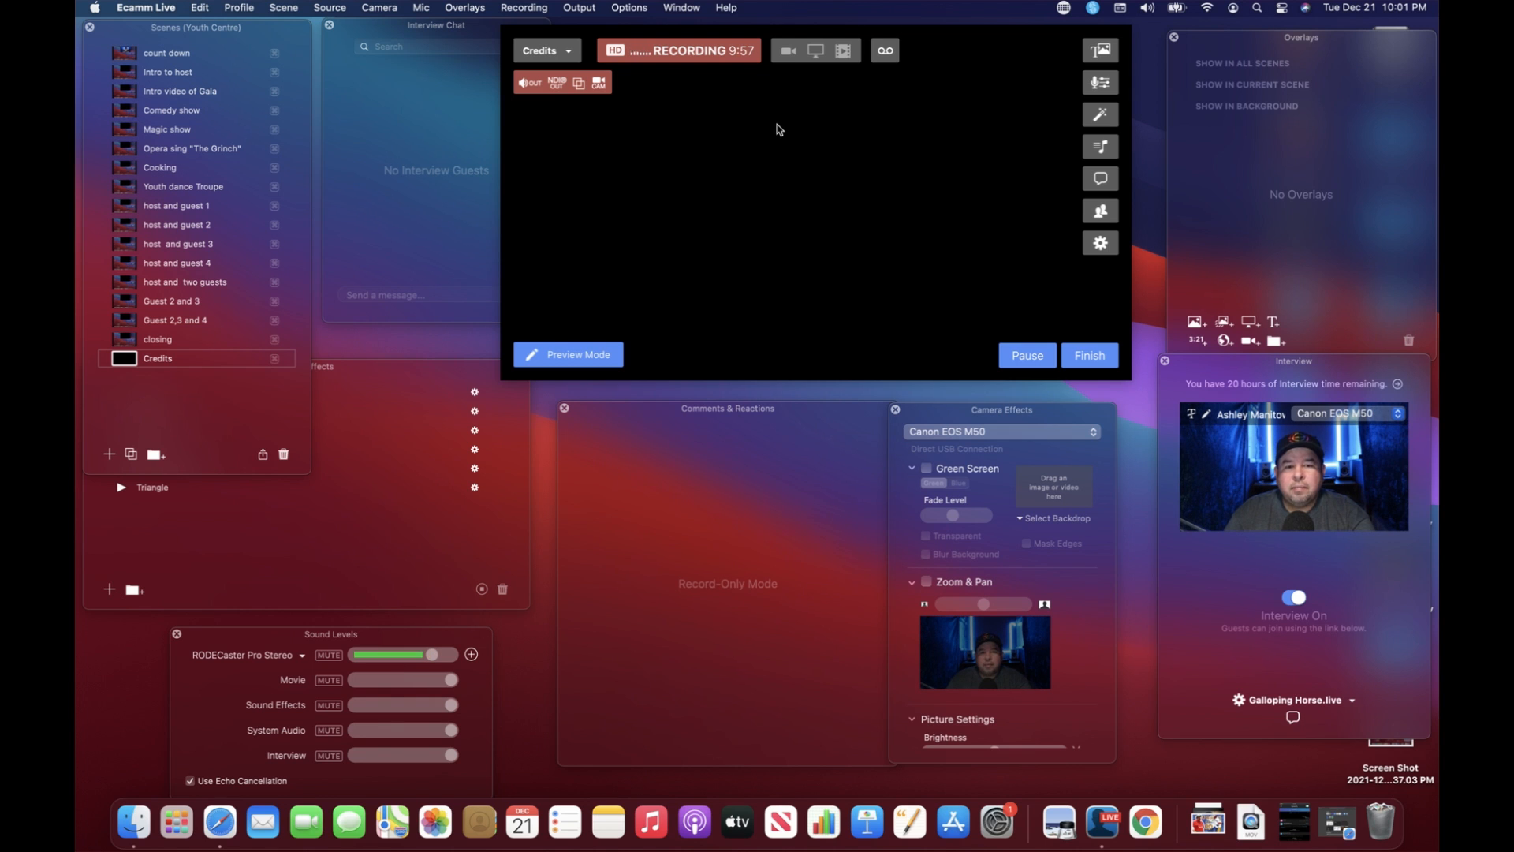
mouse_move(862, 133)
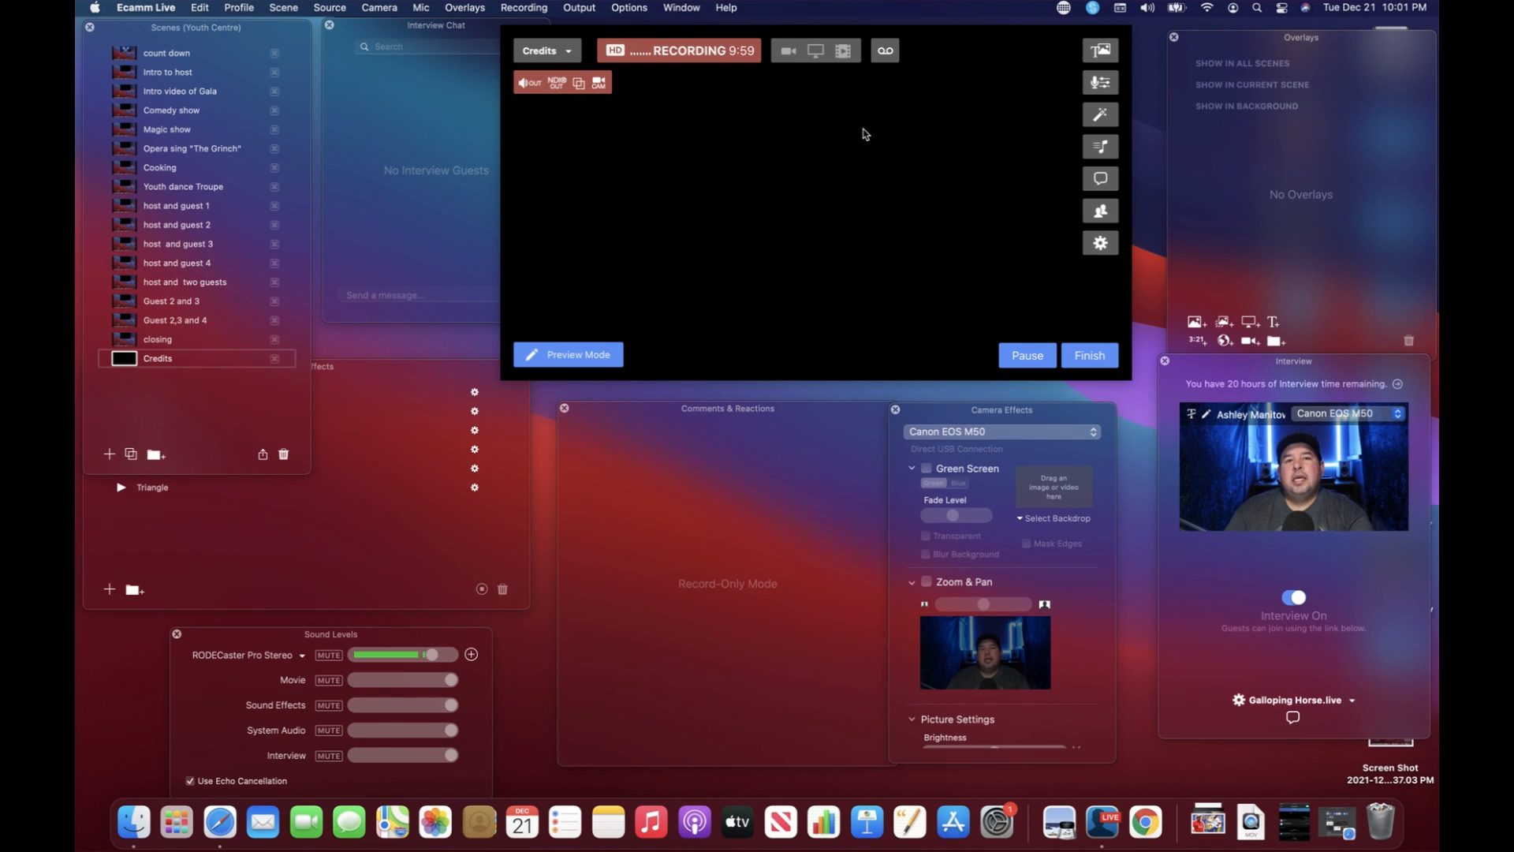